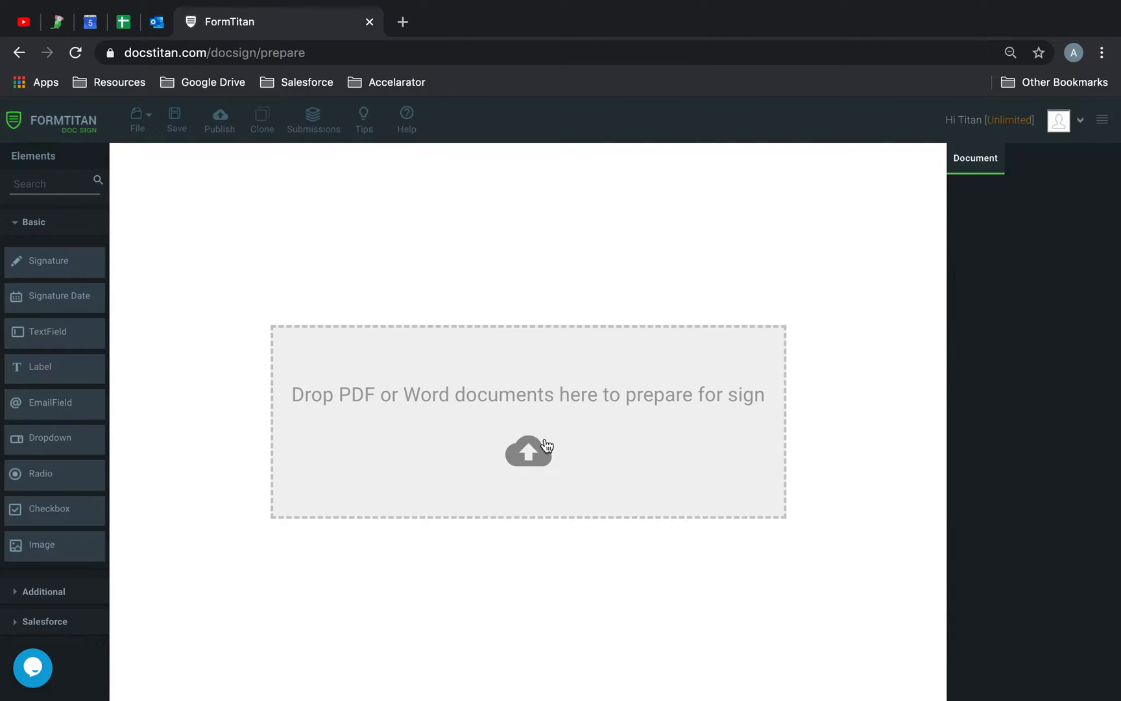
Upload the three-page agreement PDF through the drop zone.
{"action": "left_click", "coordinate": [528, 451]}
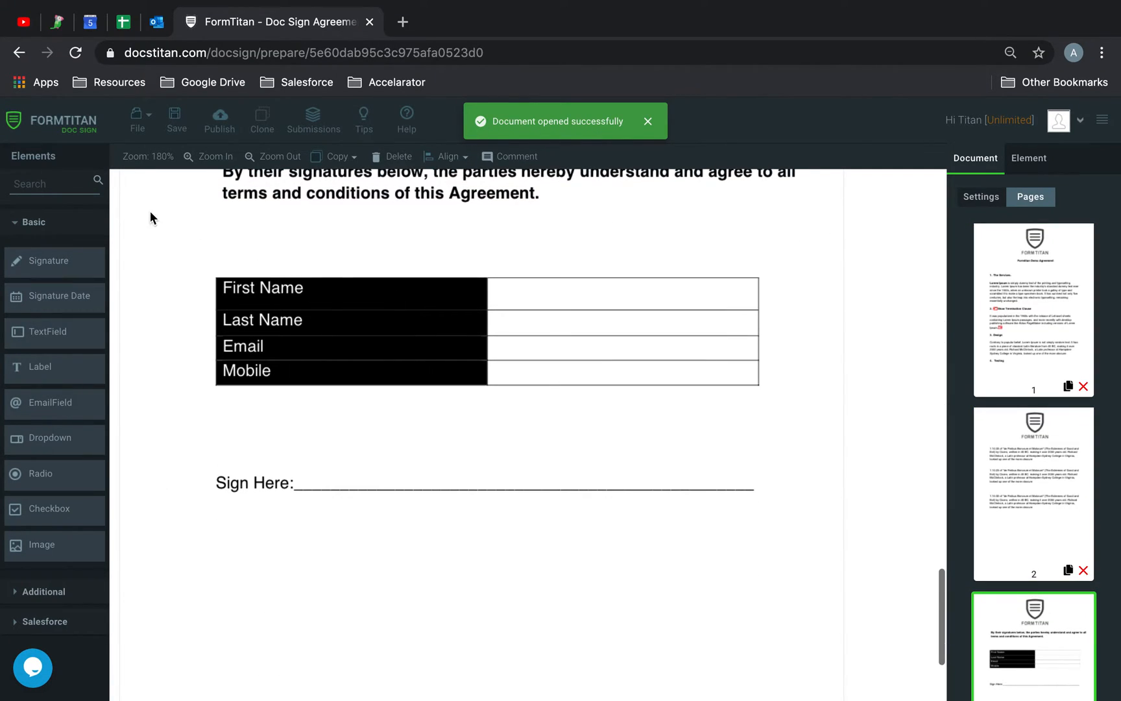
Place text fields in the First Name, Last Name, Email and Mobile rows, and a signature above Sign Here.
{"action": "type", "text": "text"}
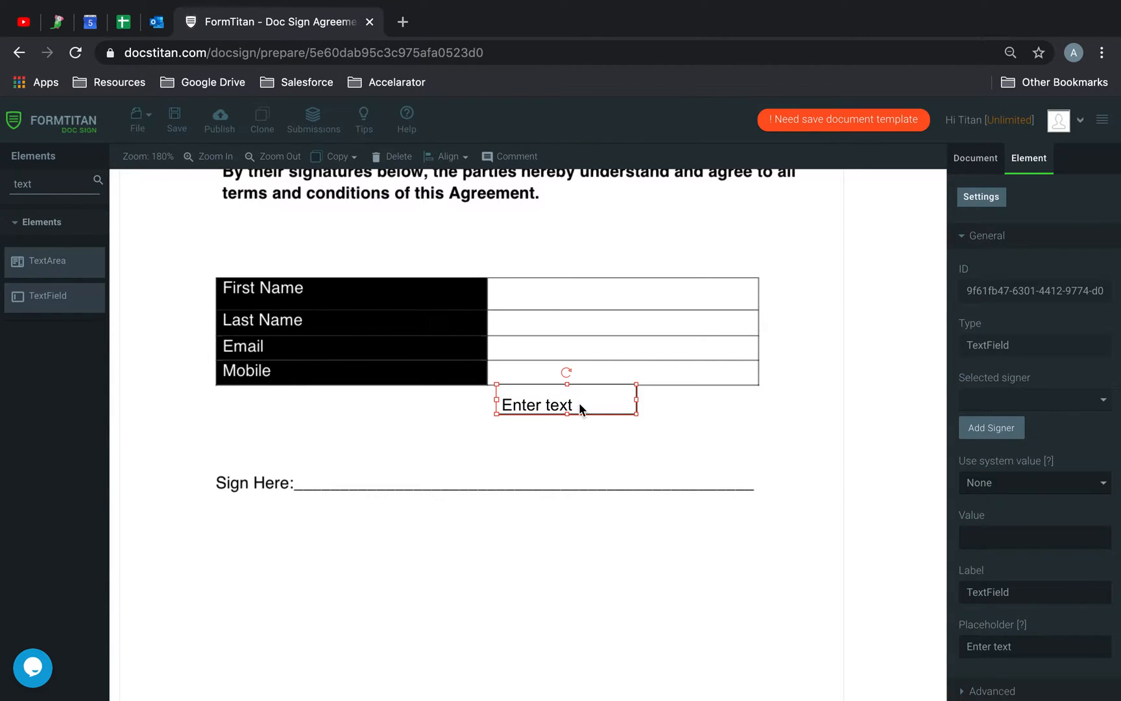
{"action": "left_click_drag", "start_coordinate": [635, 413], "coordinate": [756, 402]}
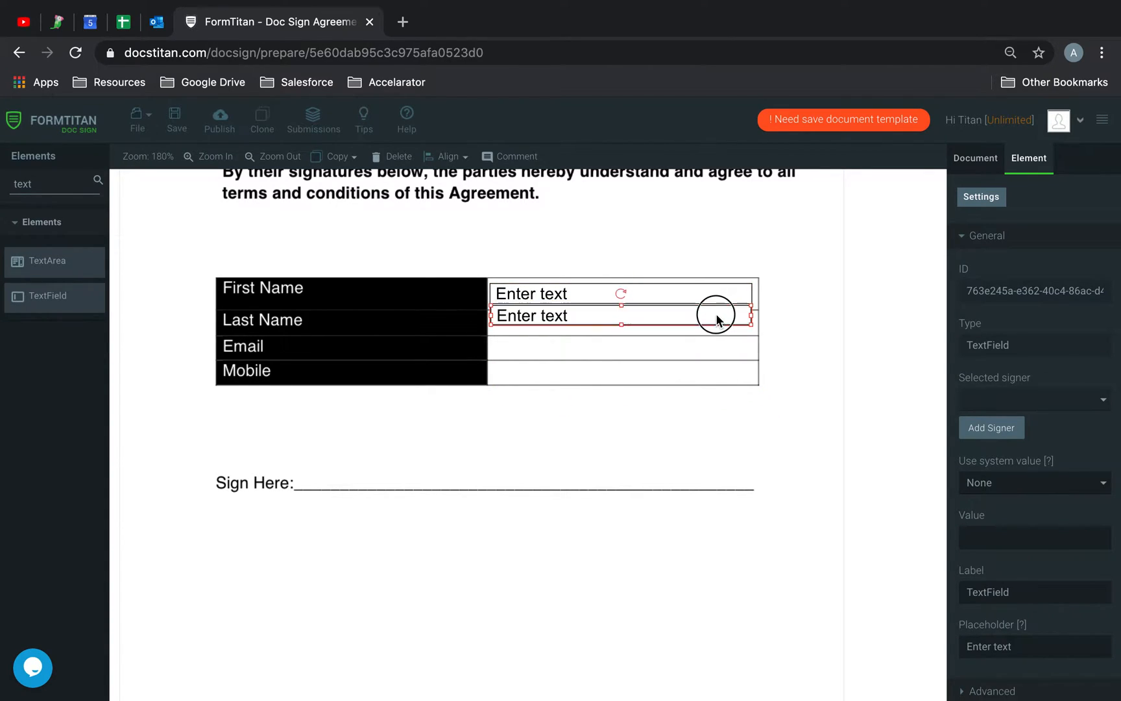
{"action": "left_click", "coordinate": [727, 387]}
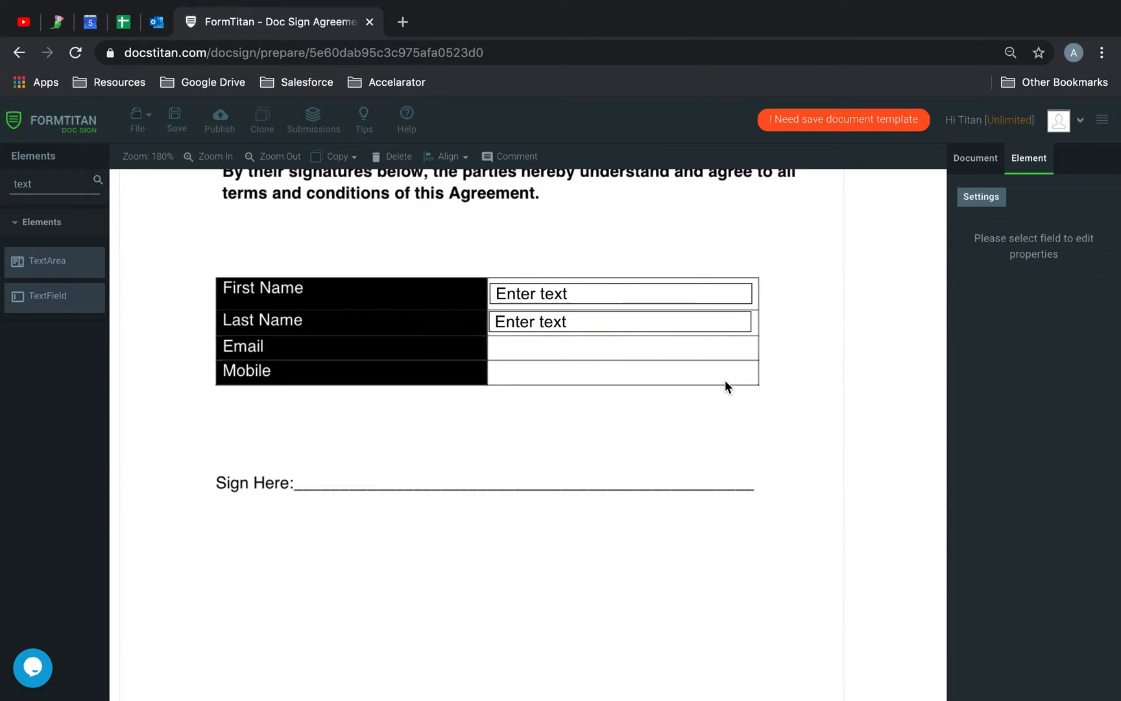
{"action": "left_click", "coordinate": [621, 348]}
{"action": "type", "text": "sig"}
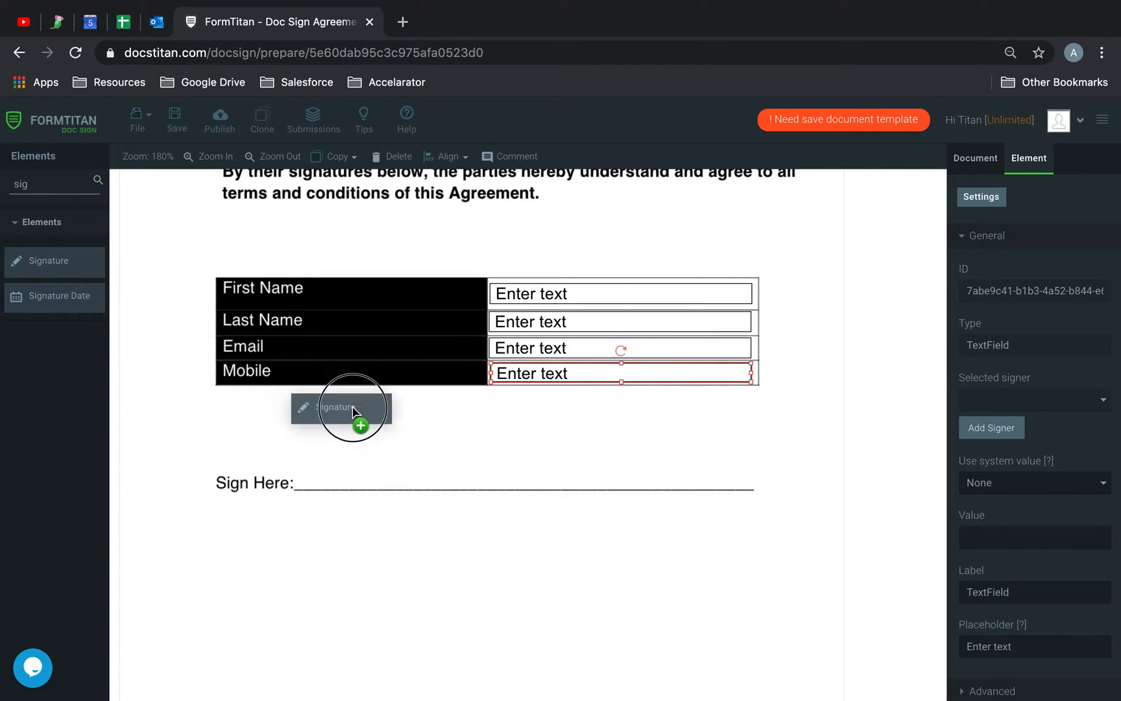
{"action": "left_click_drag", "start_coordinate": [350, 407], "coordinate": [430, 443]}
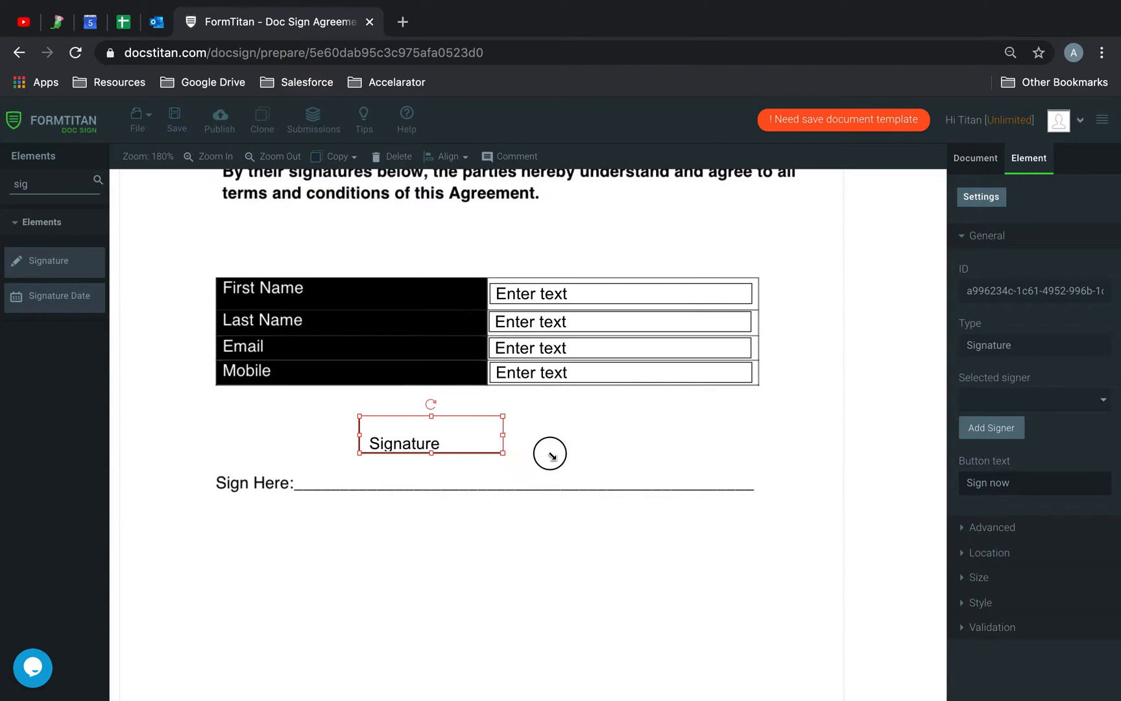
{"action": "left_click_drag", "start_coordinate": [503, 438], "coordinate": [709, 489]}
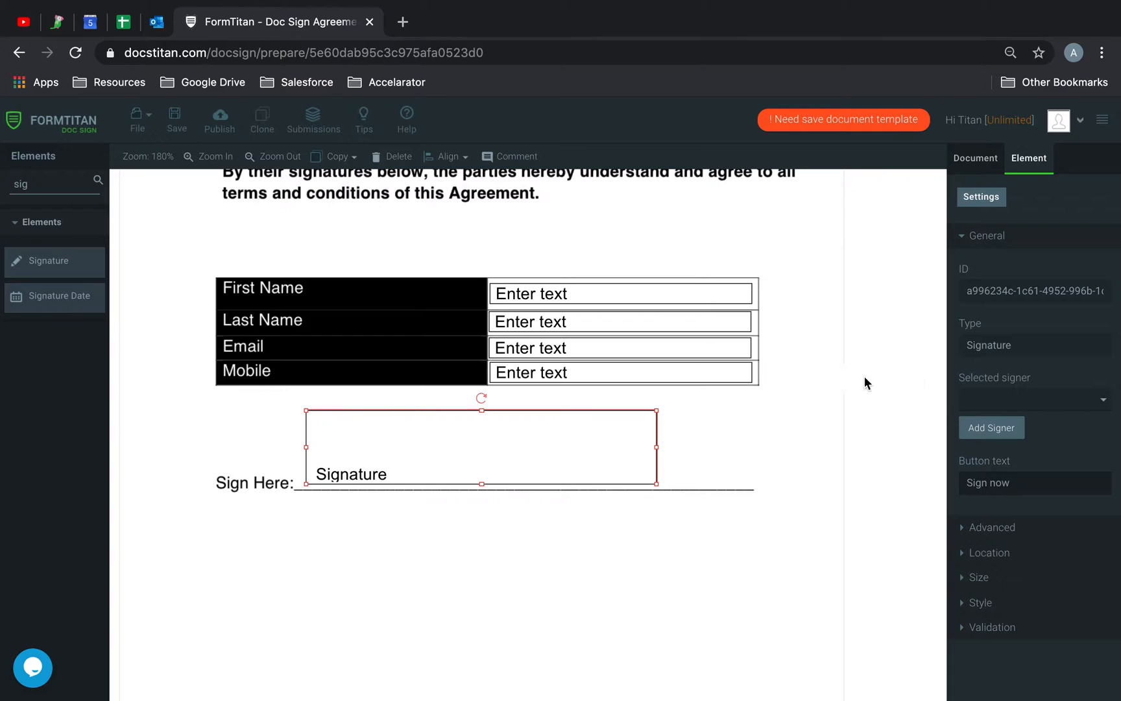
Enable the User sign request email in Document settings and open its message for editing.
{"action": "left_click", "coordinate": [975, 158]}
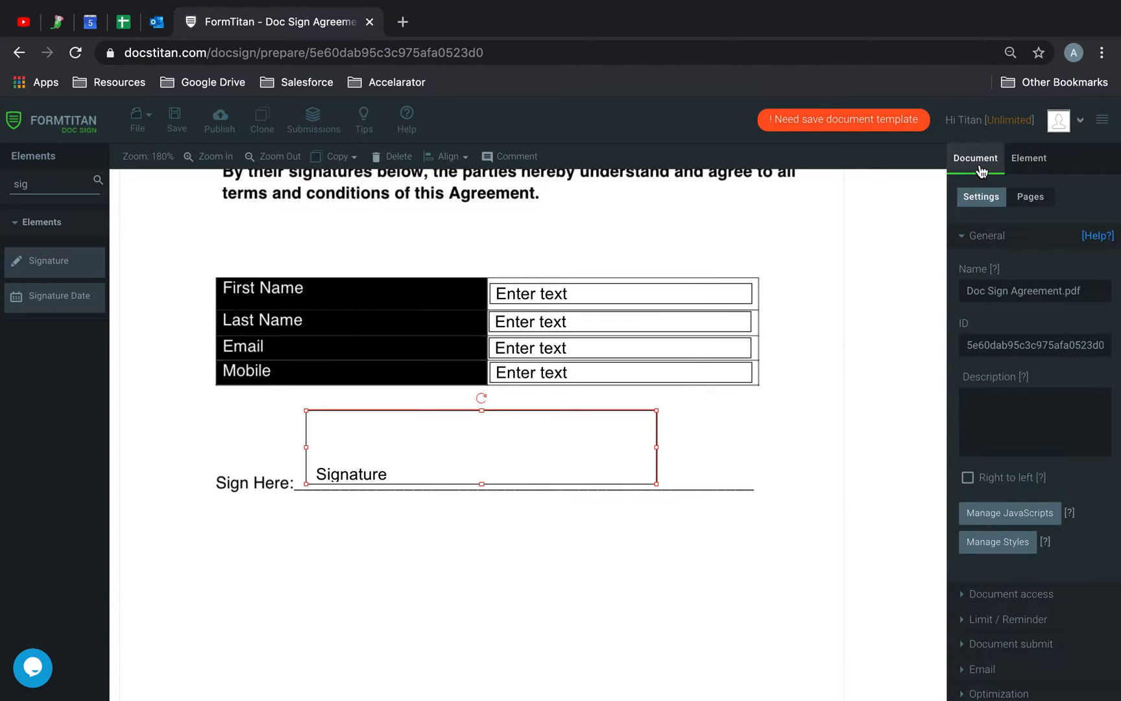
{"action": "left_click", "coordinate": [983, 346]}
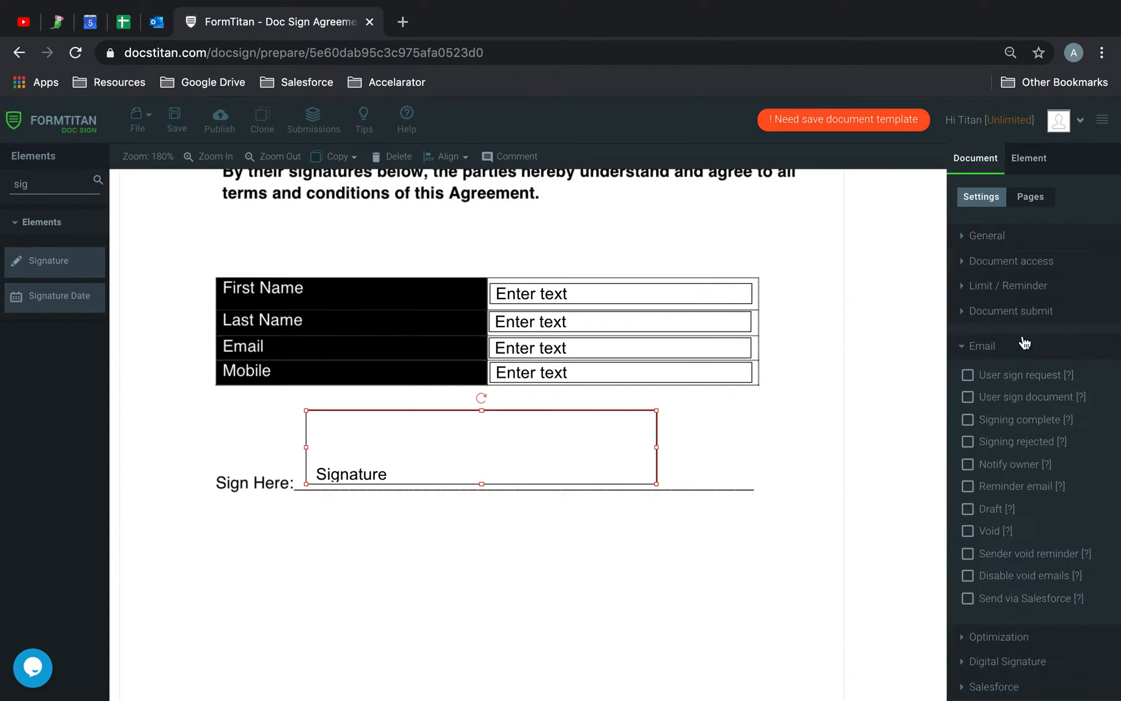
{"action": "left_click", "coordinate": [967, 375]}
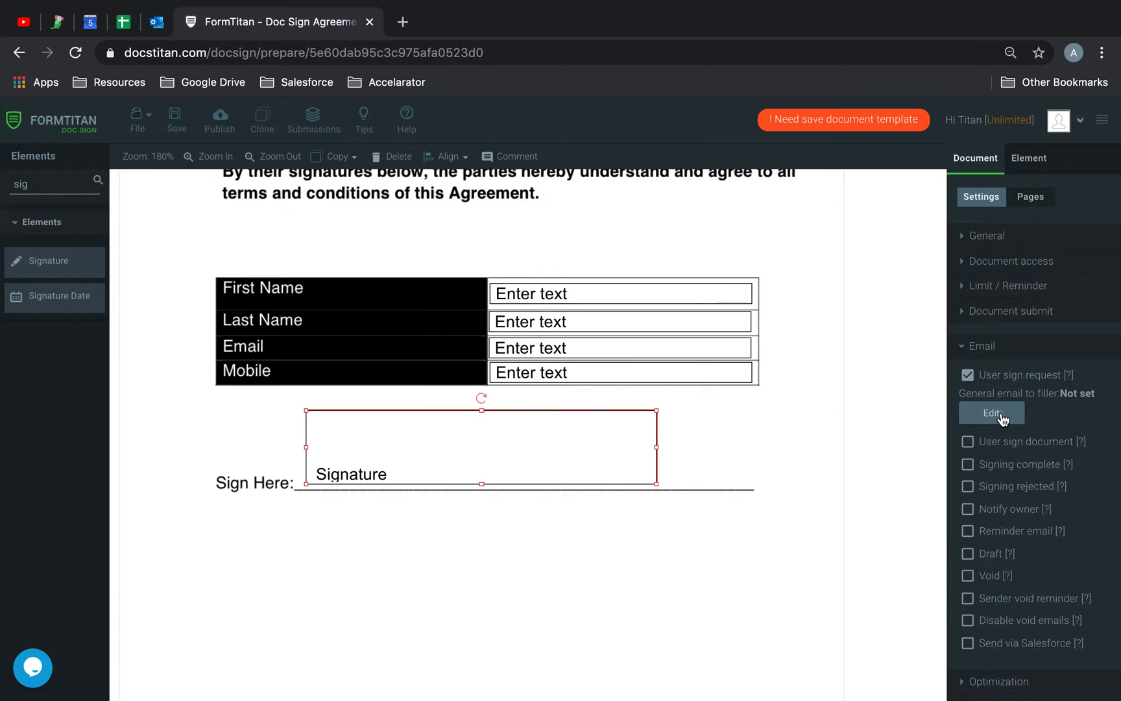
{"action": "left_click", "coordinate": [991, 412]}
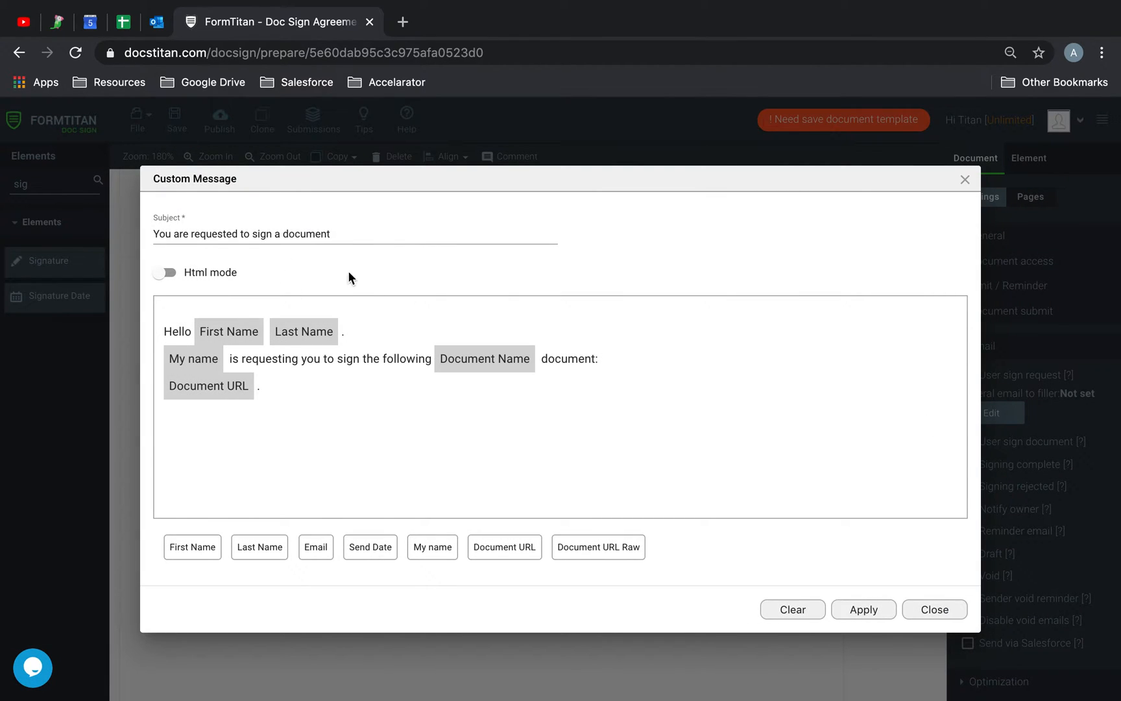
Turn on Html mode and set the subject to 'Titan is requesting you to sign this document.....'.
{"action": "left_click", "coordinate": [164, 273]}
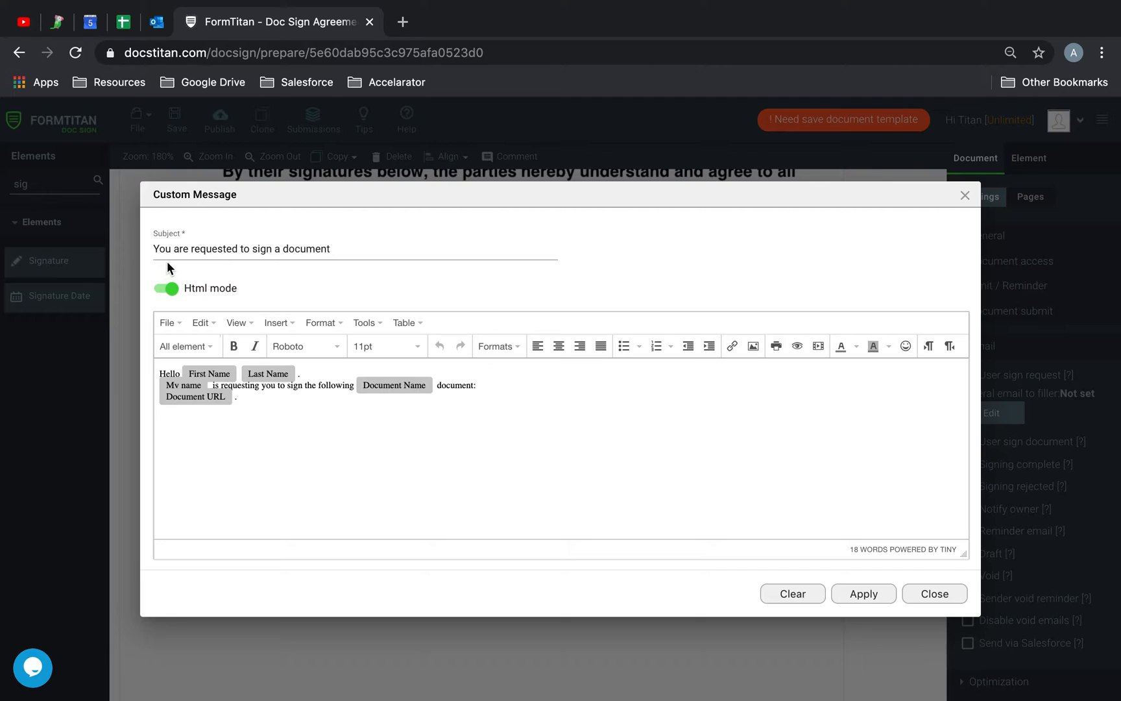
{"action": "triple_click", "coordinate": [241, 248]}
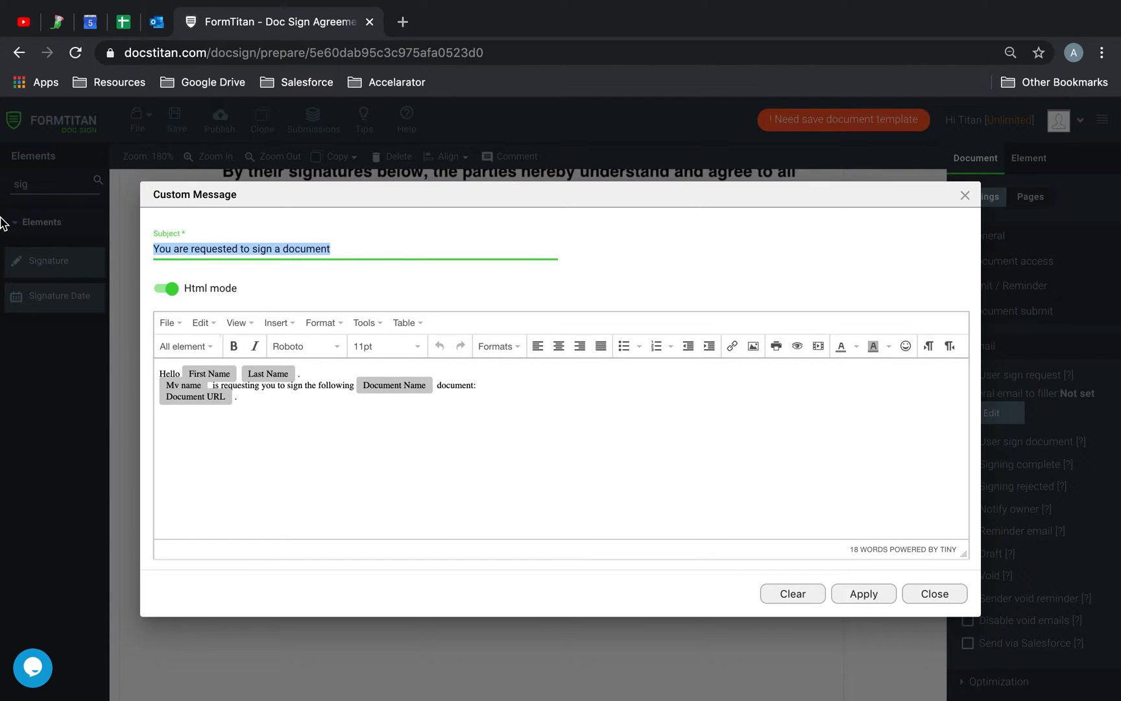
{"action": "type", "text": "Titan"}
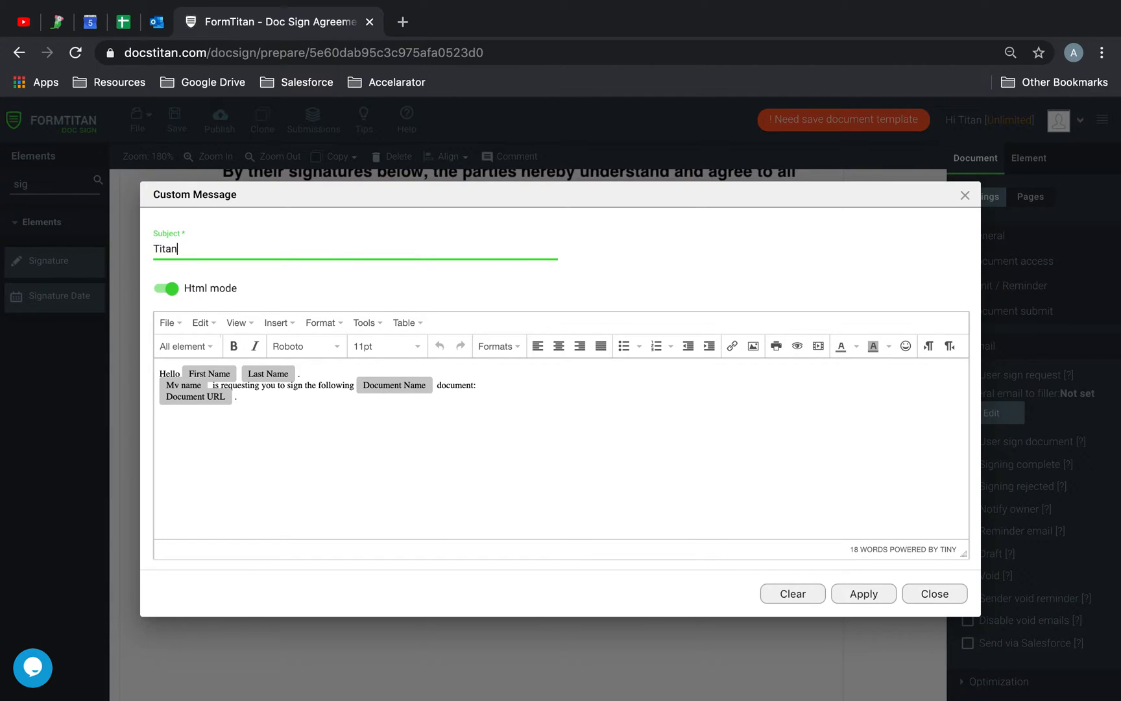
{"action": "type", "text": "is request"}
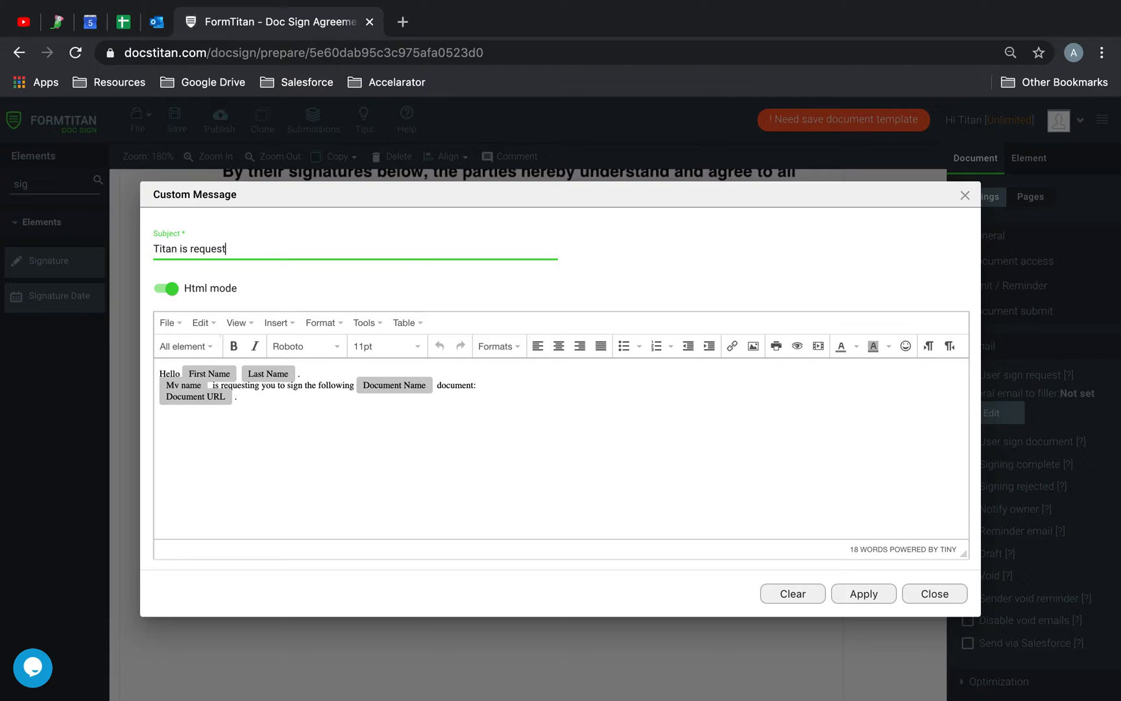
{"action": "type", "text": "ing you to sign"}
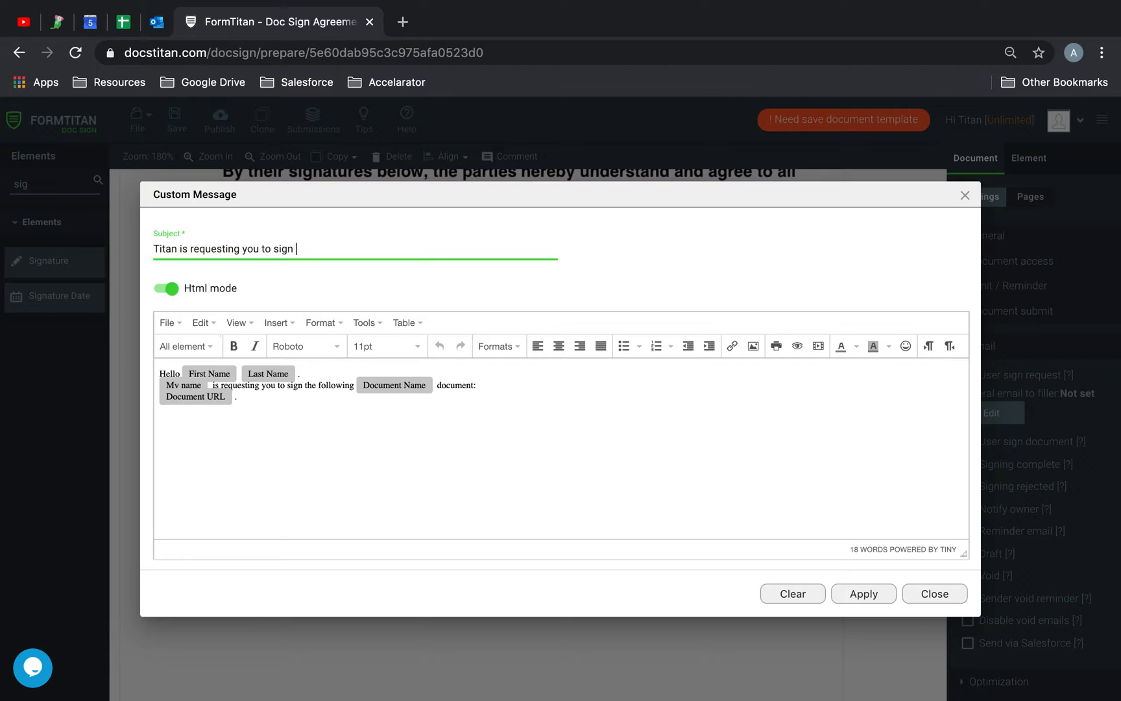
{"action": "type", "text": "this document."}
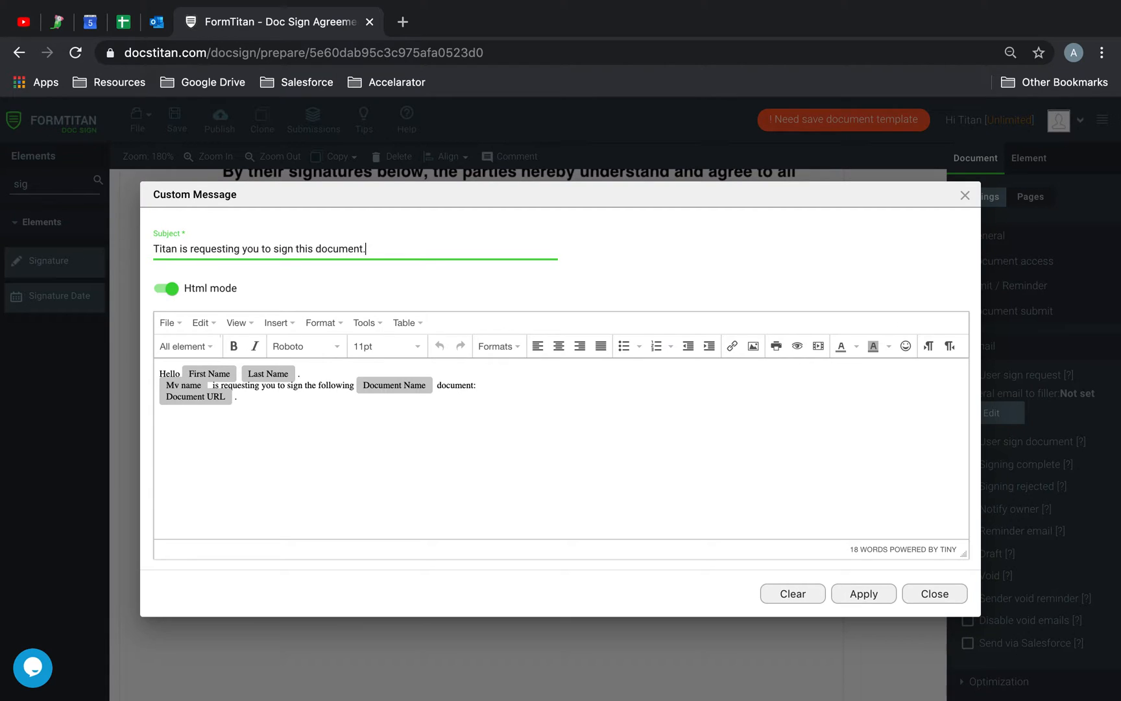
{"action": "type", "text": "...."}
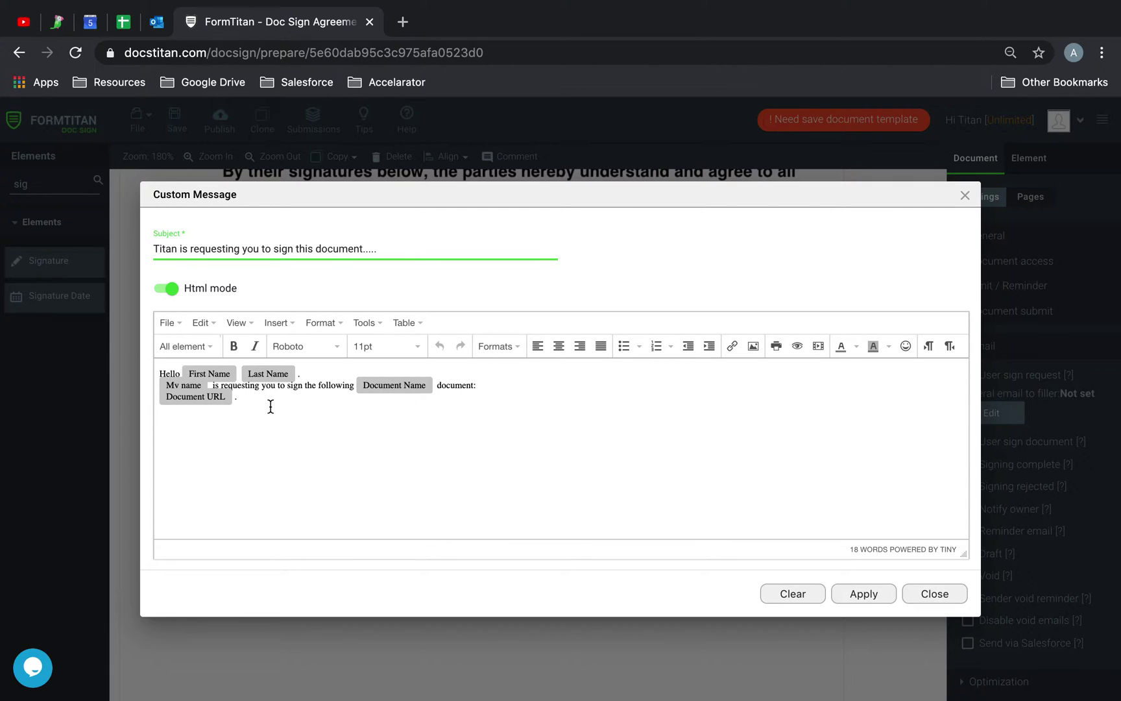
Replace the body with Hello, the First Name merge field, and the thank-you and sign request.
{"action": "left_click", "coordinate": [792, 594]}
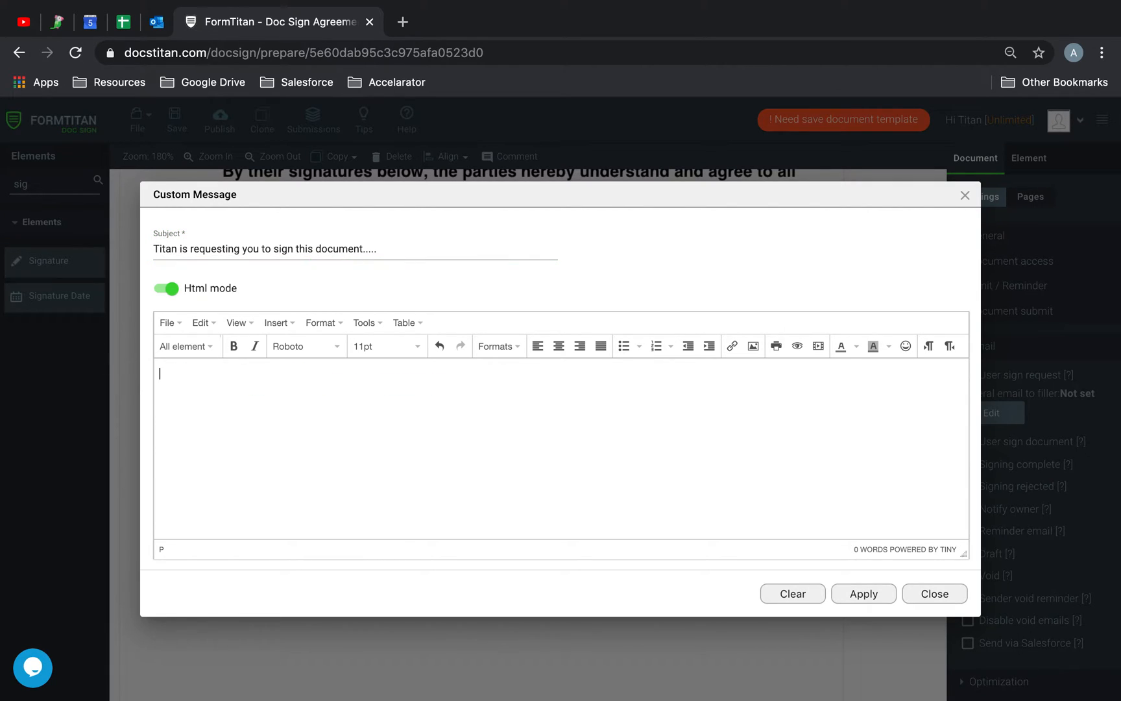
{"action": "type", "text": "H"}
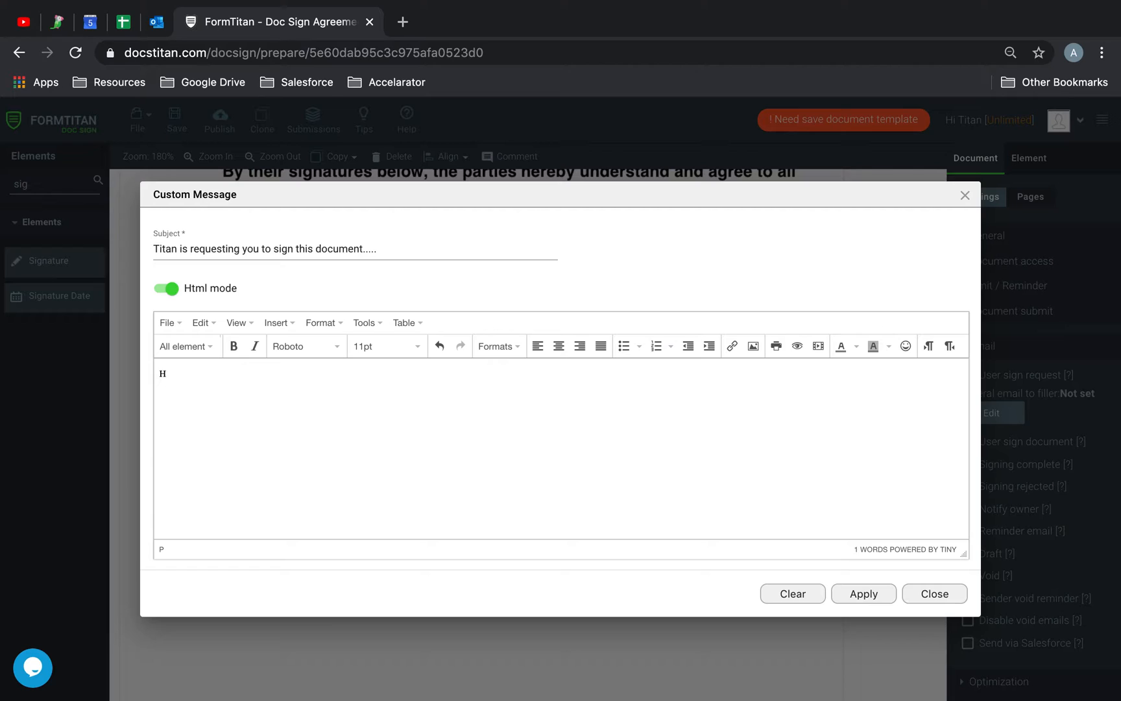
{"action": "type", "text": "ell"}
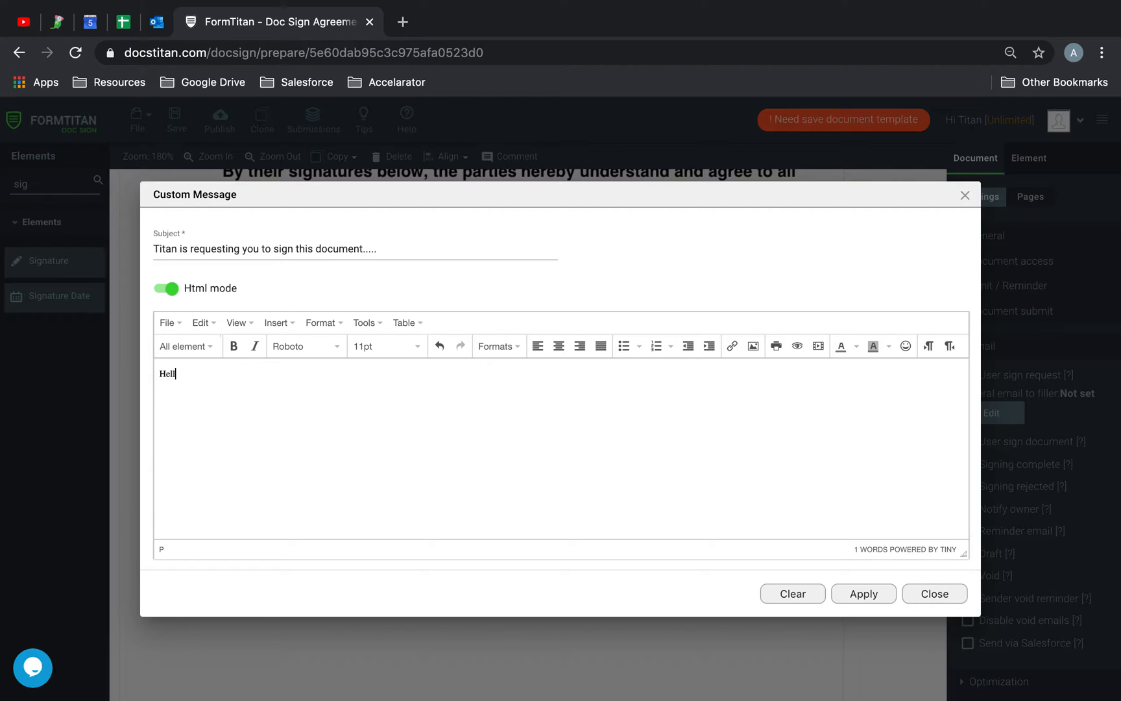
{"action": "left_click", "coordinate": [186, 346]}
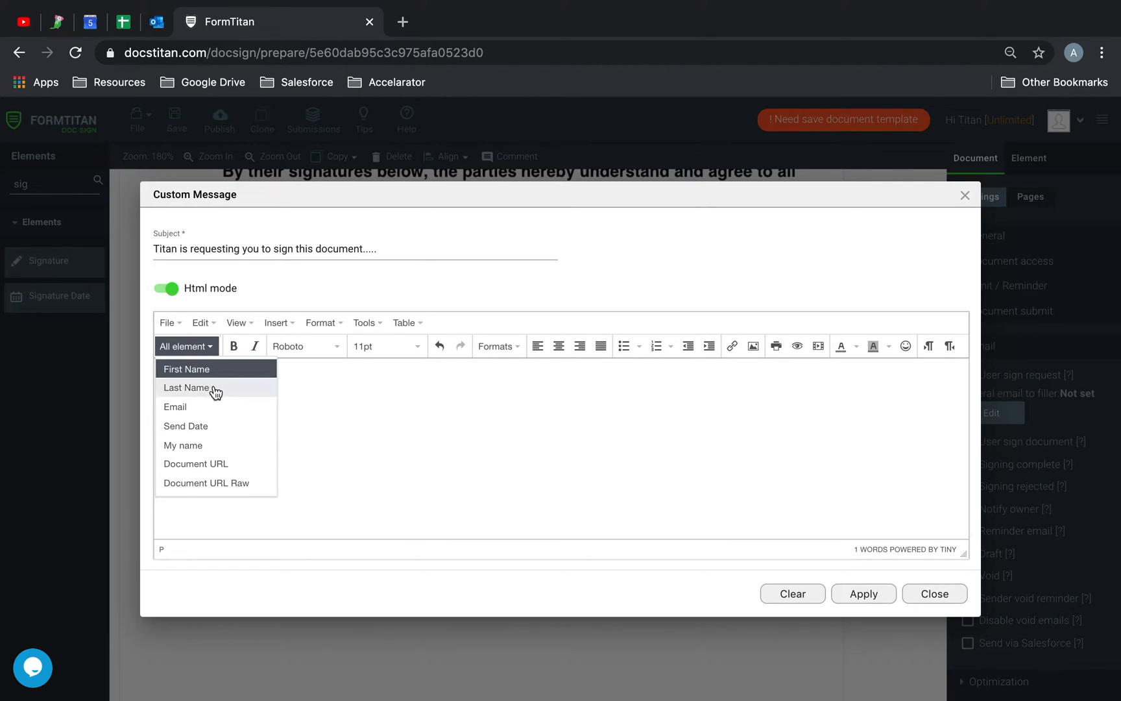
{"action": "left_click", "coordinate": [187, 369]}
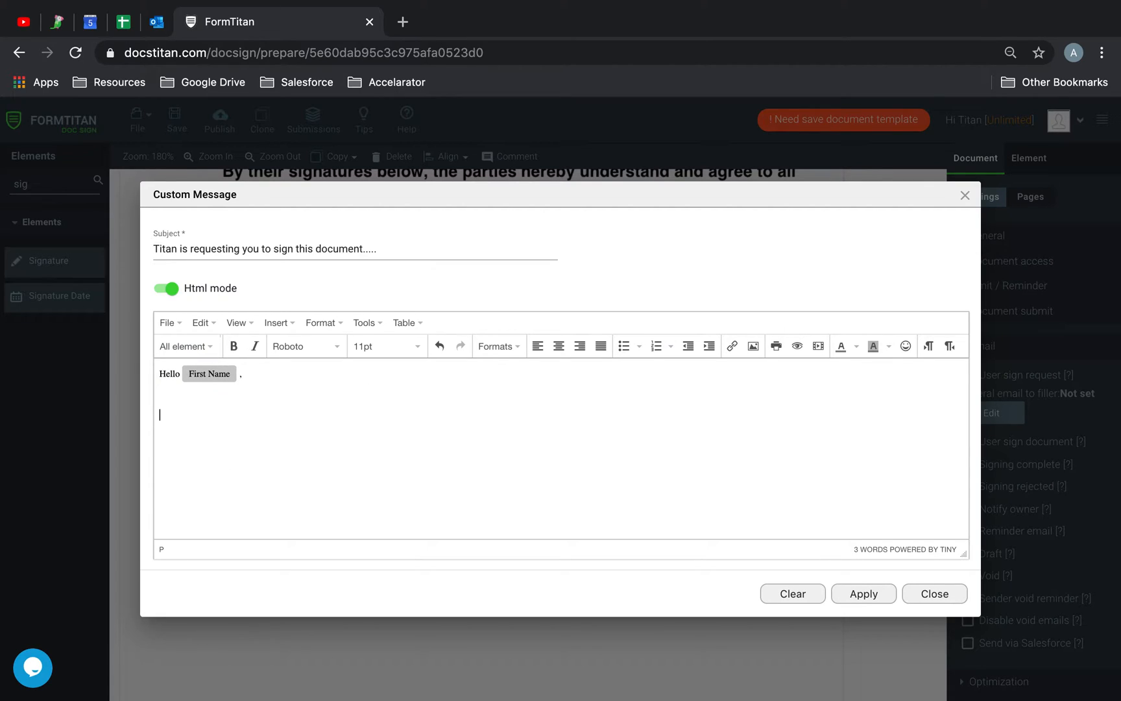
{"action": "type", "text": "Thank you for ch"}
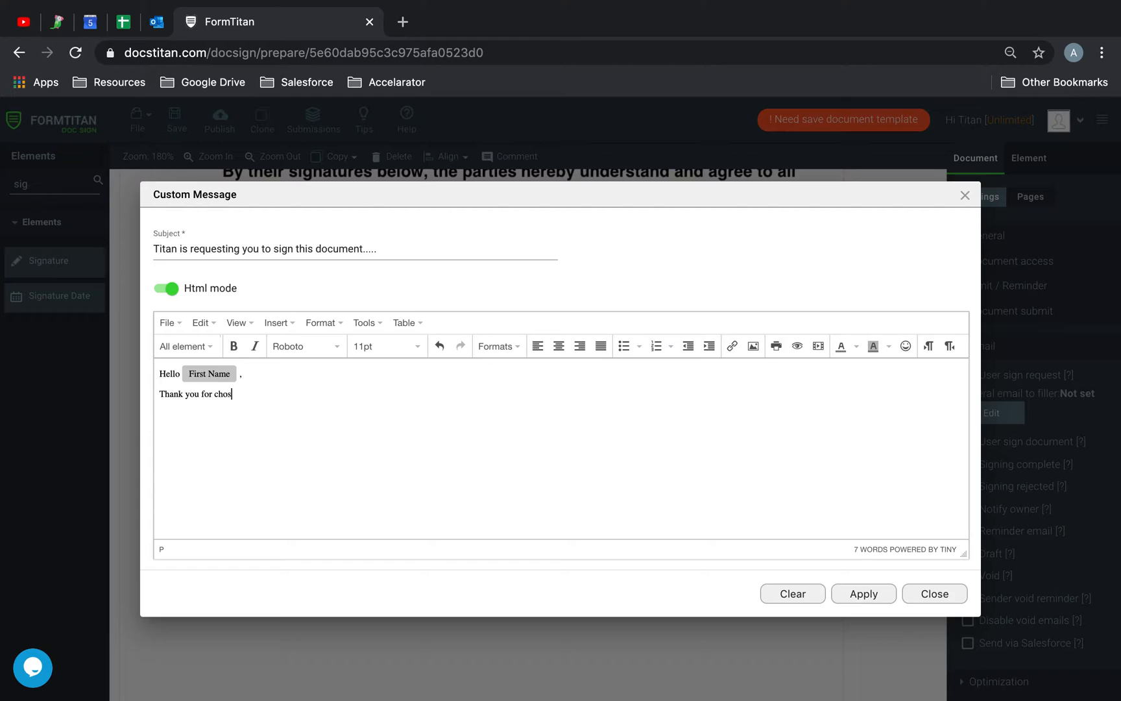
{"action": "type", "text": "osing Titan, please si"}
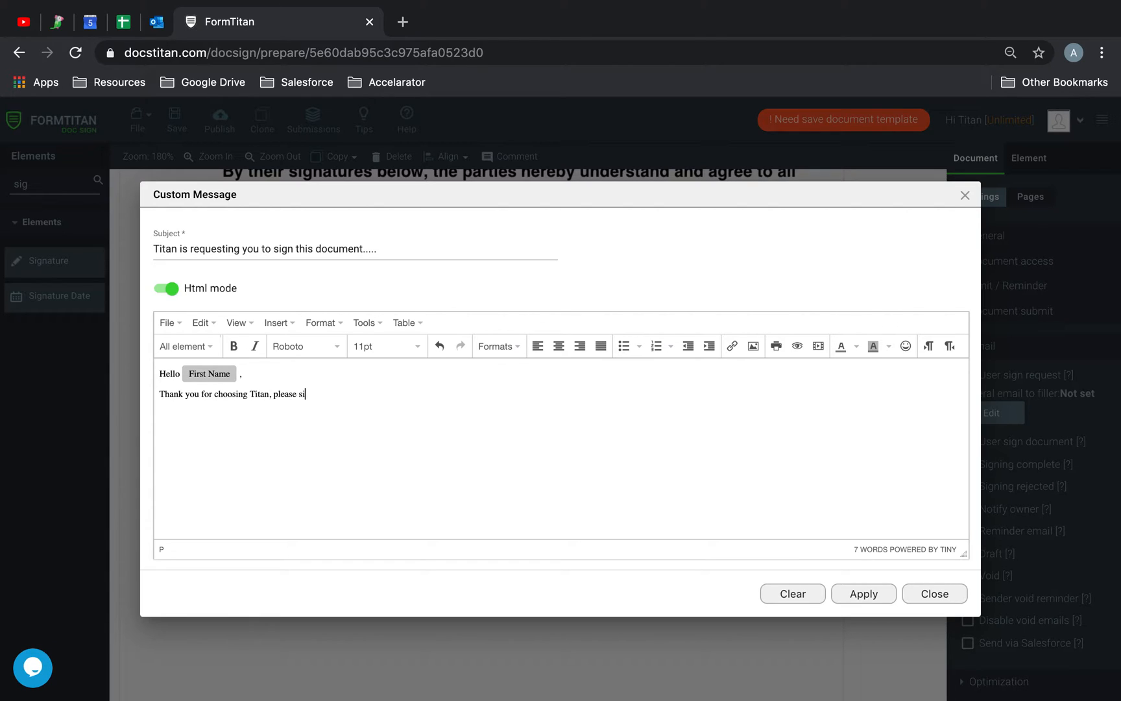
{"action": "type", "text": "gn the document below."}
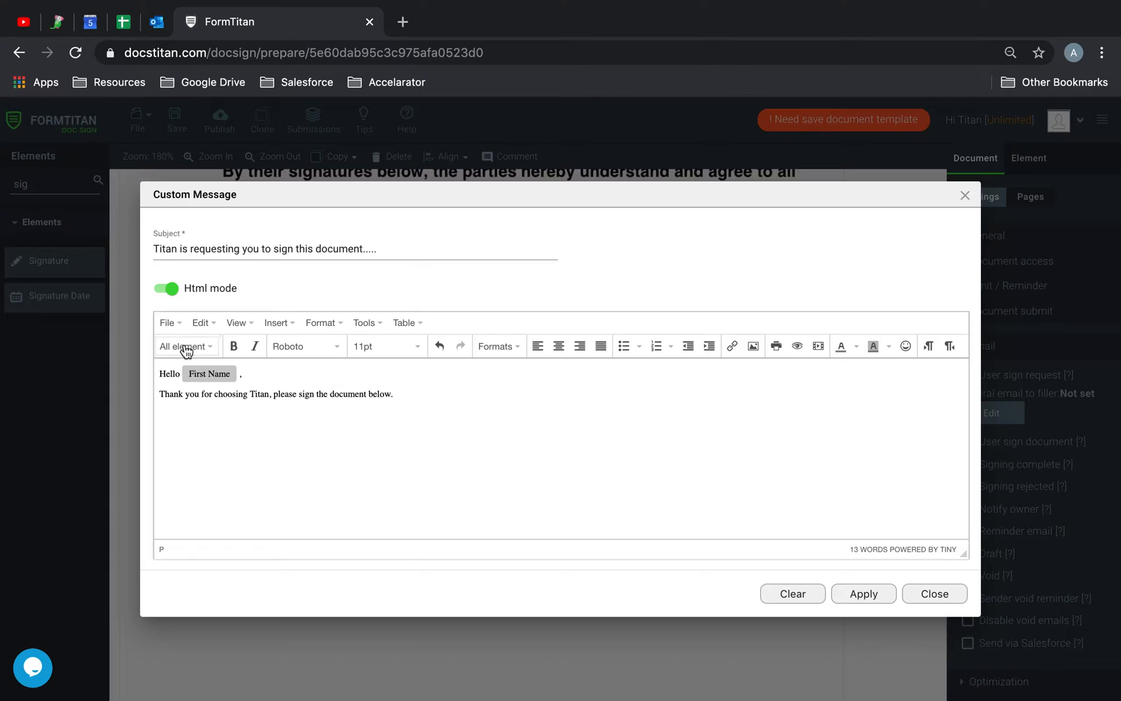
Insert the Document URL merge field below the text, removing and re-adding it once.
{"action": "left_click", "coordinate": [186, 346]}
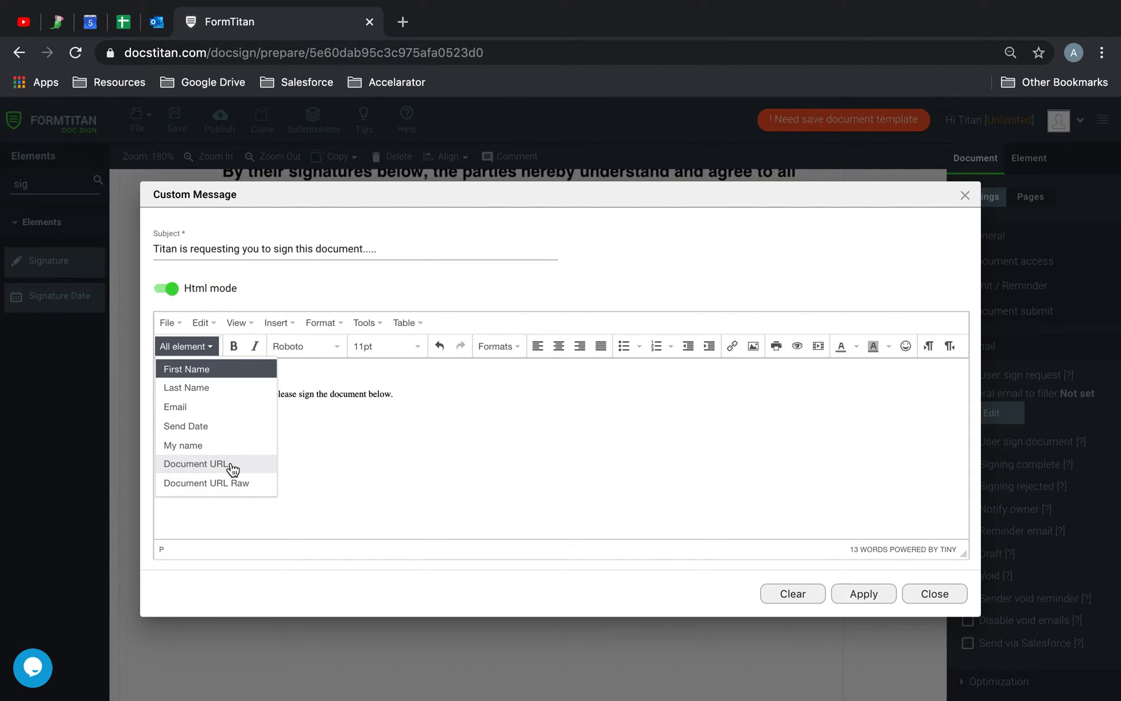
{"action": "left_click", "coordinate": [195, 463]}
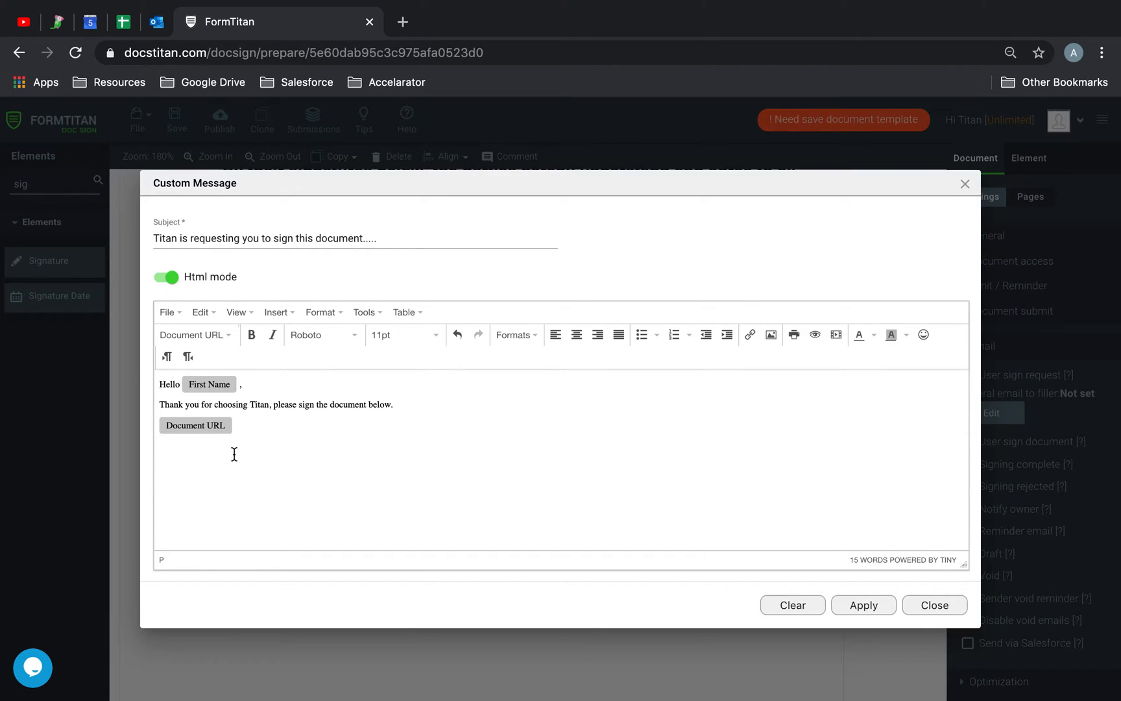
{"action": "left_click", "coordinate": [234, 425]}
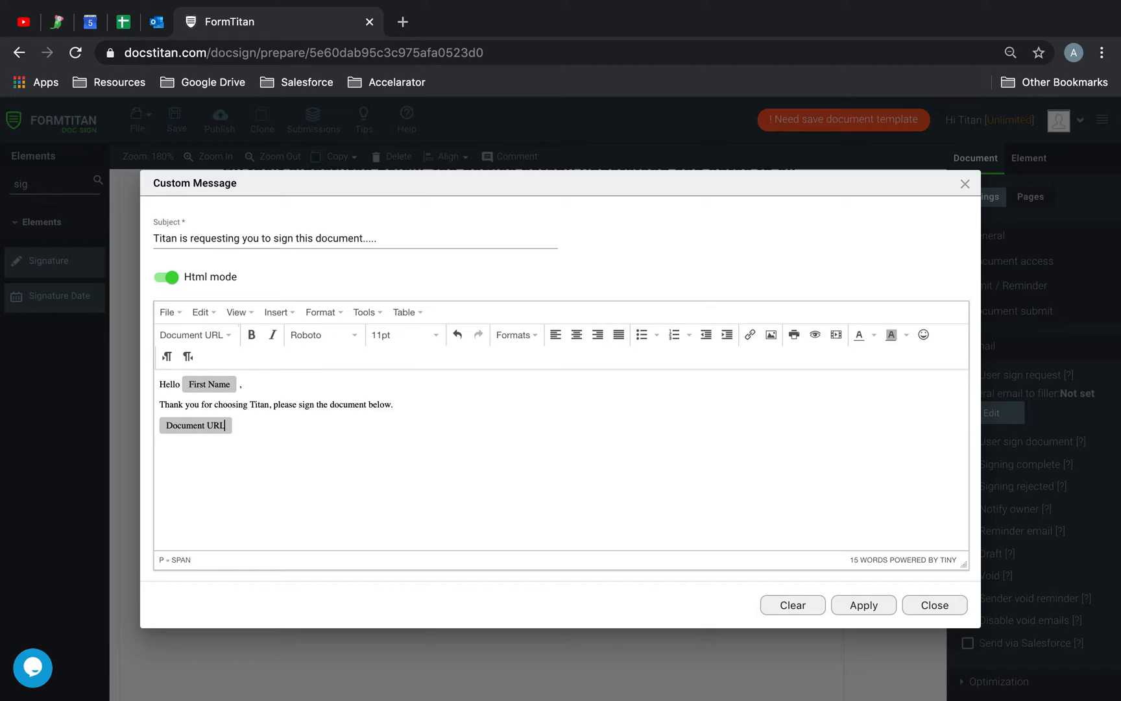
{"action": "key", "text": "Backspace"}
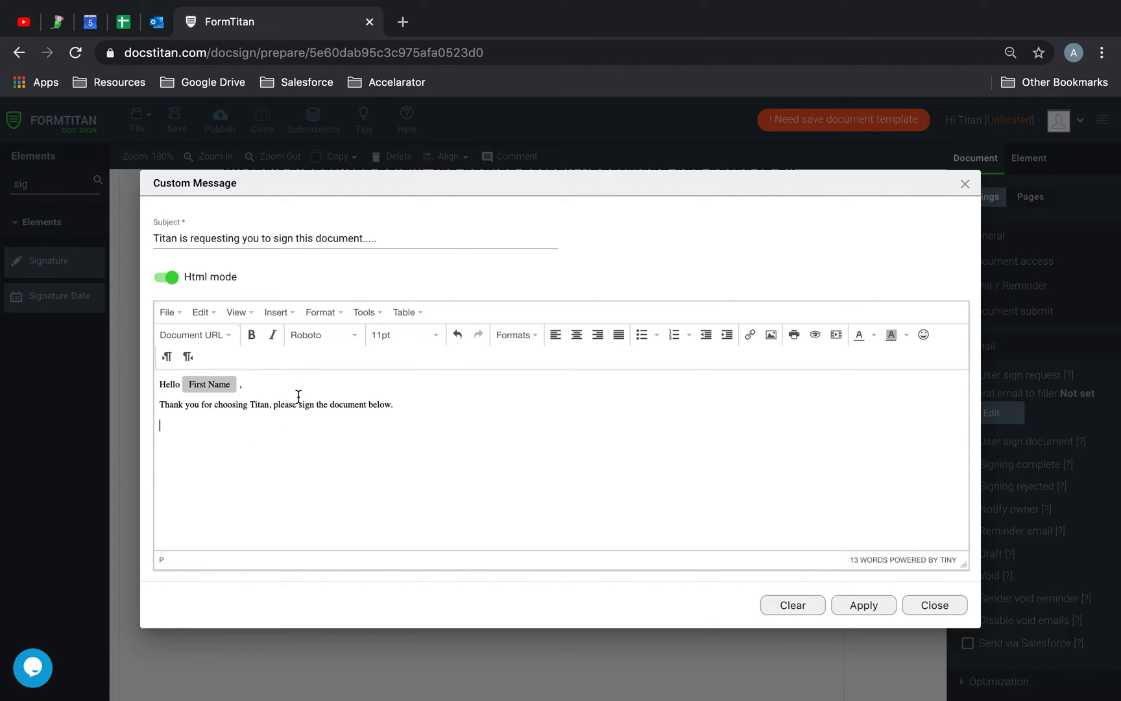
{"action": "left_click", "coordinate": [195, 335]}
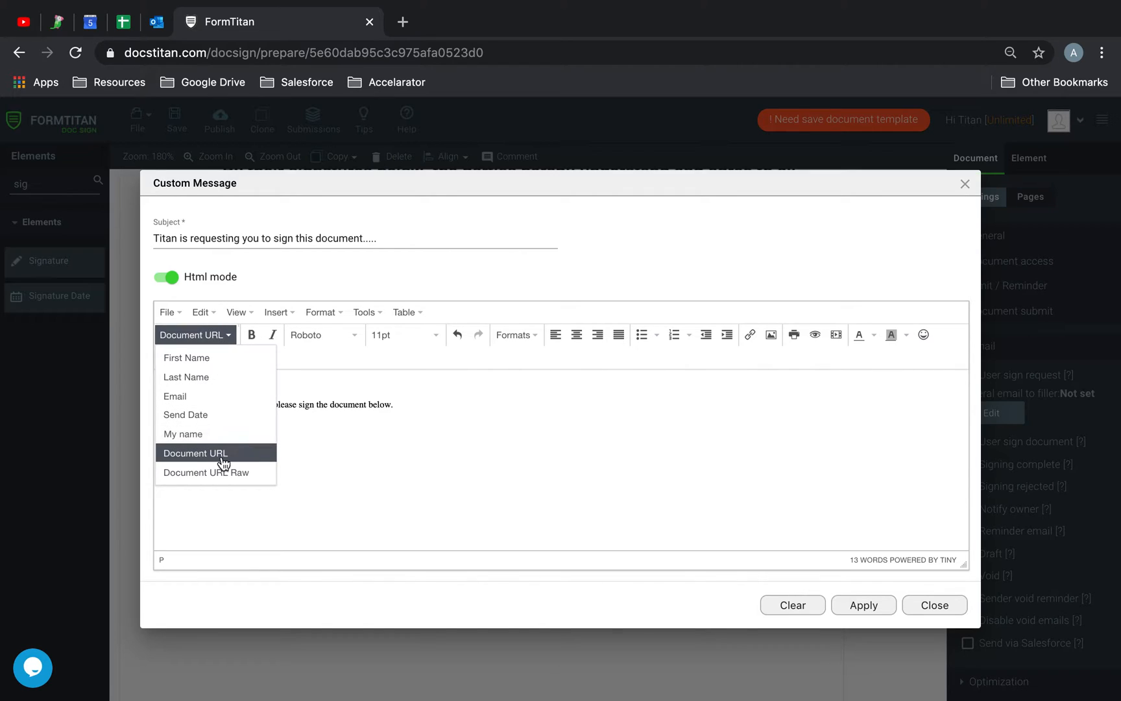
{"action": "left_click", "coordinate": [195, 453]}
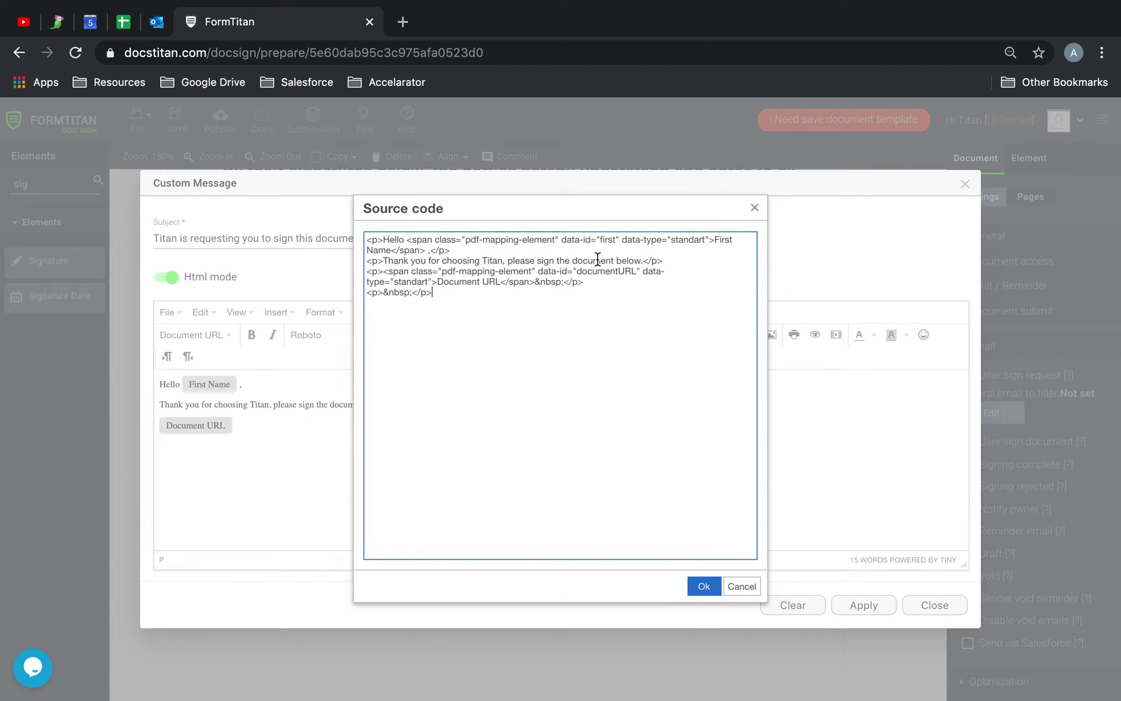
Select documentURL in the HTML source and close the Source code dialog.
{"action": "double_click", "coordinate": [606, 271]}
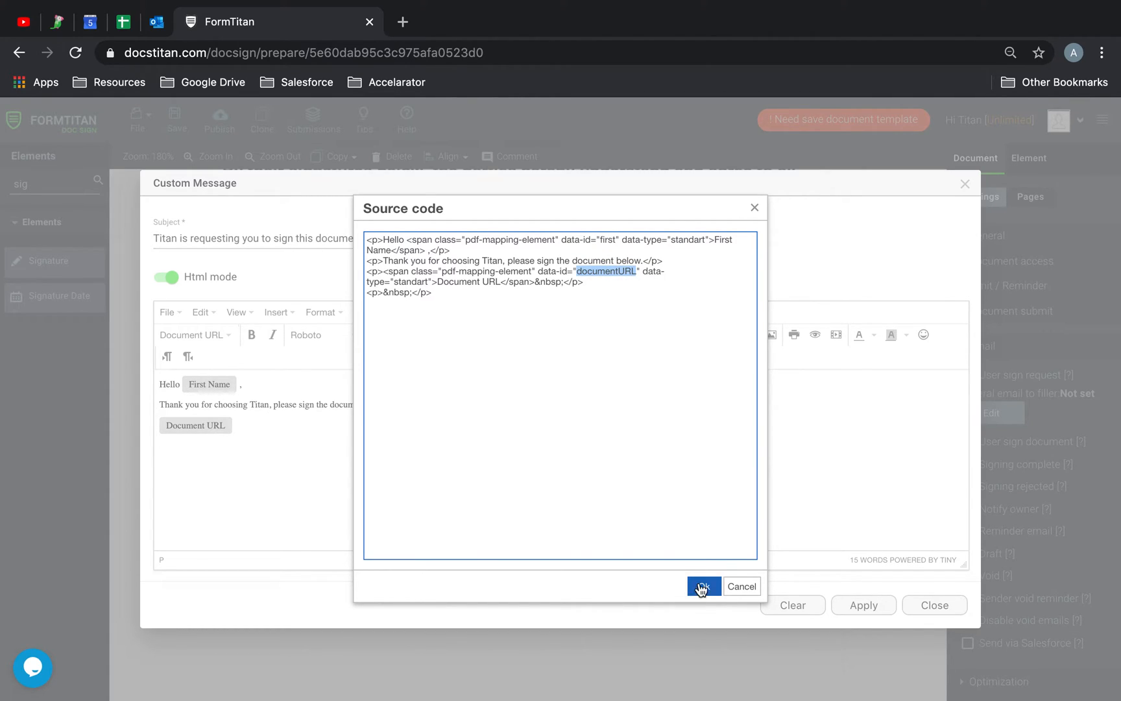
{"action": "left_click", "coordinate": [703, 586]}
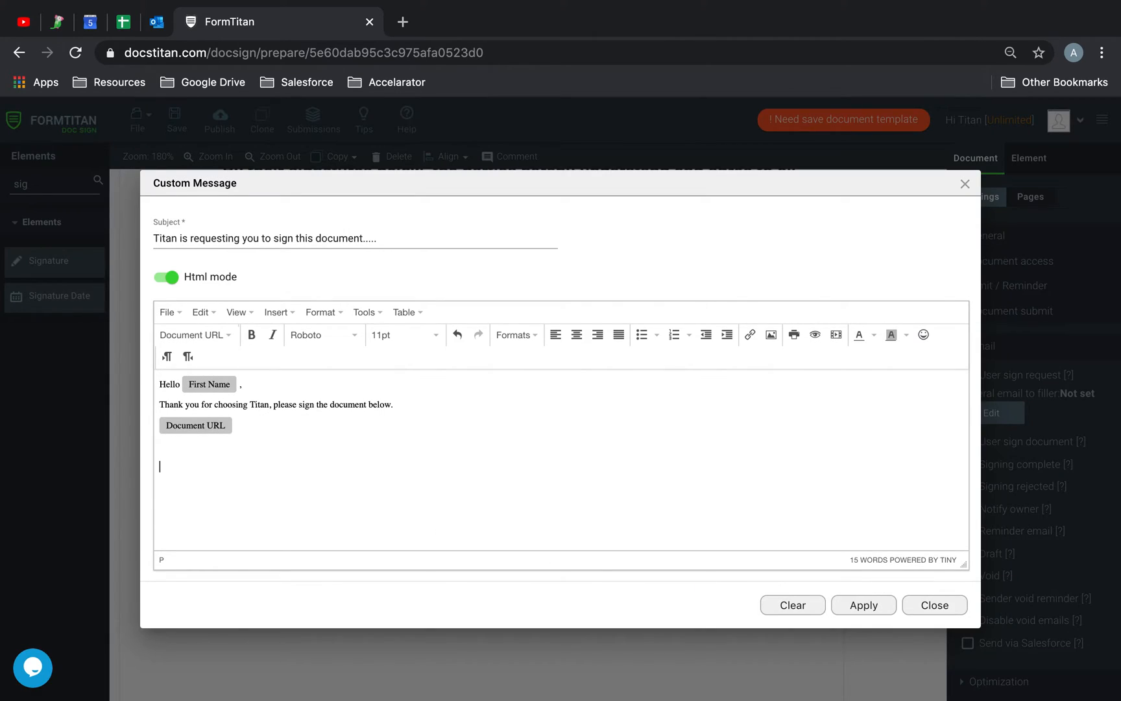
Insert a 'Click here to sign Titan Document' link to {{documentURL}} opening in a new window.
{"action": "left_click", "coordinate": [749, 334]}
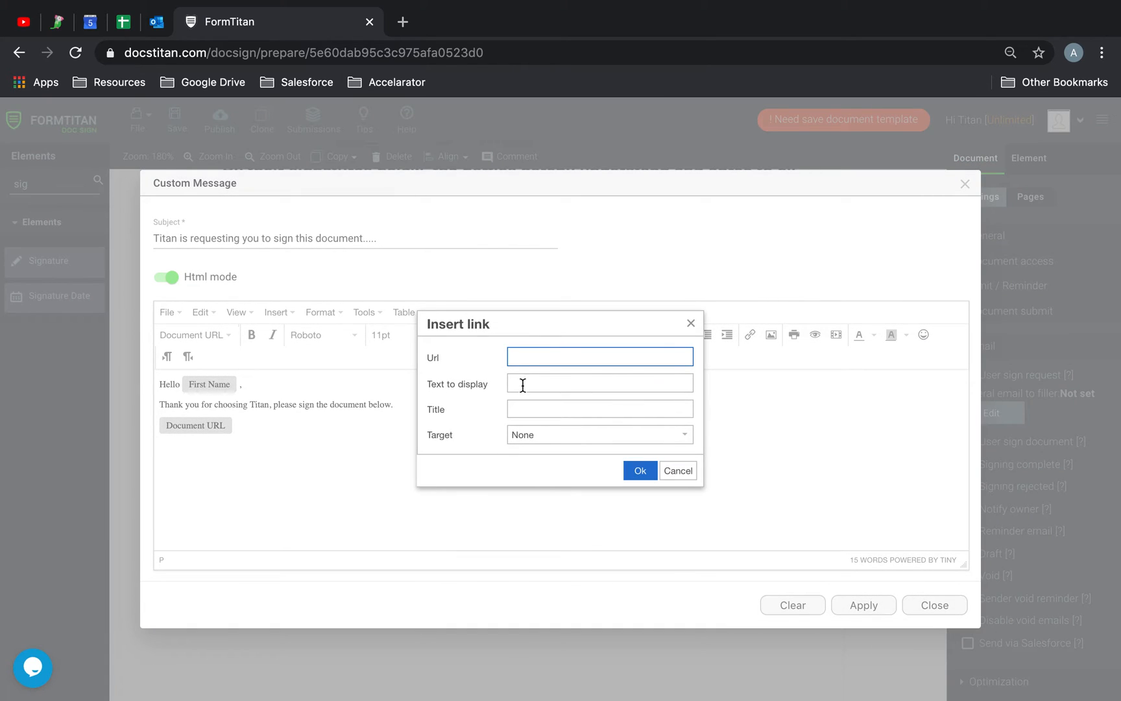
{"action": "type", "text": "documentURL}}"}
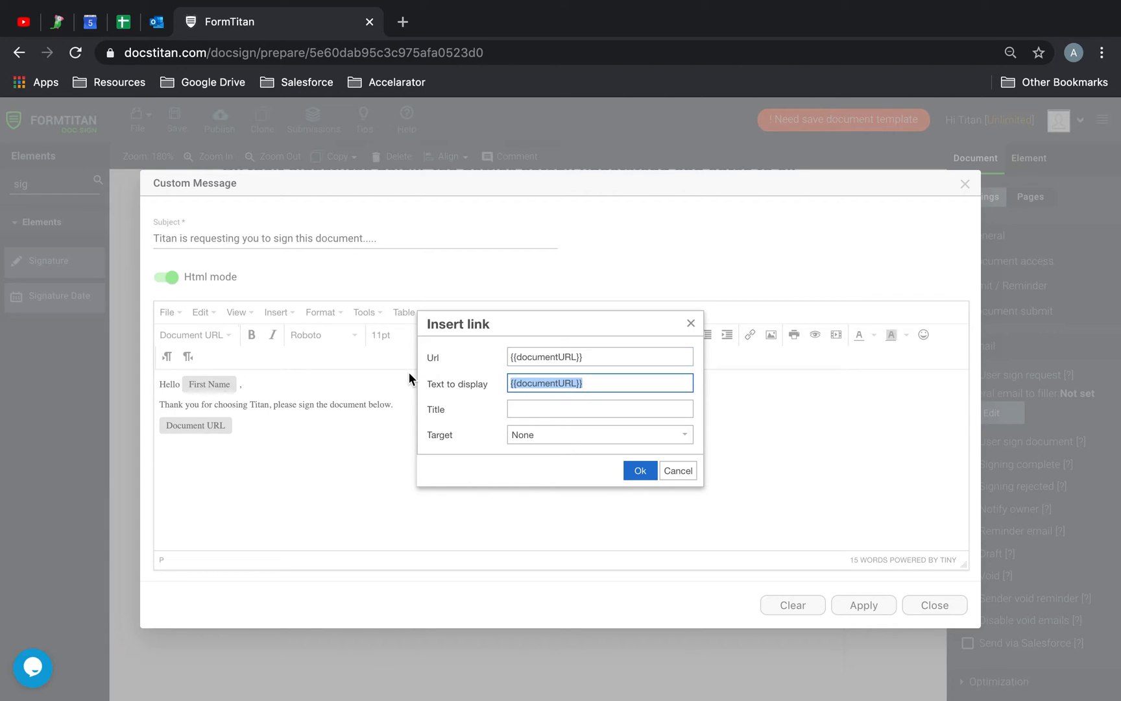
{"action": "type", "text": "Click here to si"}
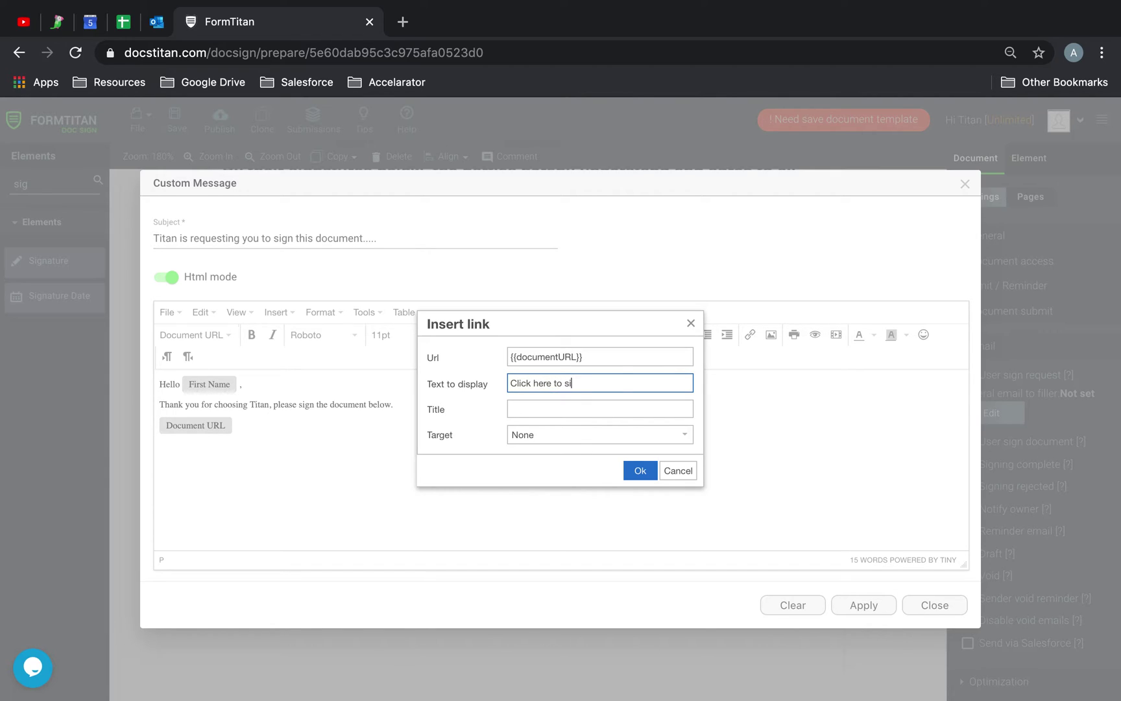
{"action": "type", "text": "gn Titan Socument"}
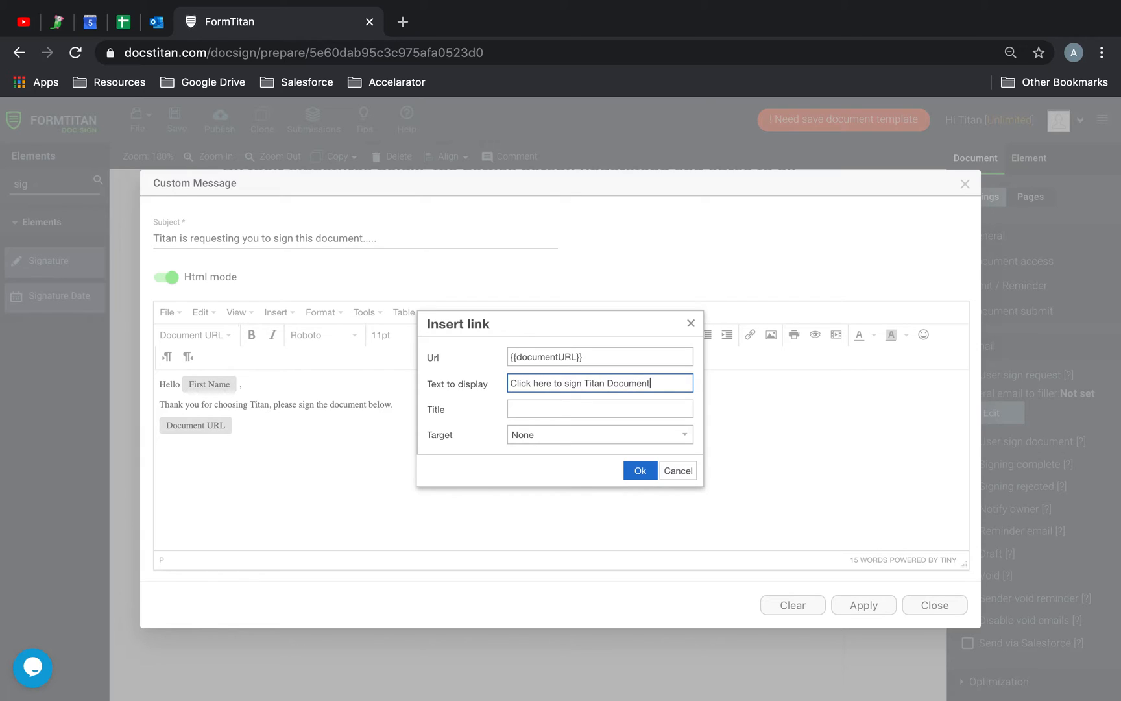
{"action": "left_click", "coordinate": [599, 435]}
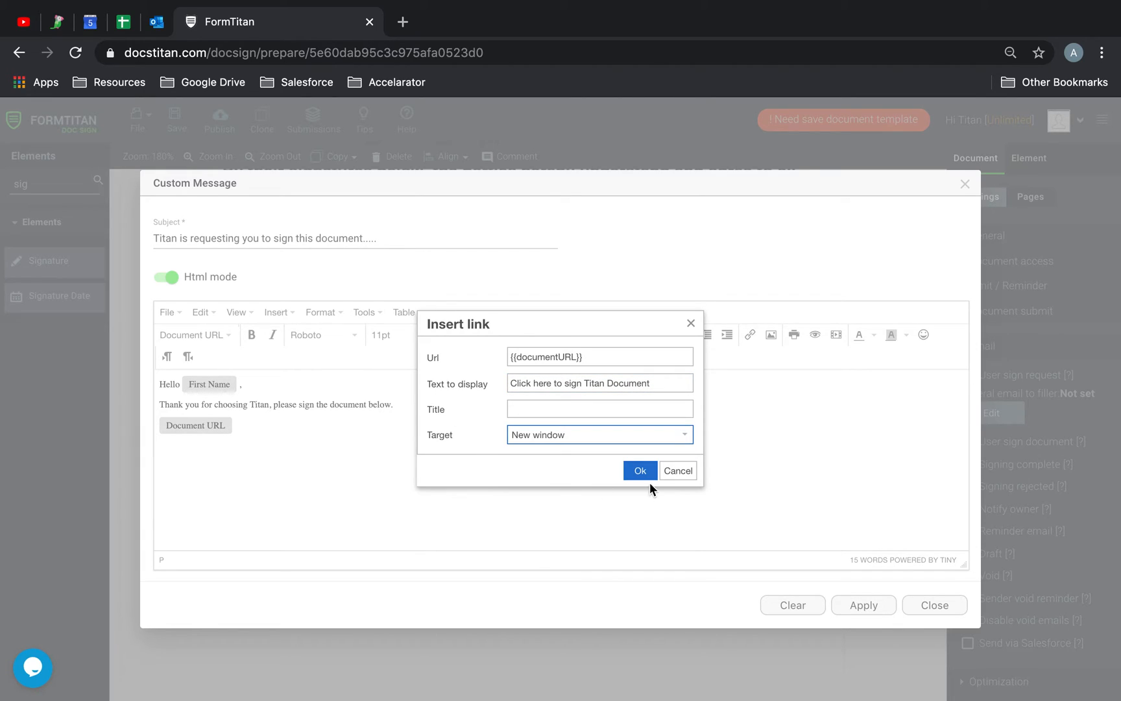
{"action": "left_click", "coordinate": [640, 470]}
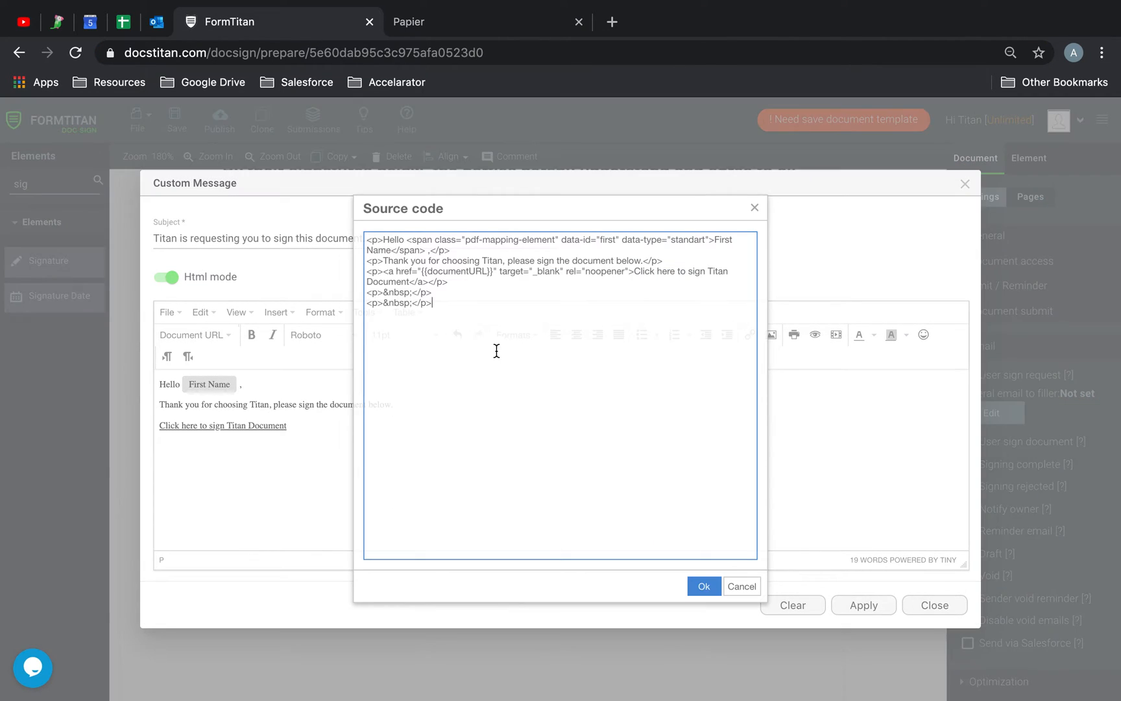
Add an HTML button linking to {{documentURLRaw}}, labelled 'Click here to sign Titan Document'.
{"action": "type", "text": "<p><a href=\"{{documentURLRaw}}\"><input type=\"button\" value=\"Go to Document\" /></a></p>"}
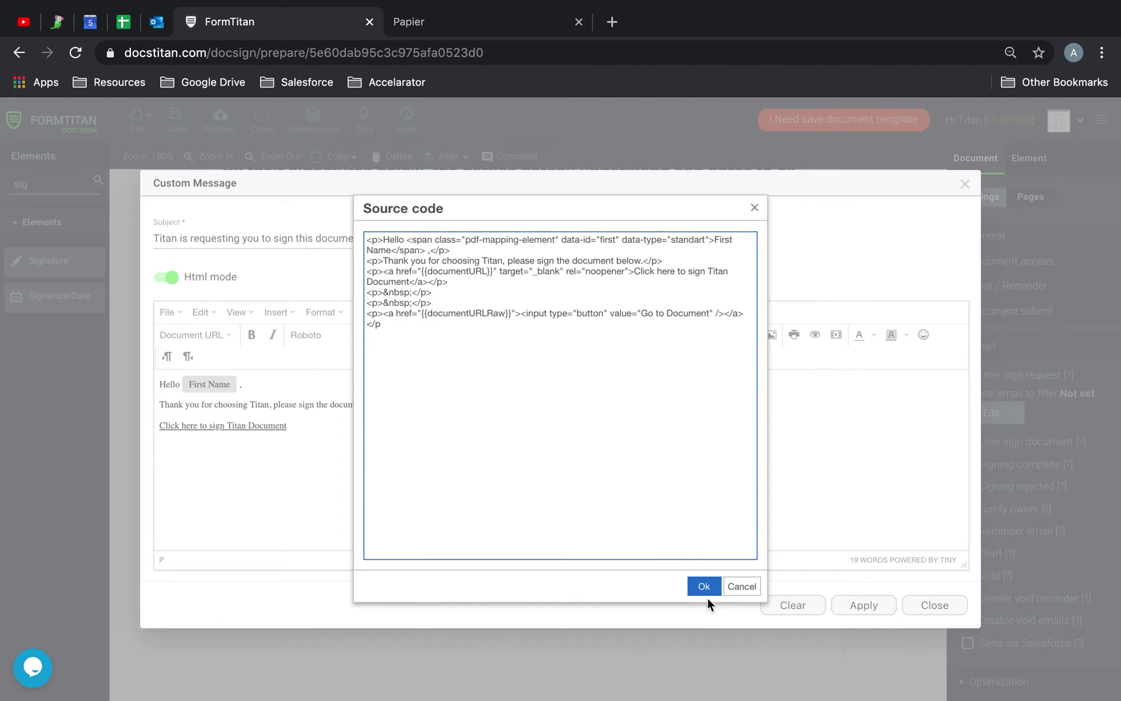
{"action": "left_click", "coordinate": [704, 586]}
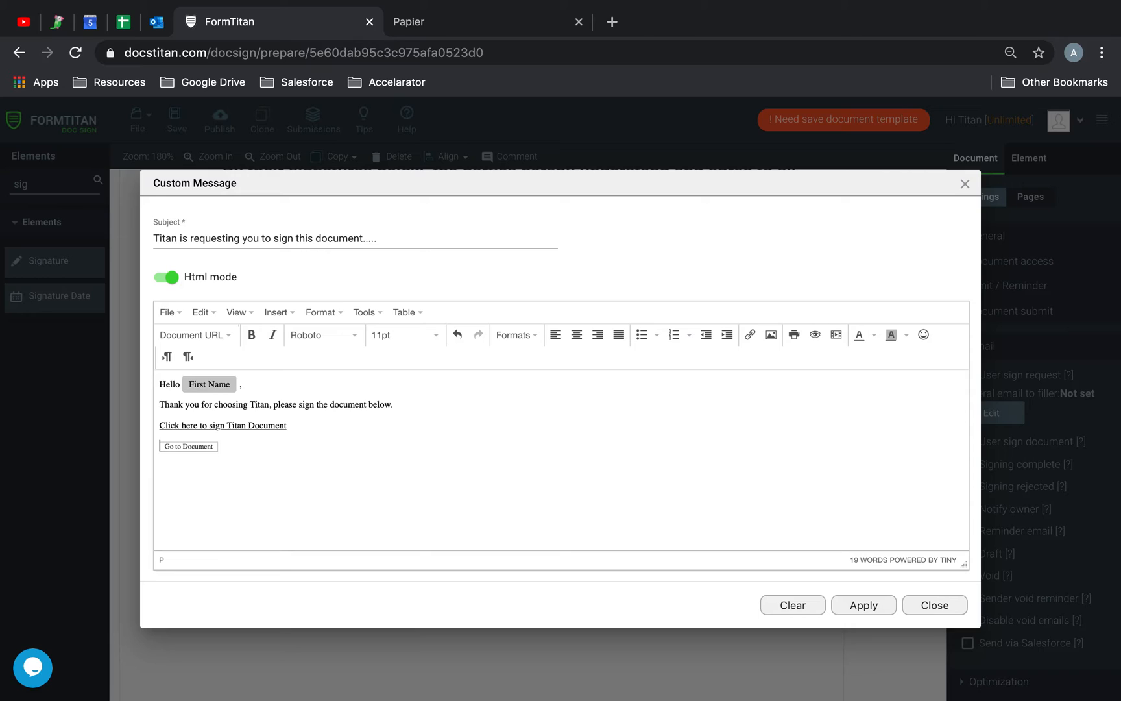
{"action": "left_click", "coordinate": [364, 312]}
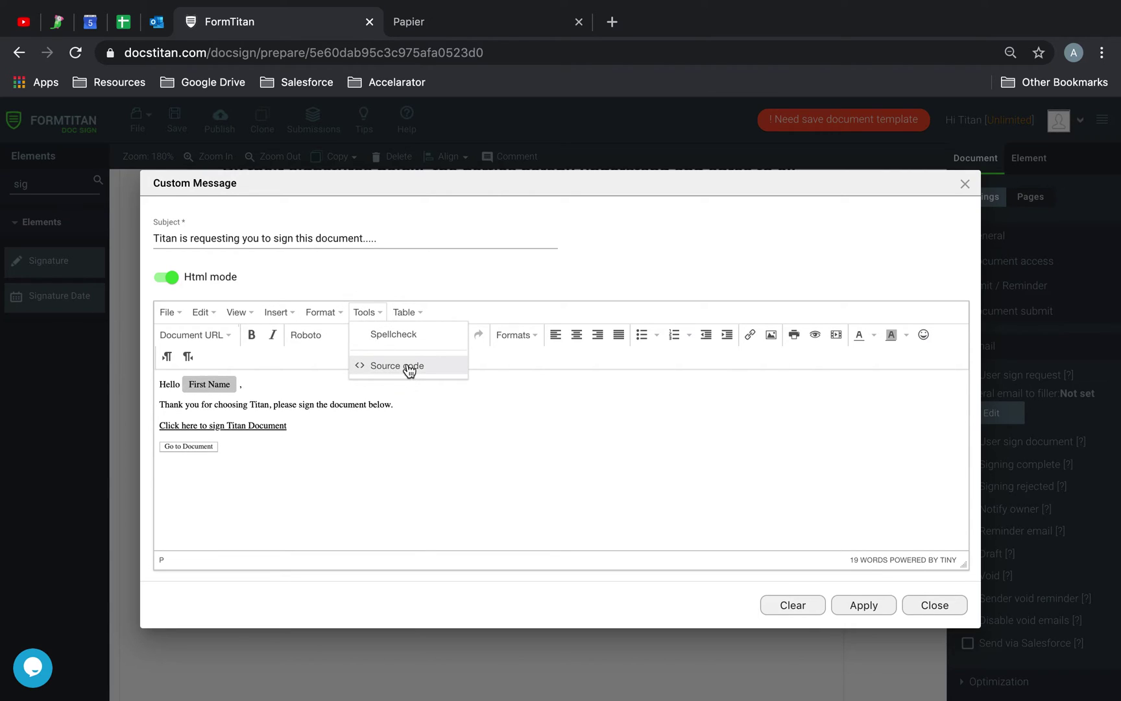
{"action": "left_click", "coordinate": [395, 365]}
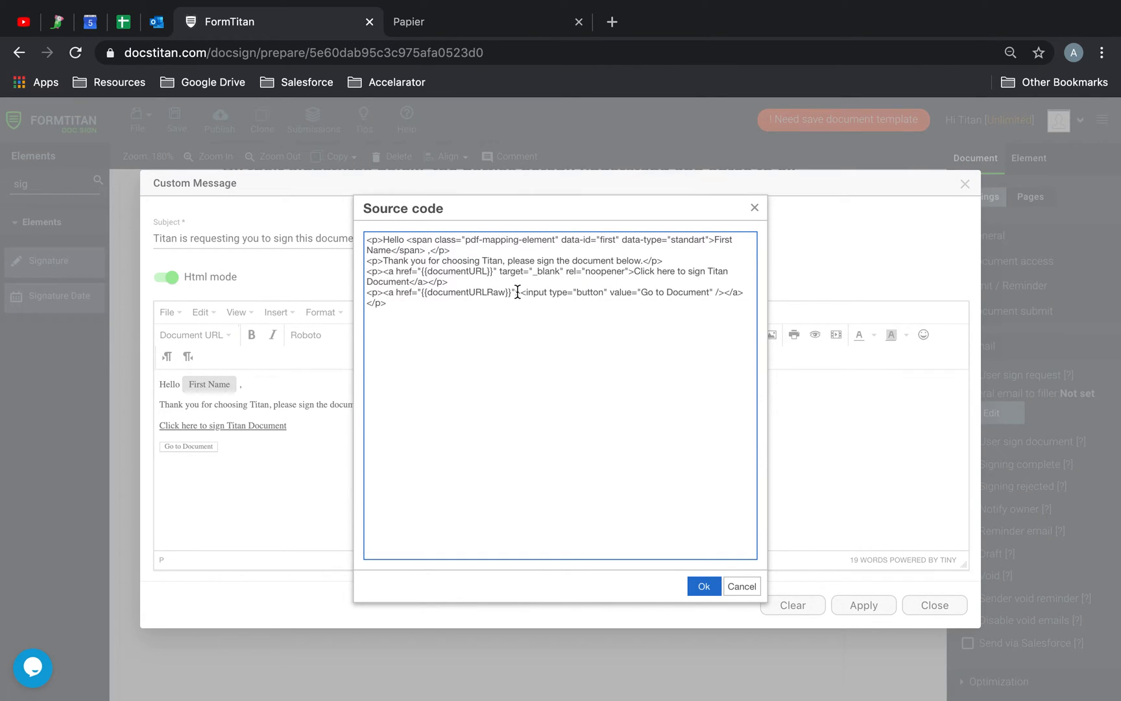
{"action": "double_click", "coordinate": [466, 291]}
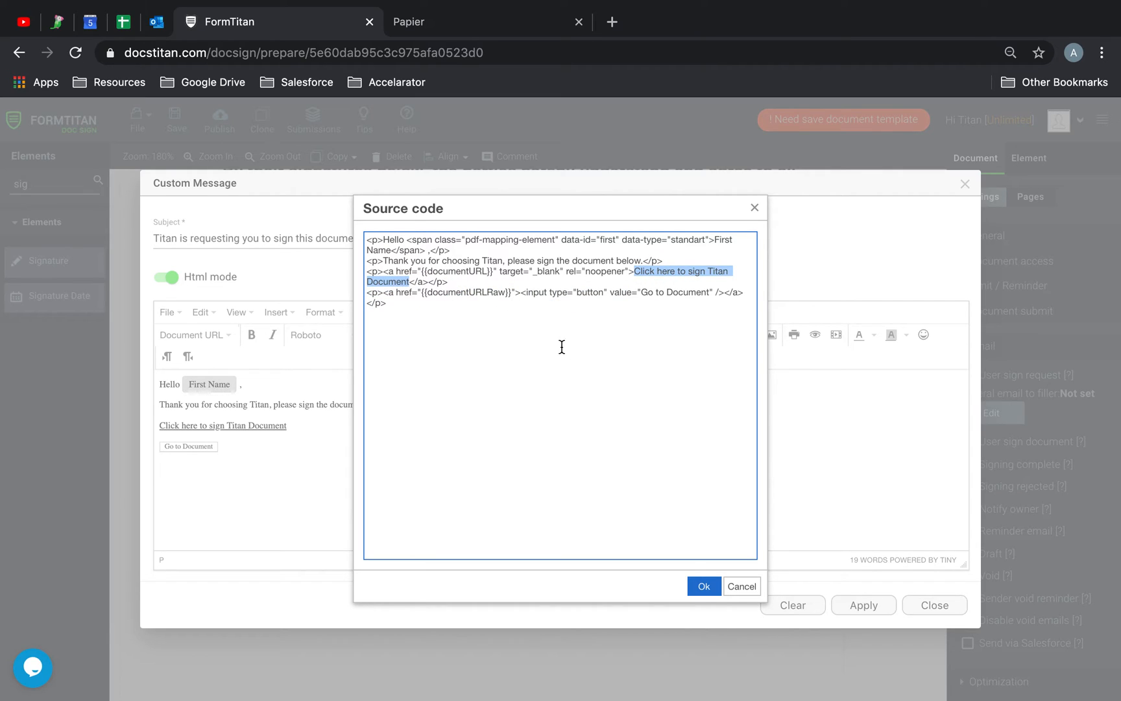
{"action": "left_click", "coordinate": [640, 292]}
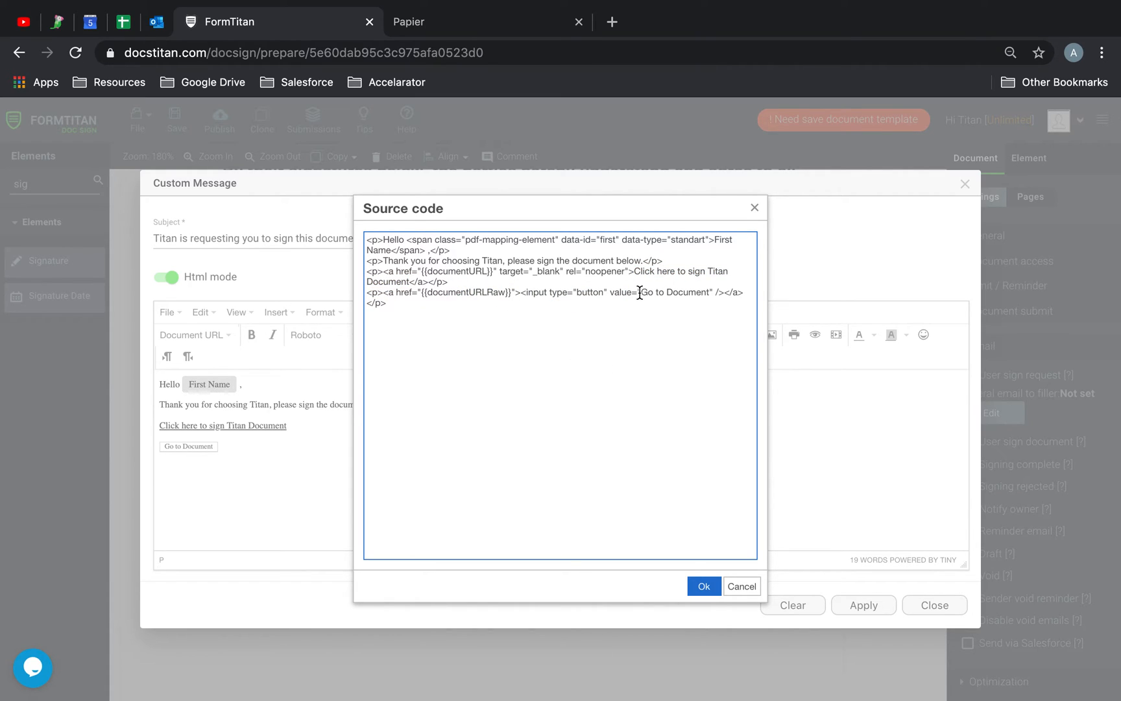
{"action": "mouse_move", "coordinate": [695, 291]}
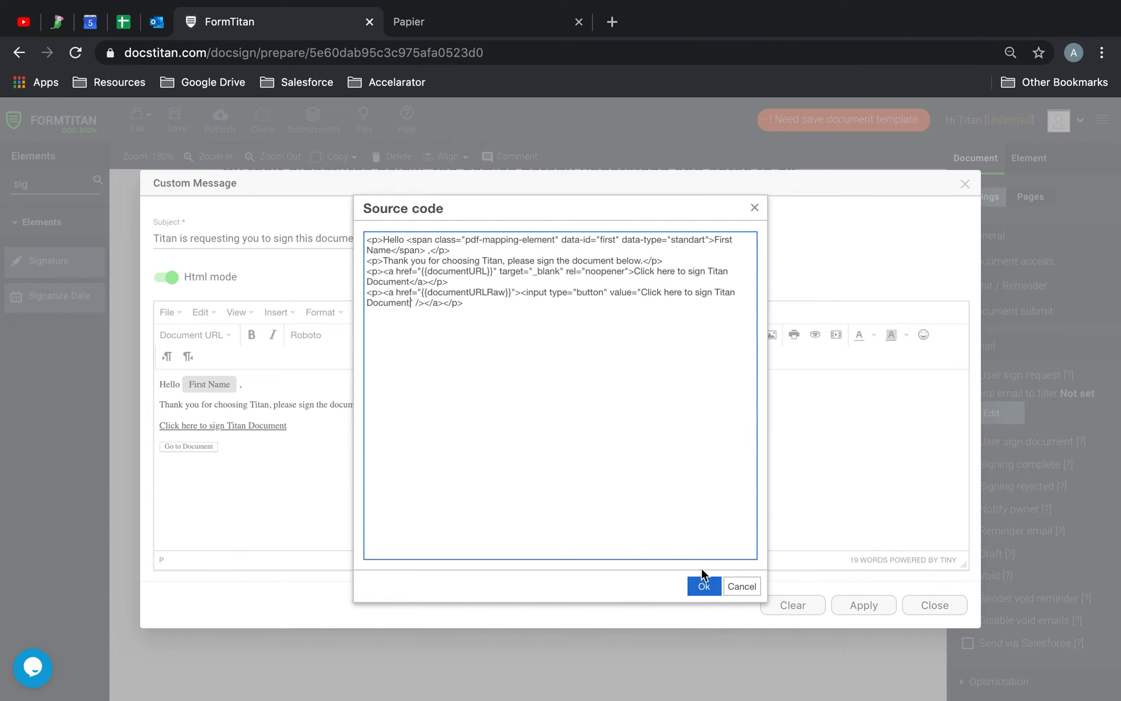
{"action": "left_click", "coordinate": [704, 585]}
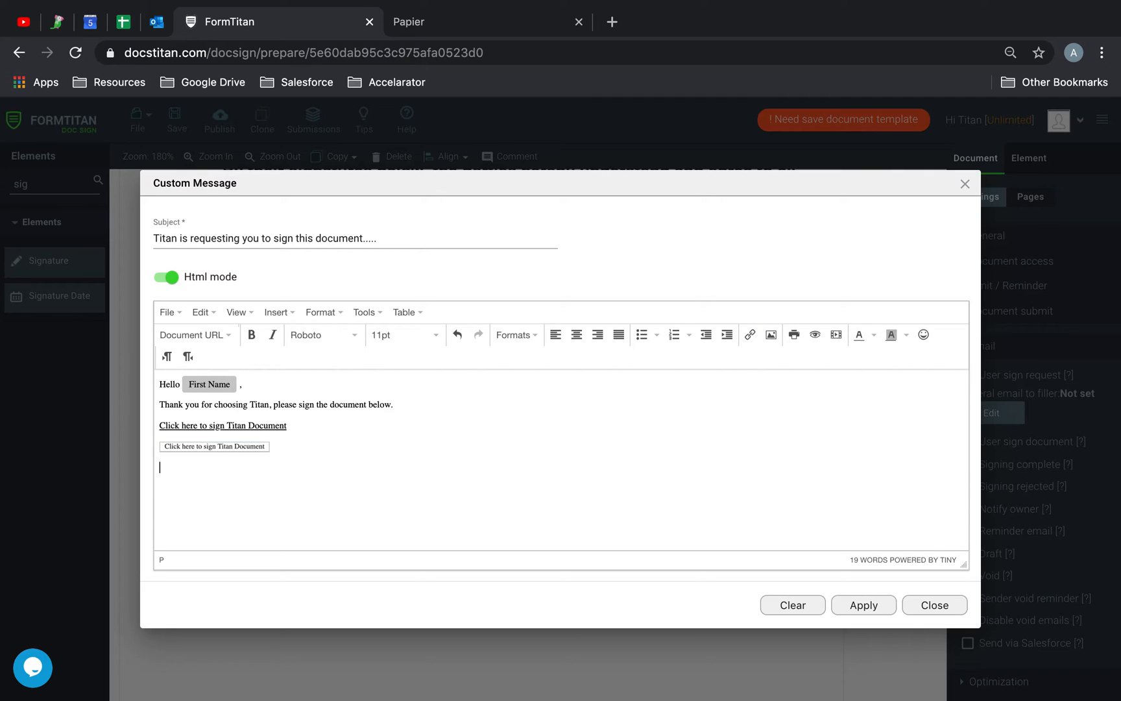
Add the 'Thanks, Titan' sign-off and set the message text to 14pt.
{"action": "type", "text": "Thanks"}
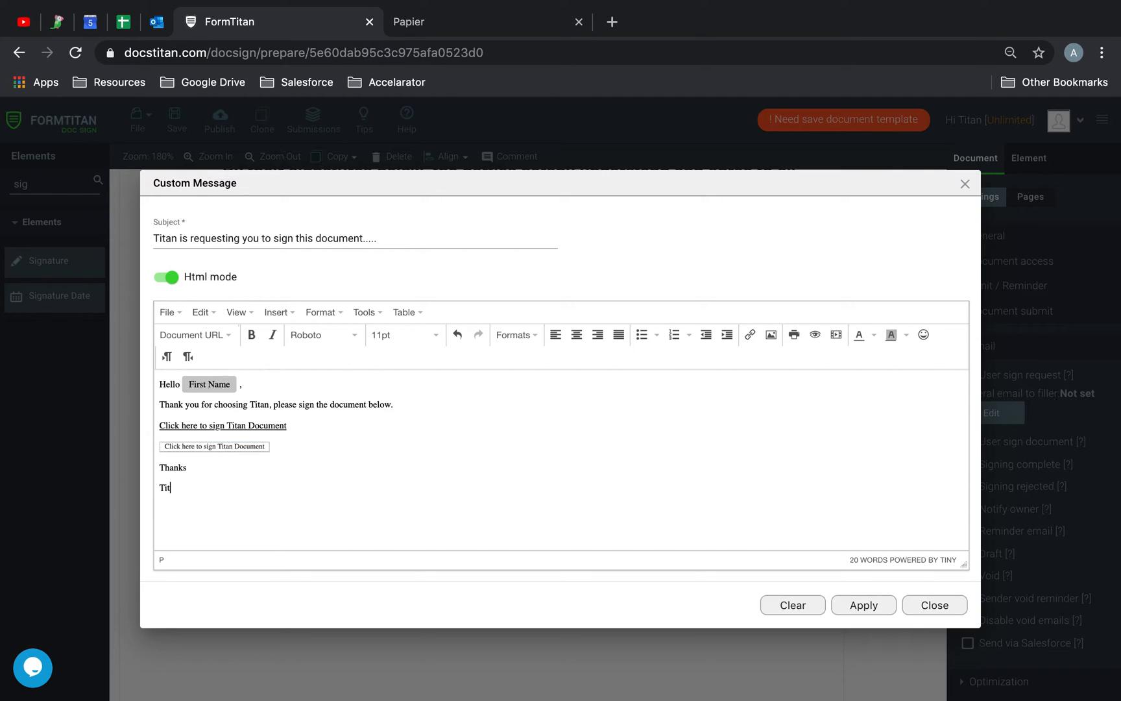
{"action": "left_click", "coordinate": [434, 335]}
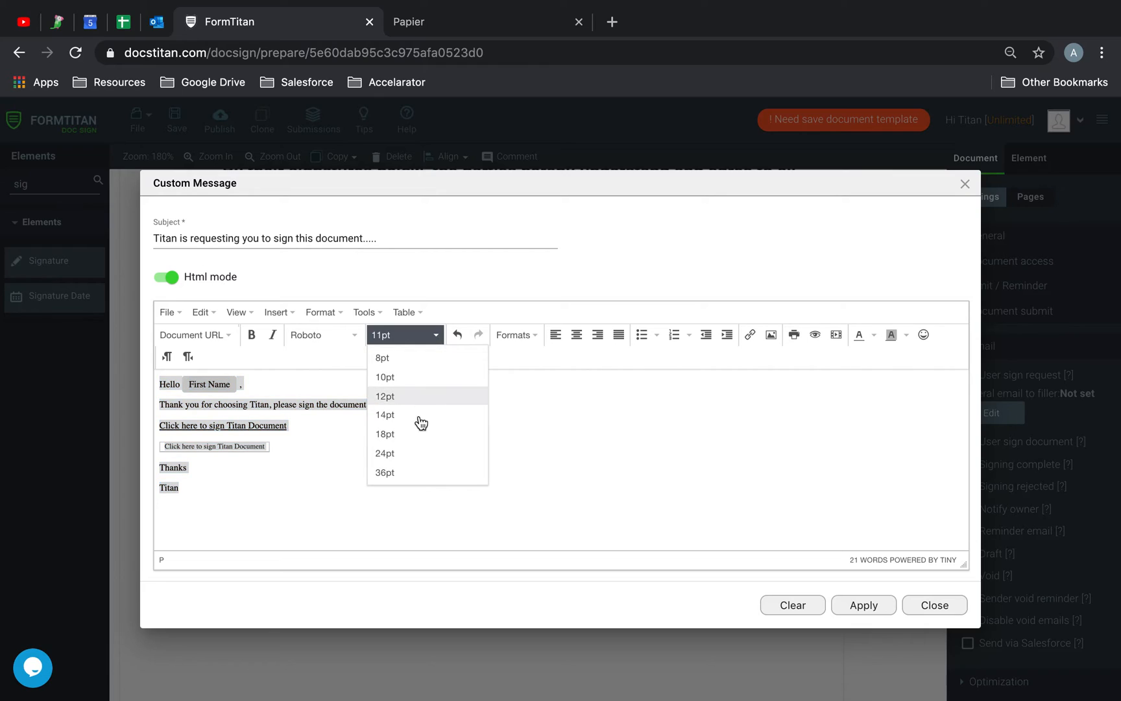
{"action": "left_click", "coordinate": [385, 415]}
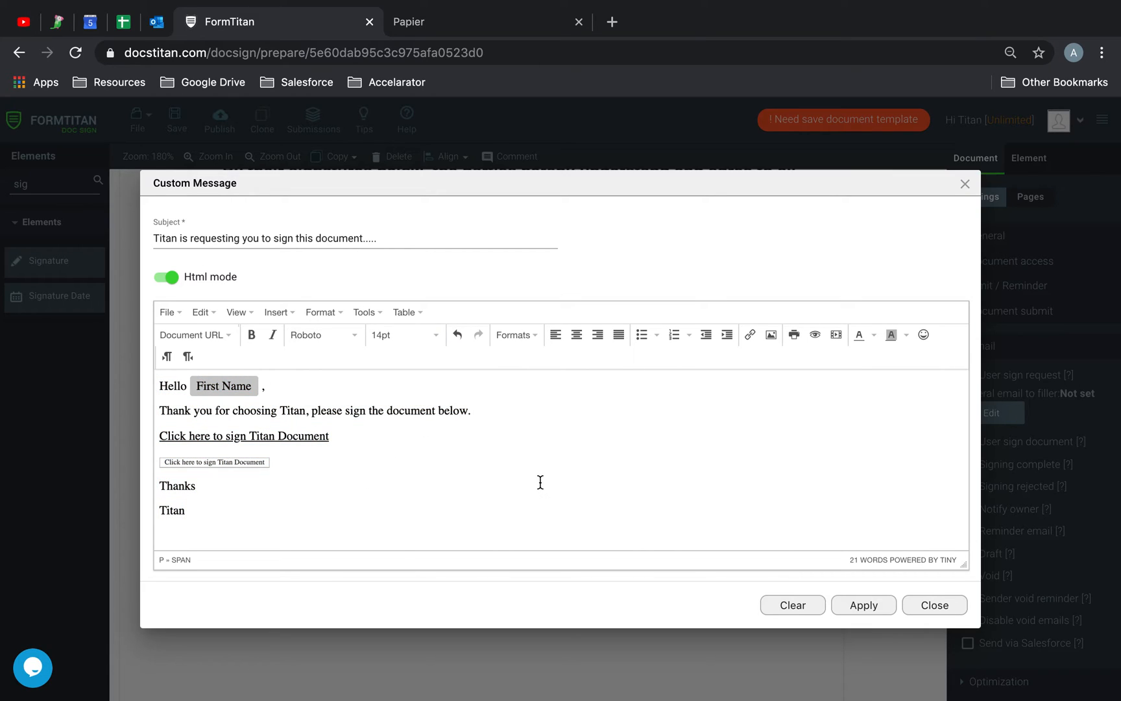
{"action": "scroll", "scroll_direction": "down", "scroll_amount": 3}
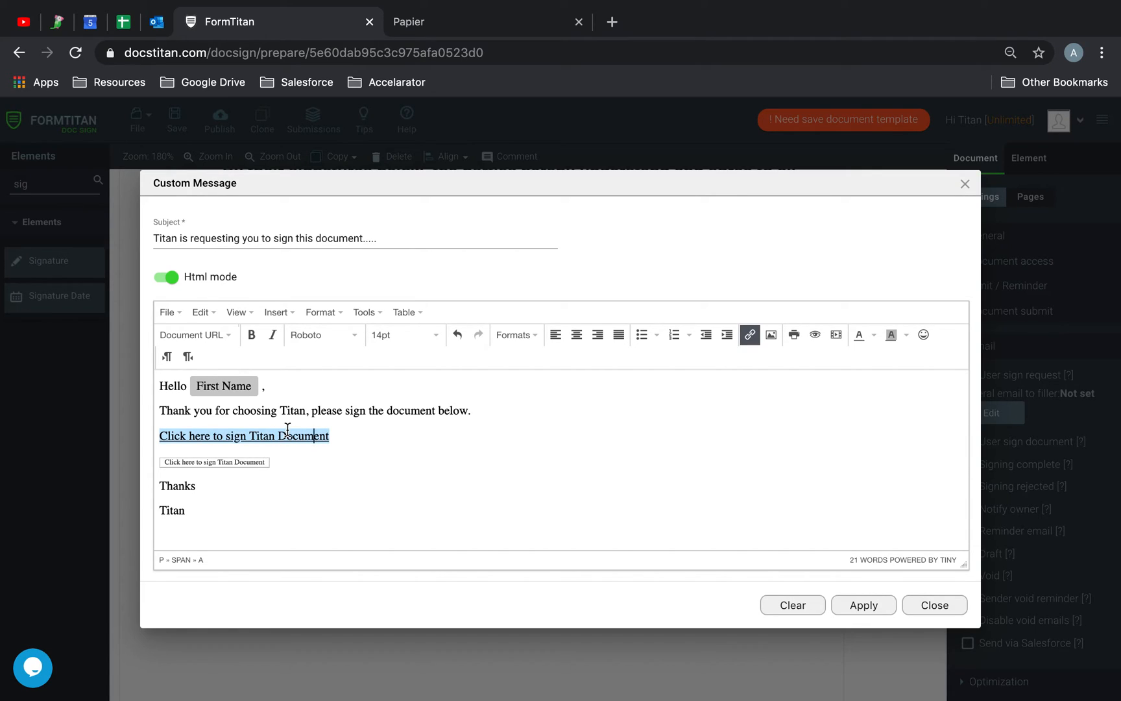
{"action": "mouse_move", "coordinate": [750, 334]}
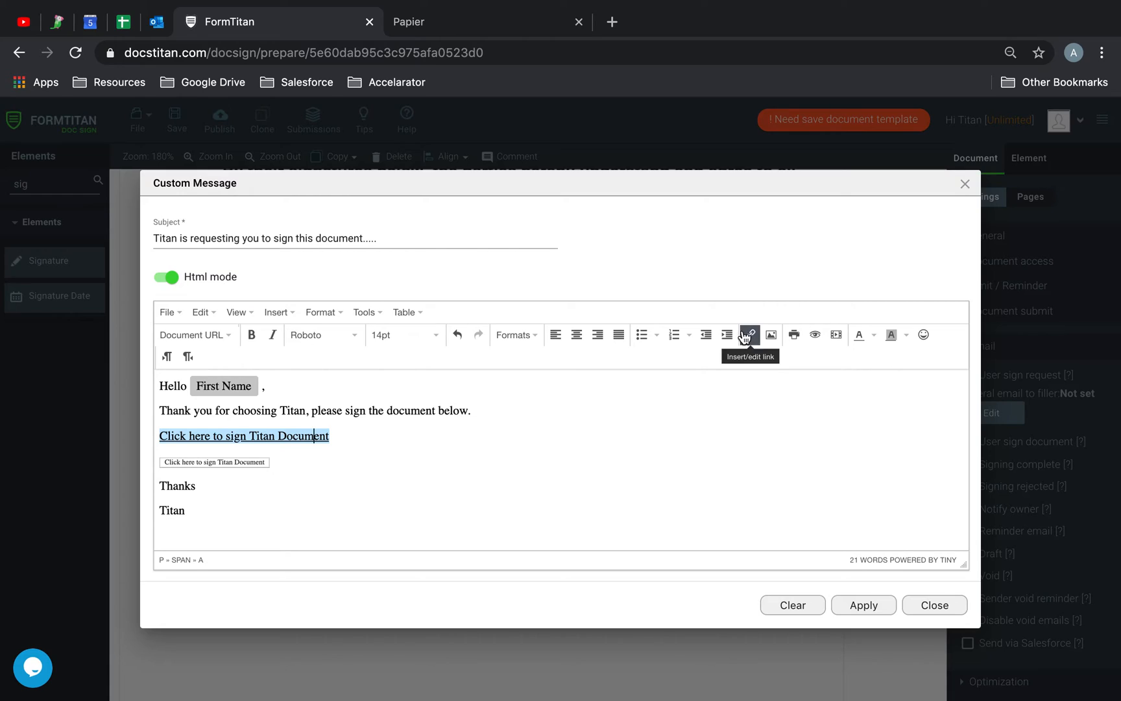
{"action": "left_click", "coordinate": [749, 335]}
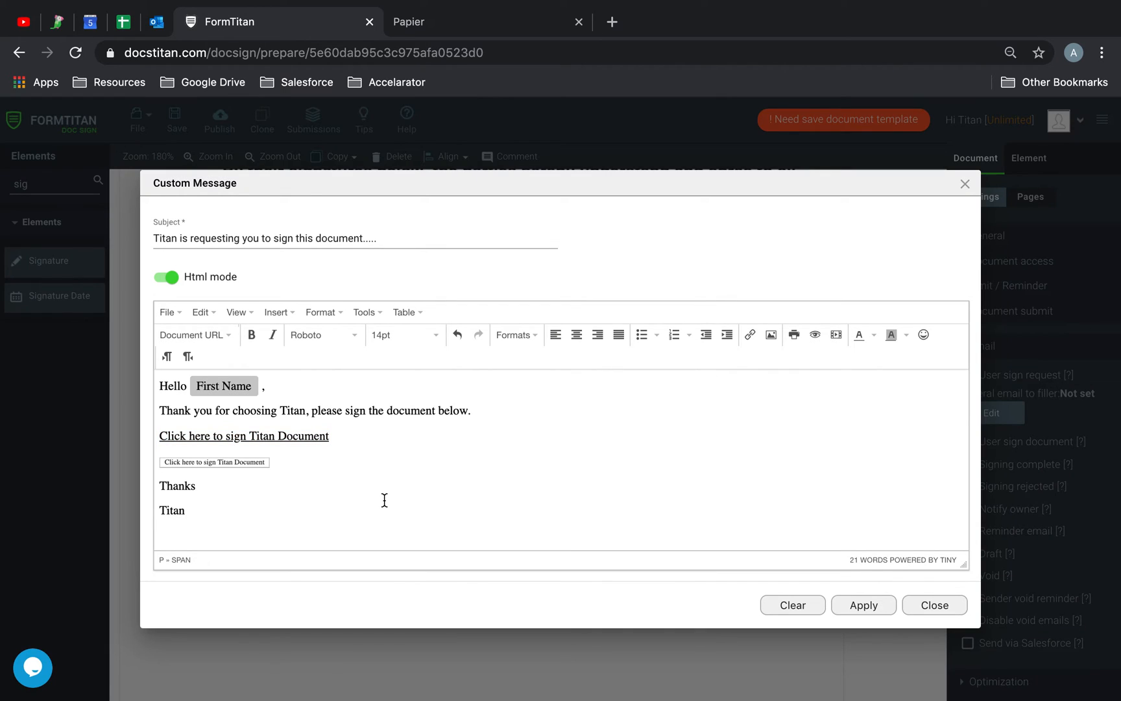
{"action": "left_click", "coordinate": [185, 510]}
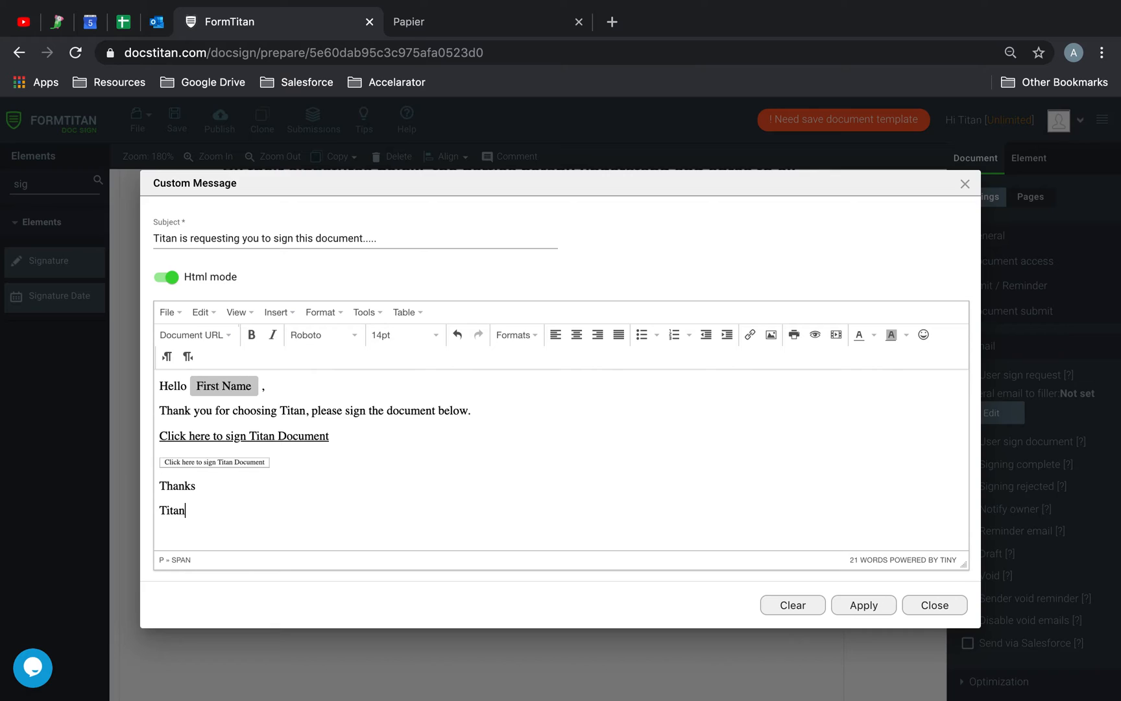
Add a 'Titan URL' link to {{documentURLRaw}} opening in a new window, and apply the message.
{"action": "left_click", "coordinate": [194, 335]}
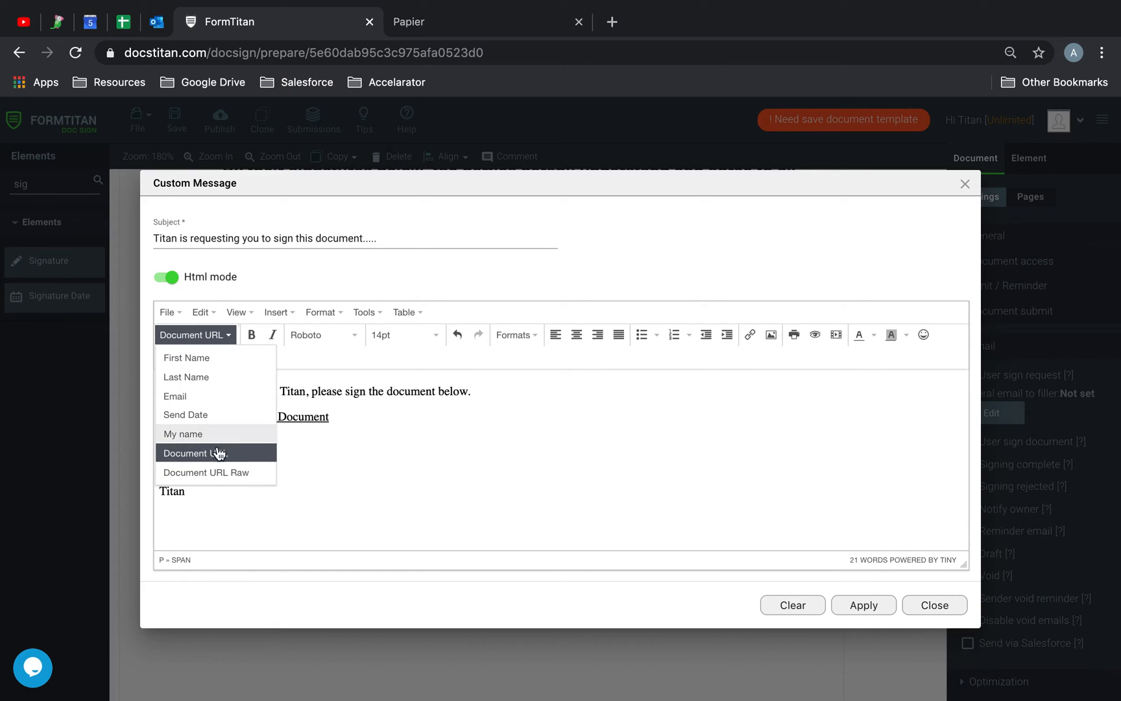
{"action": "left_click", "coordinate": [206, 472]}
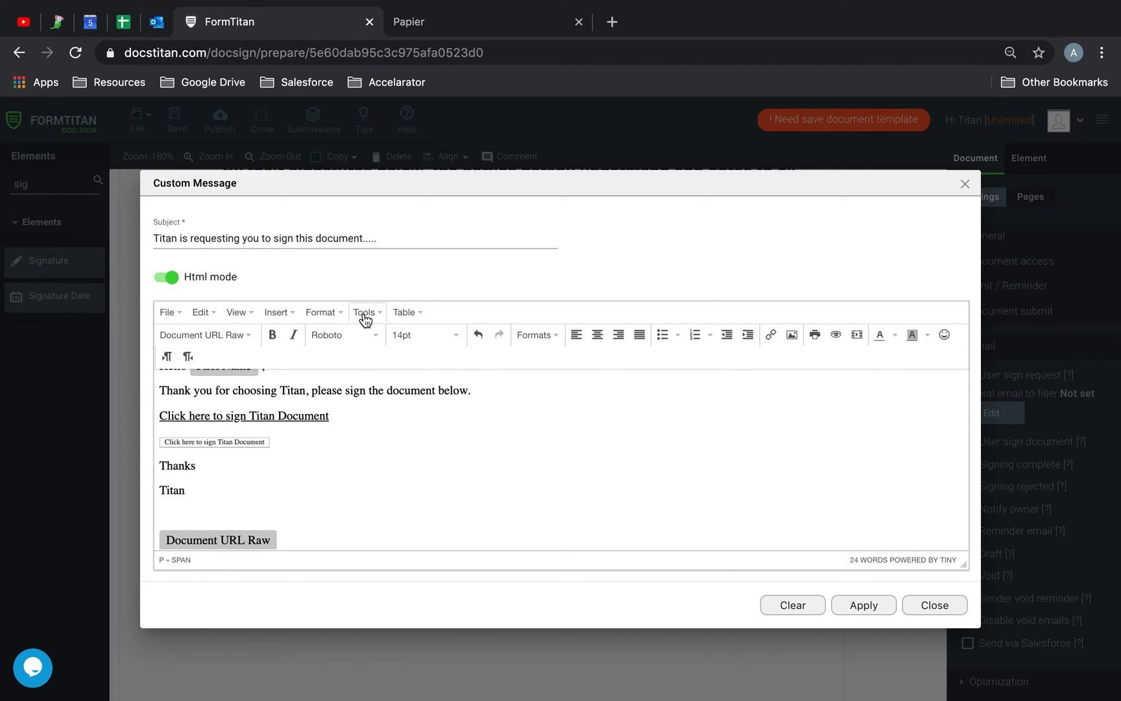
{"action": "left_click", "coordinate": [363, 312]}
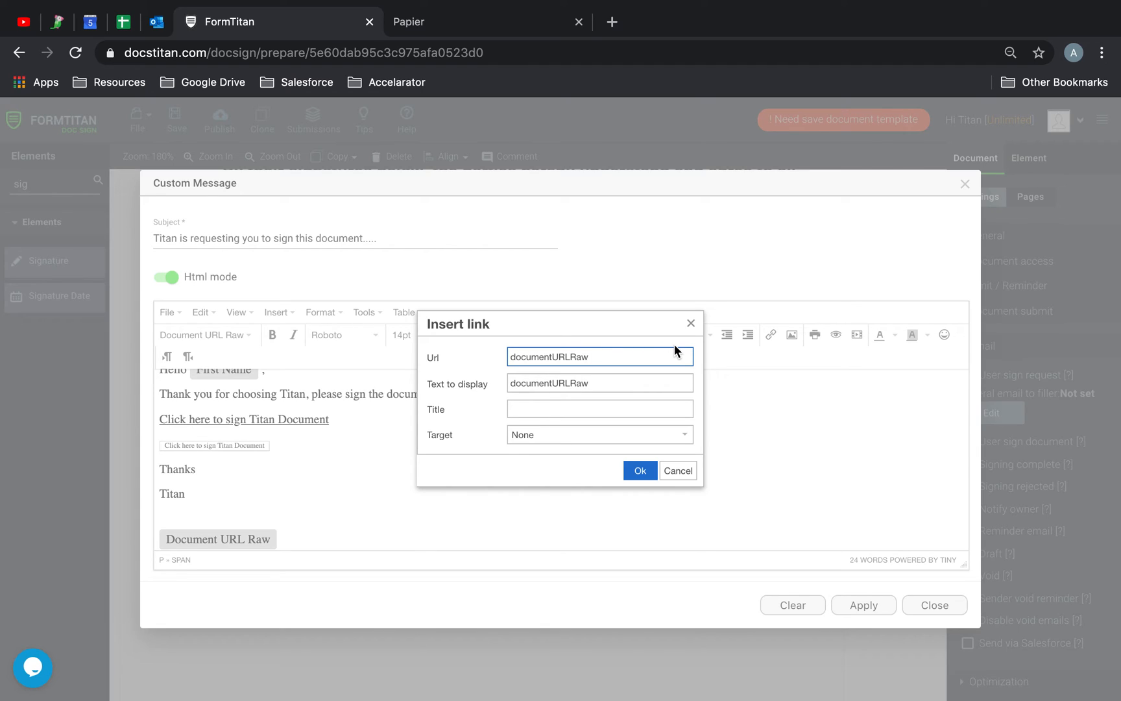
{"action": "type", "text": "}}"}
{"action": "left_click", "coordinate": [599, 382]}
{"action": "type", "text": "t"}
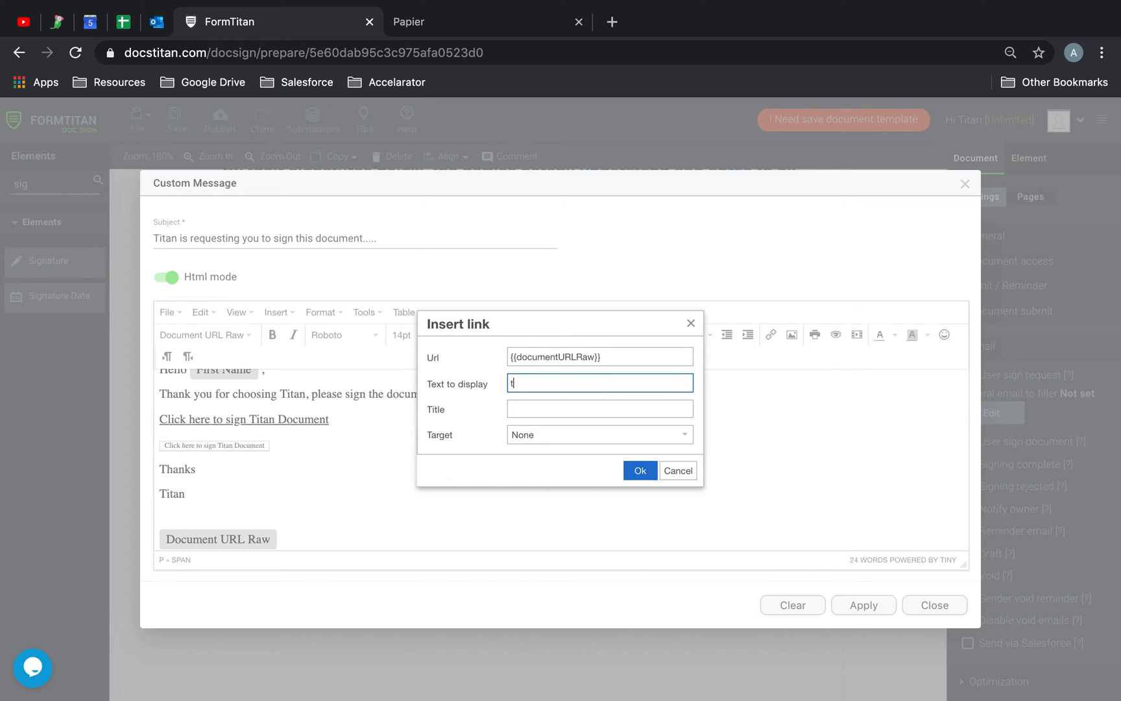
{"action": "type", "text": "T"}
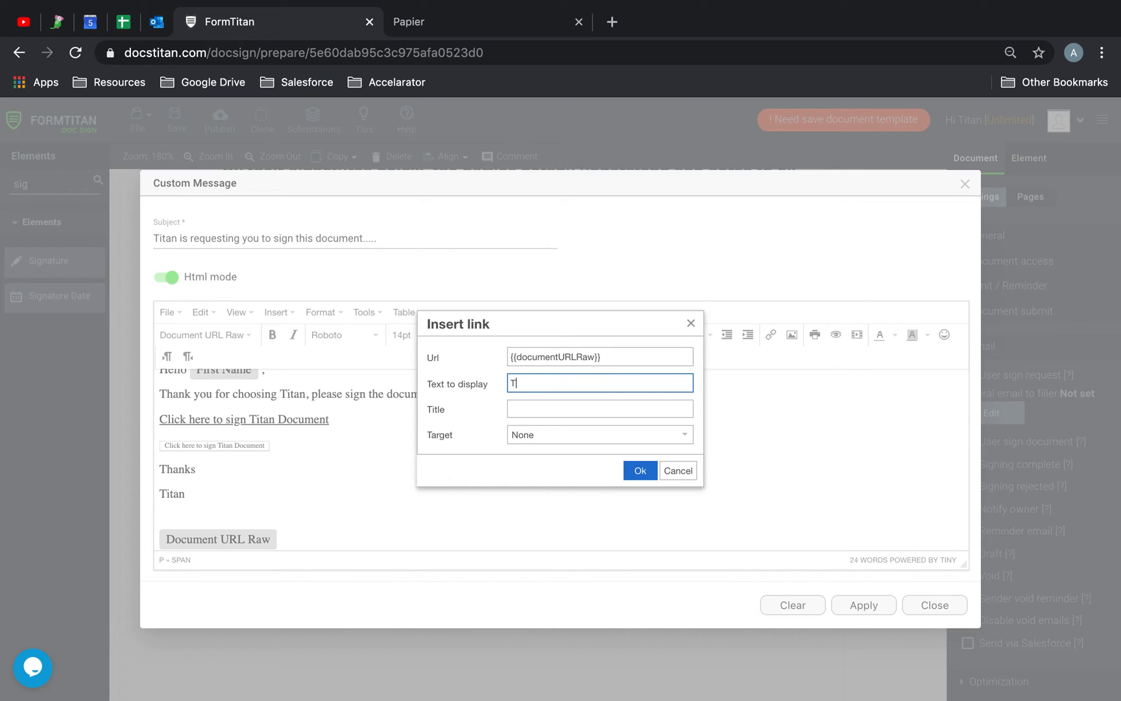
{"action": "type", "text": "Titan URK"}
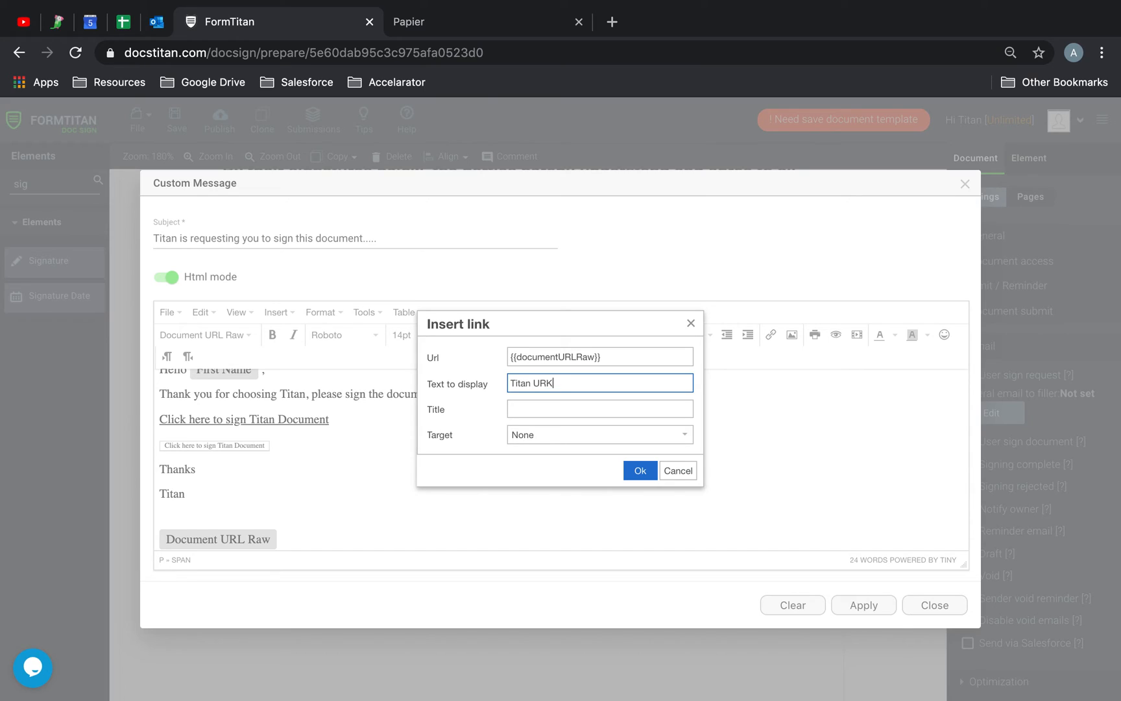
{"action": "left_click", "coordinate": [600, 435]}
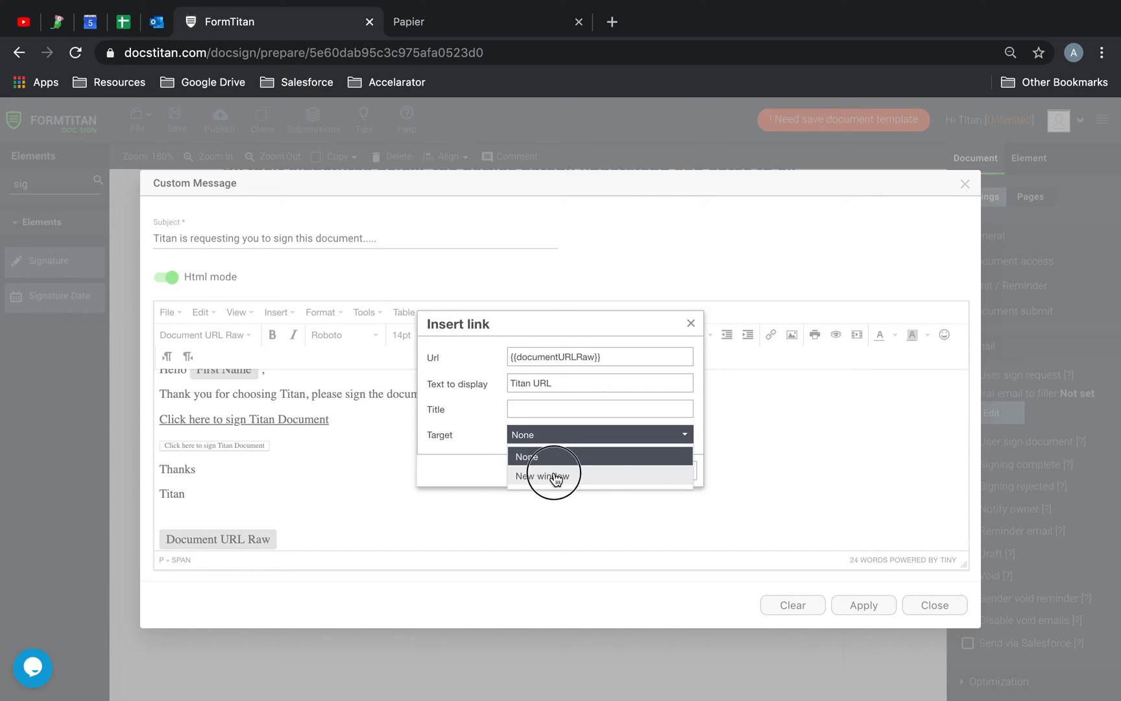
{"action": "left_click", "coordinate": [542, 476]}
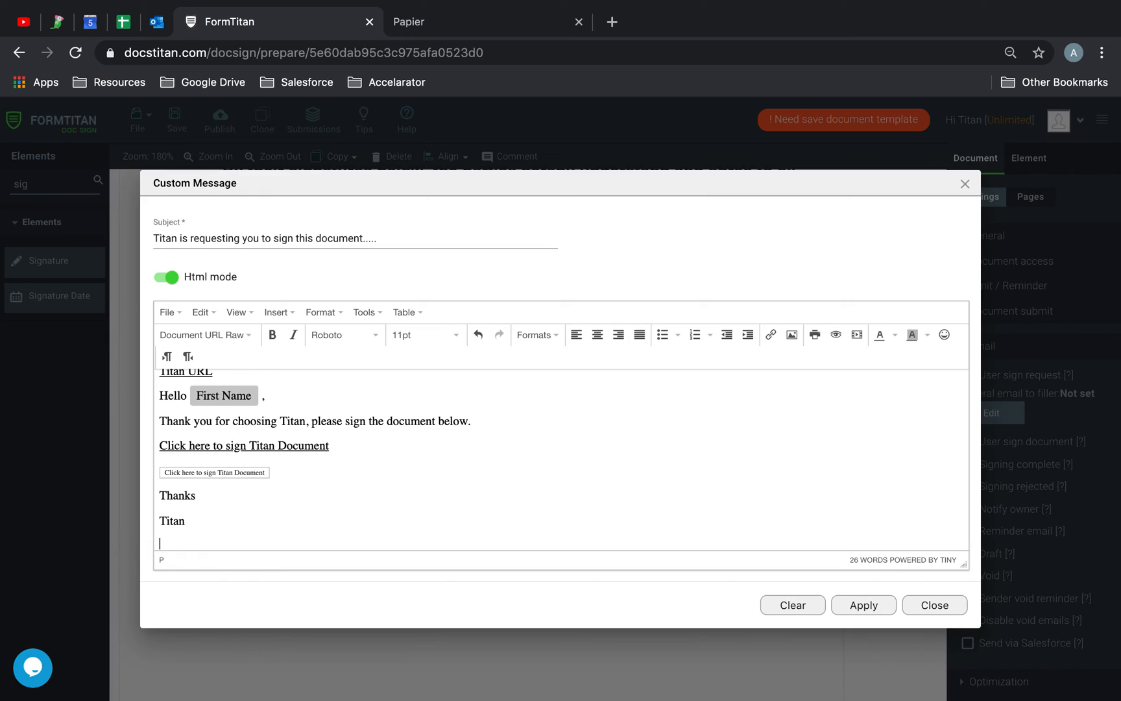
{"action": "left_click", "coordinate": [863, 605]}
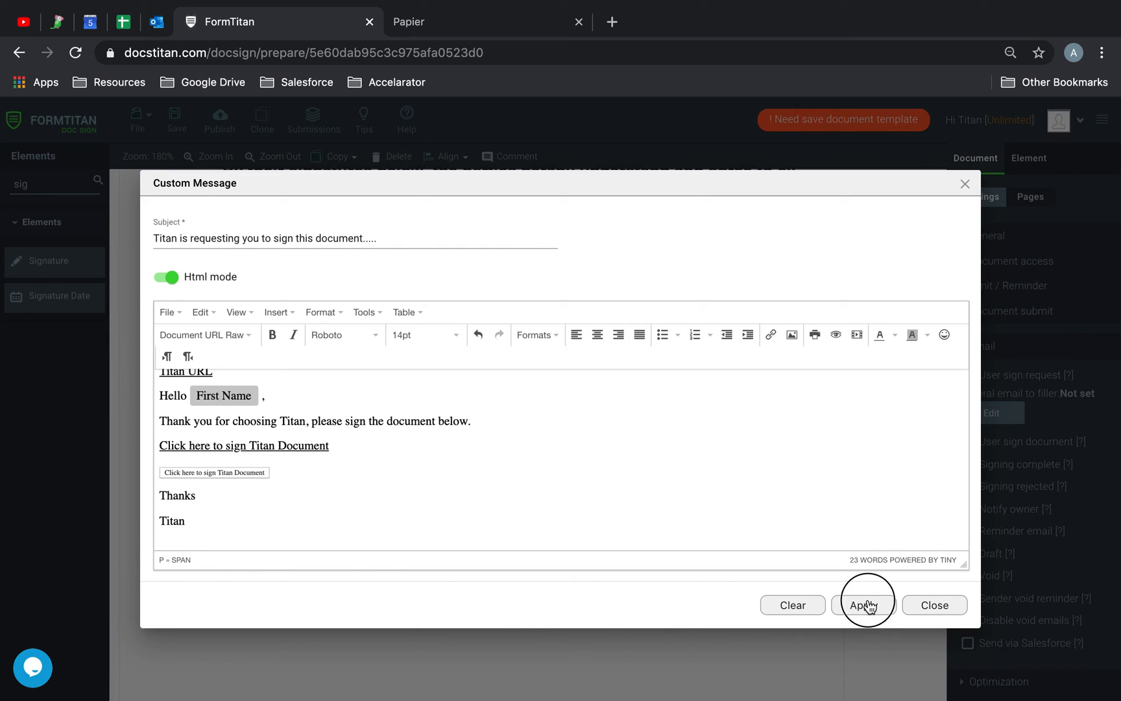
Save the template and set Document access protection to None.
{"action": "left_click", "coordinate": [866, 605]}
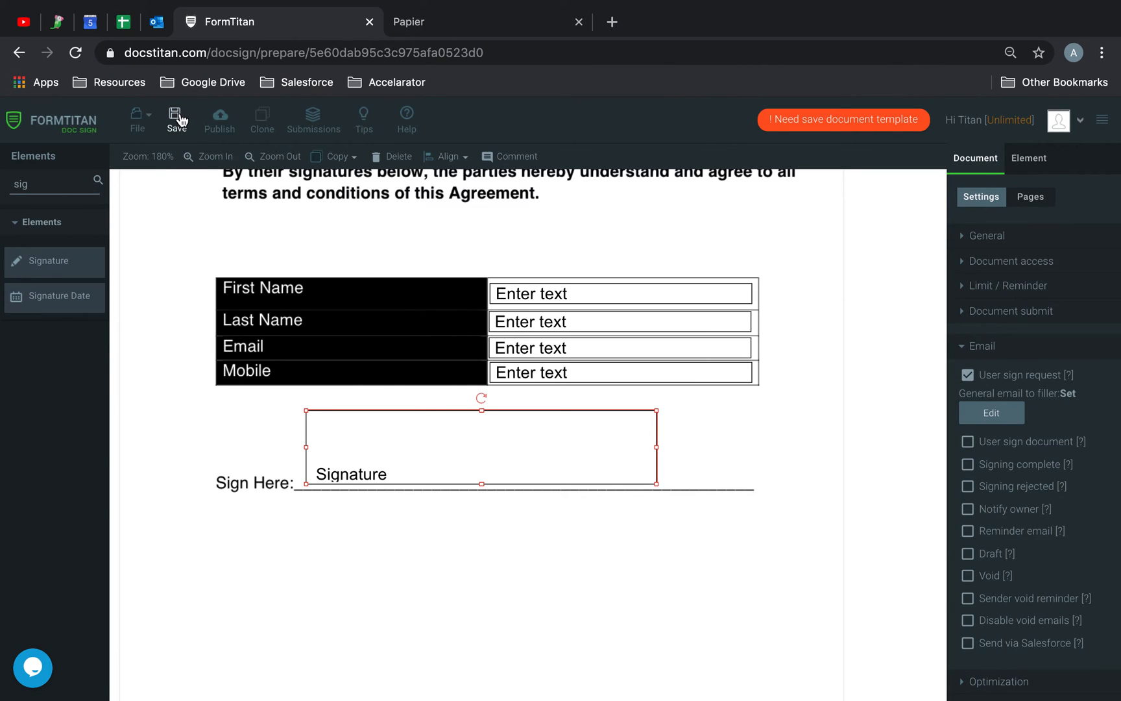
{"action": "left_click", "coordinate": [176, 119]}
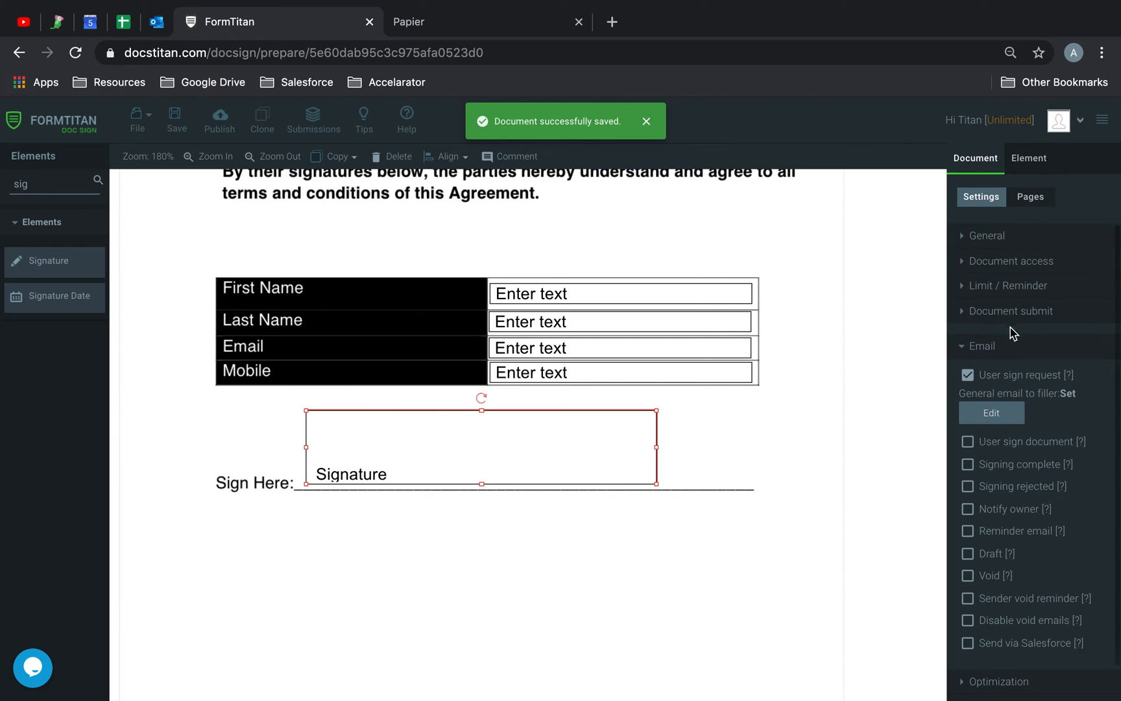
{"action": "left_click", "coordinate": [1011, 311]}
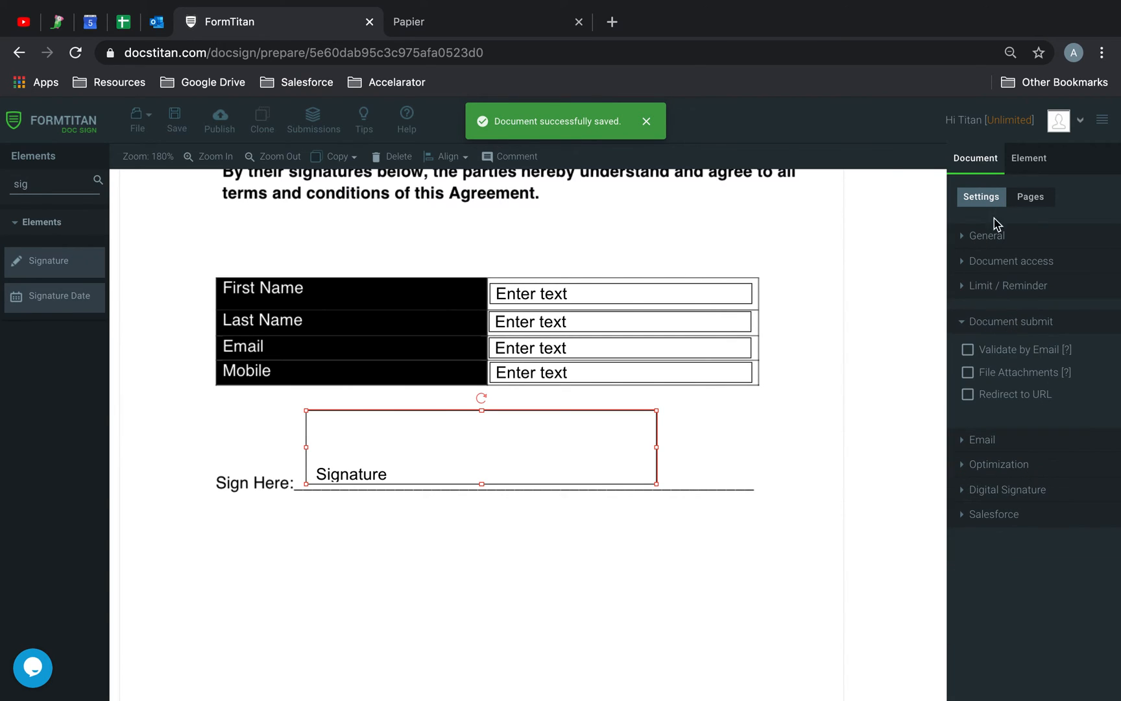
{"action": "left_click", "coordinate": [986, 235]}
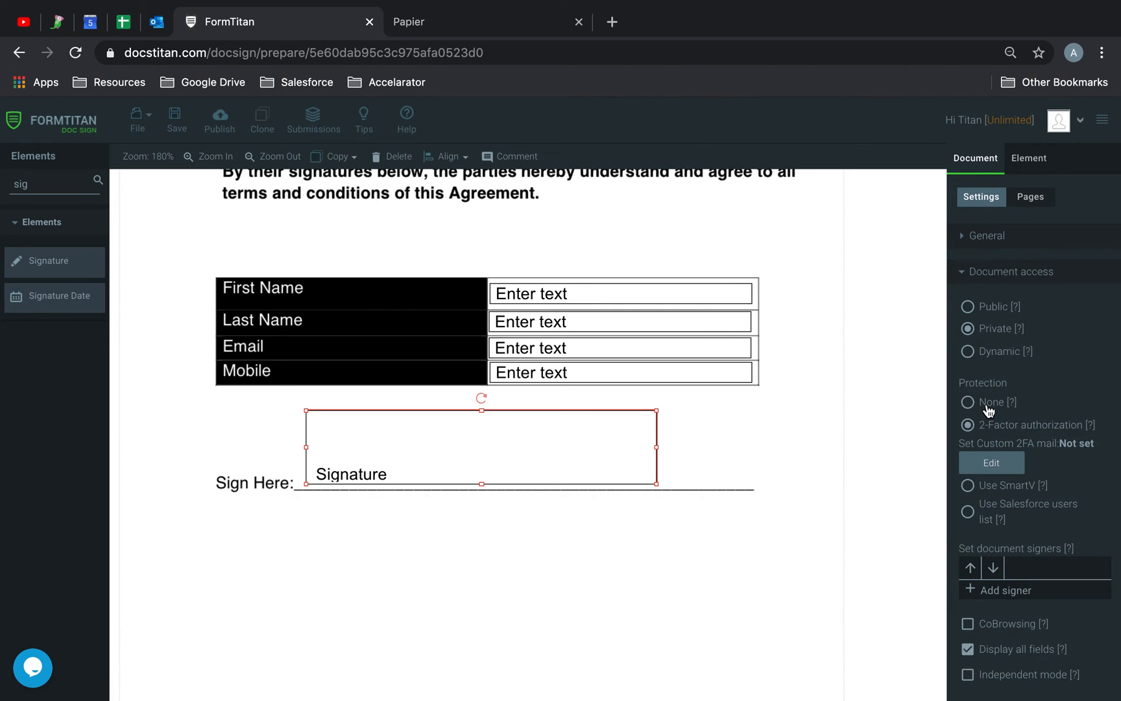
{"action": "left_click", "coordinate": [968, 402]}
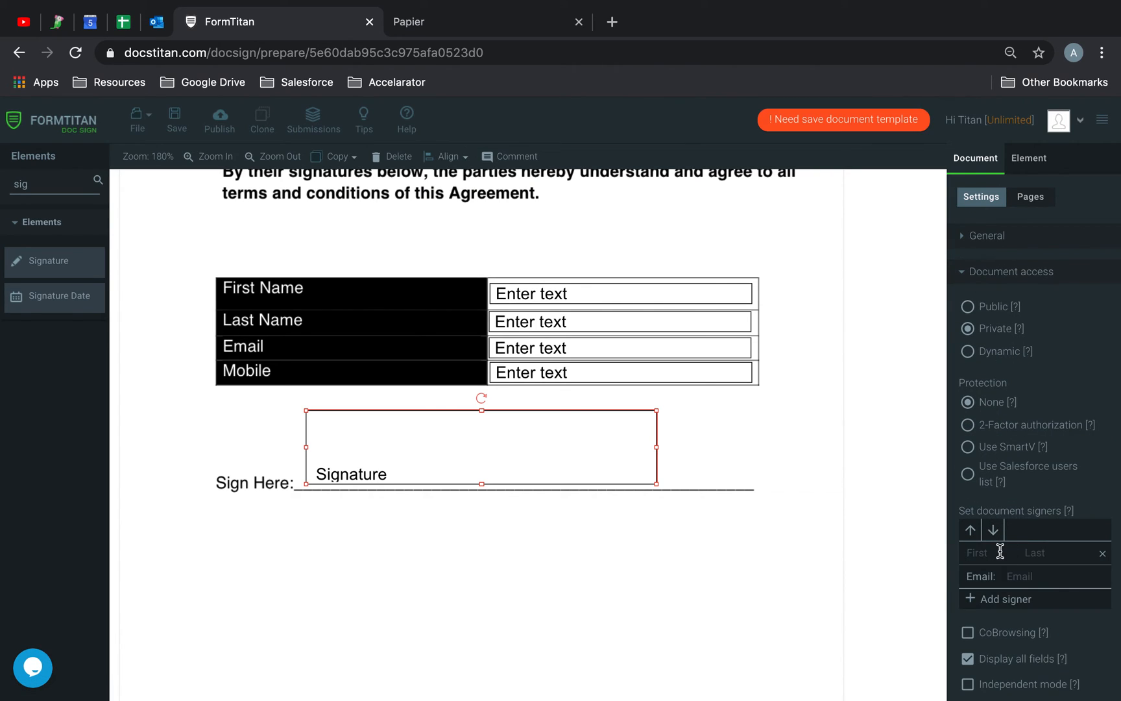
Add signer Joe Bloggs with an email, save, and select the four table fields.
{"action": "type", "text": "Joe\tBloggs"}
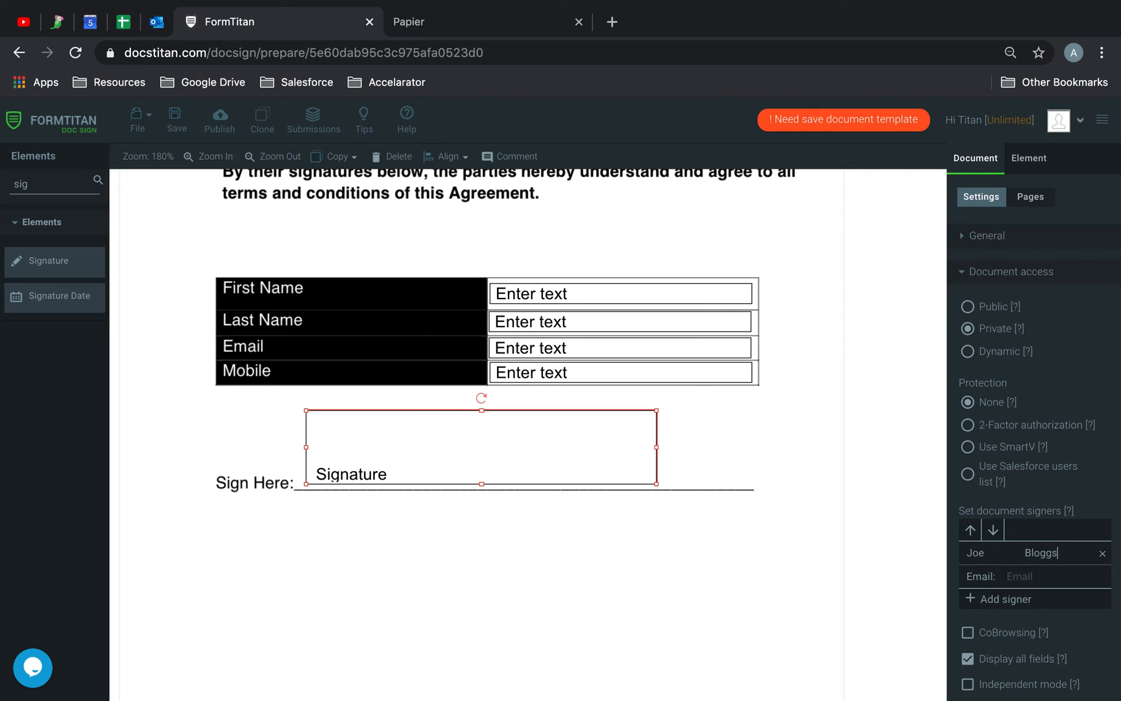
{"action": "type", "text": "midha001"}
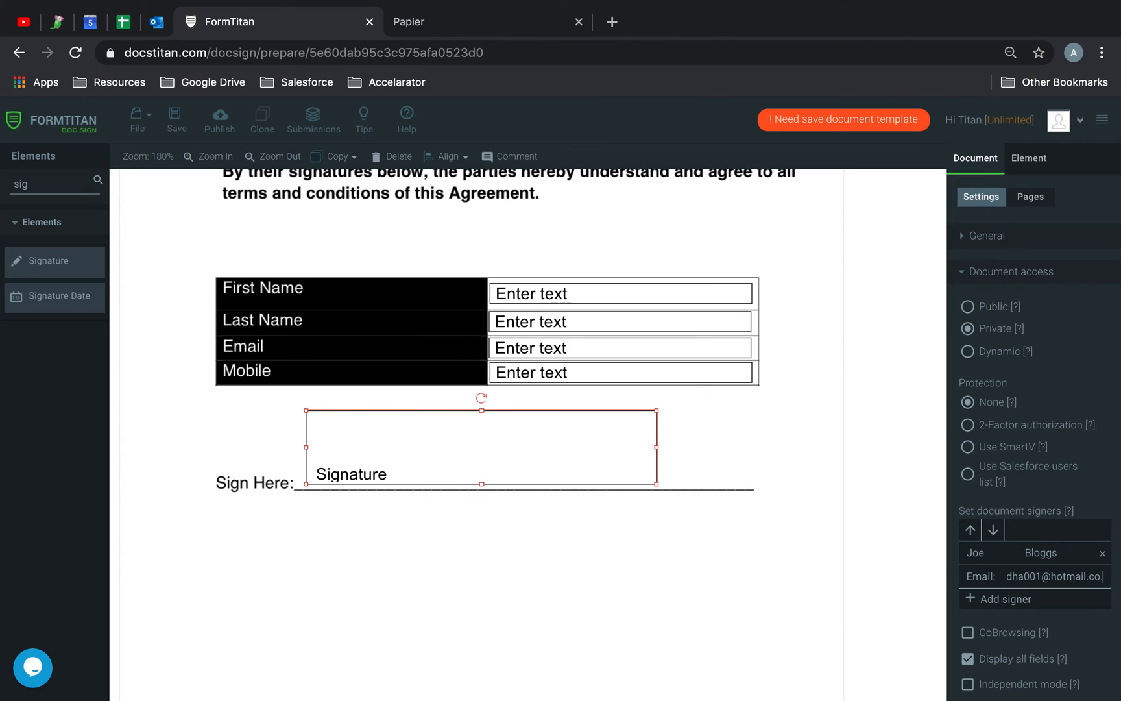
{"action": "left_click", "coordinate": [176, 116]}
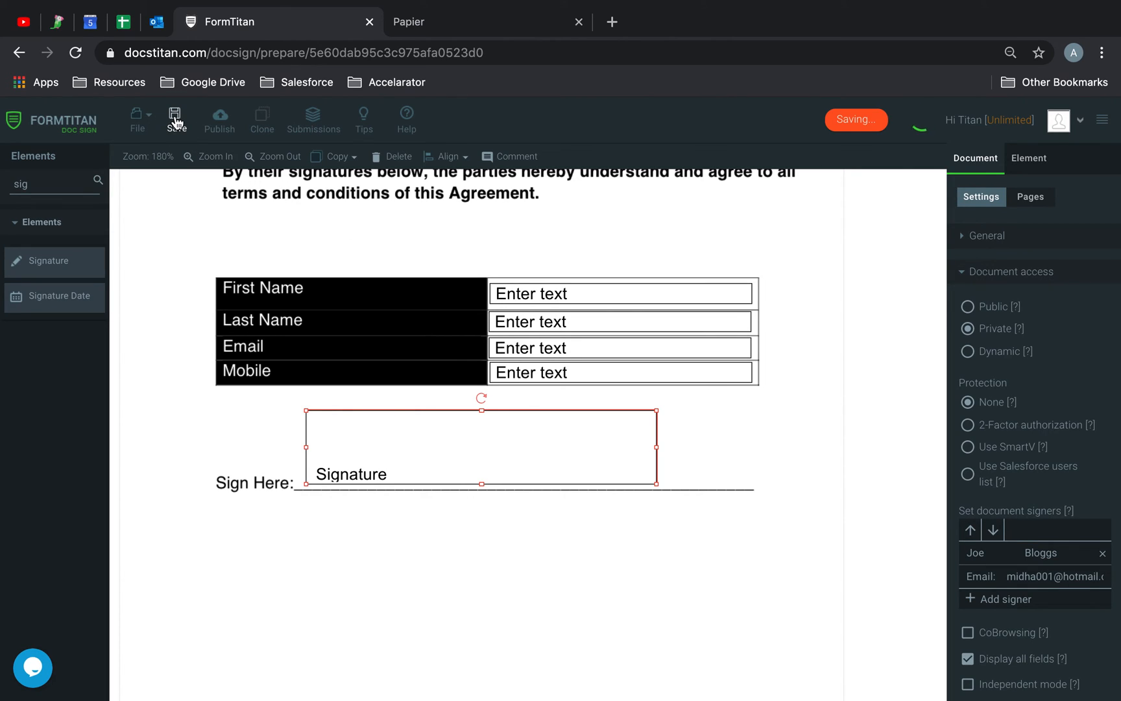
{"action": "left_click", "coordinate": [176, 117]}
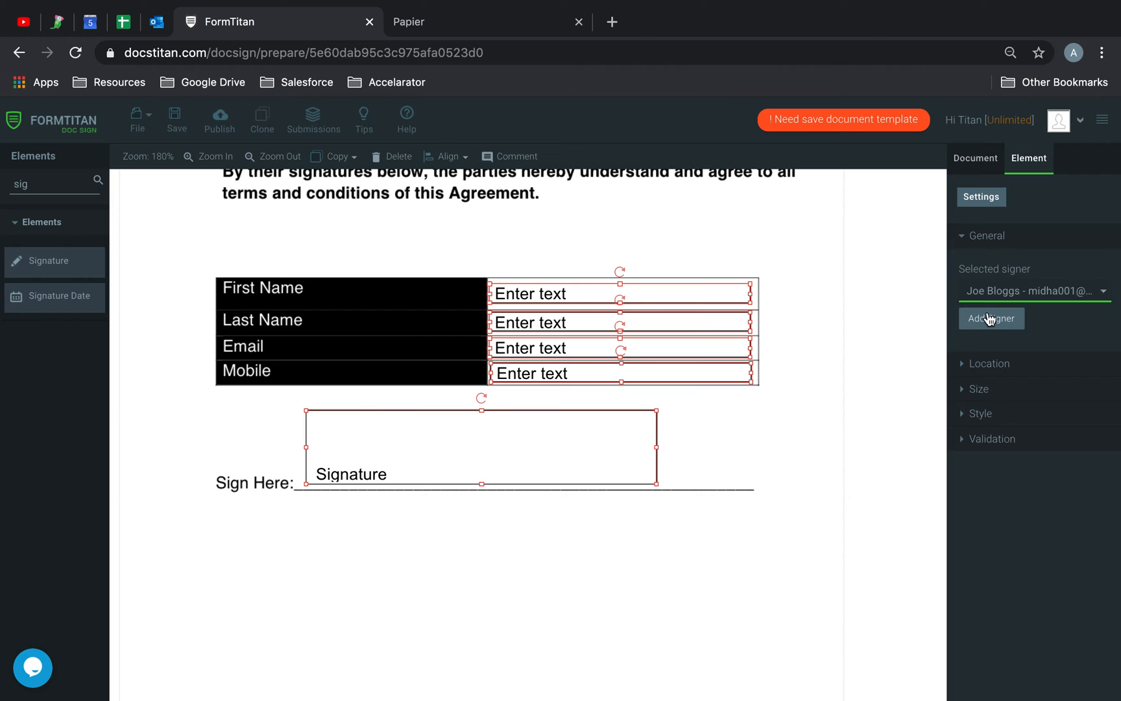
Assign the entry fields to Joe Bloggs, publish, and send him the agreement.
{"action": "left_click", "coordinate": [975, 158]}
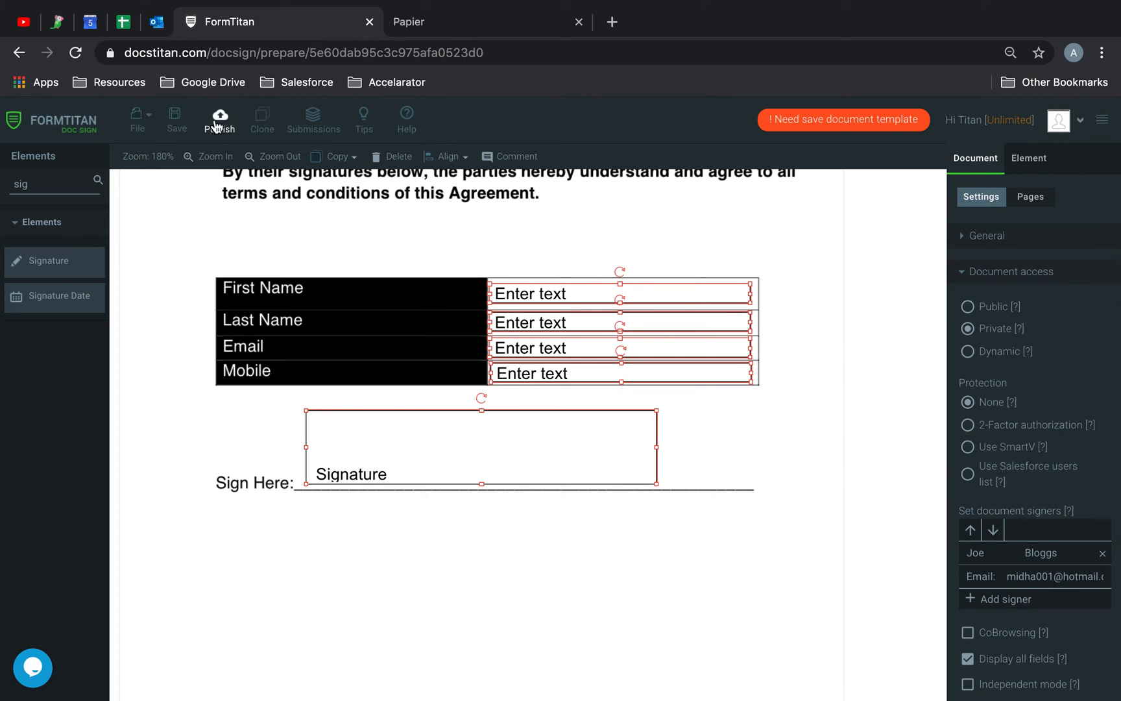
{"action": "left_click", "coordinate": [219, 120]}
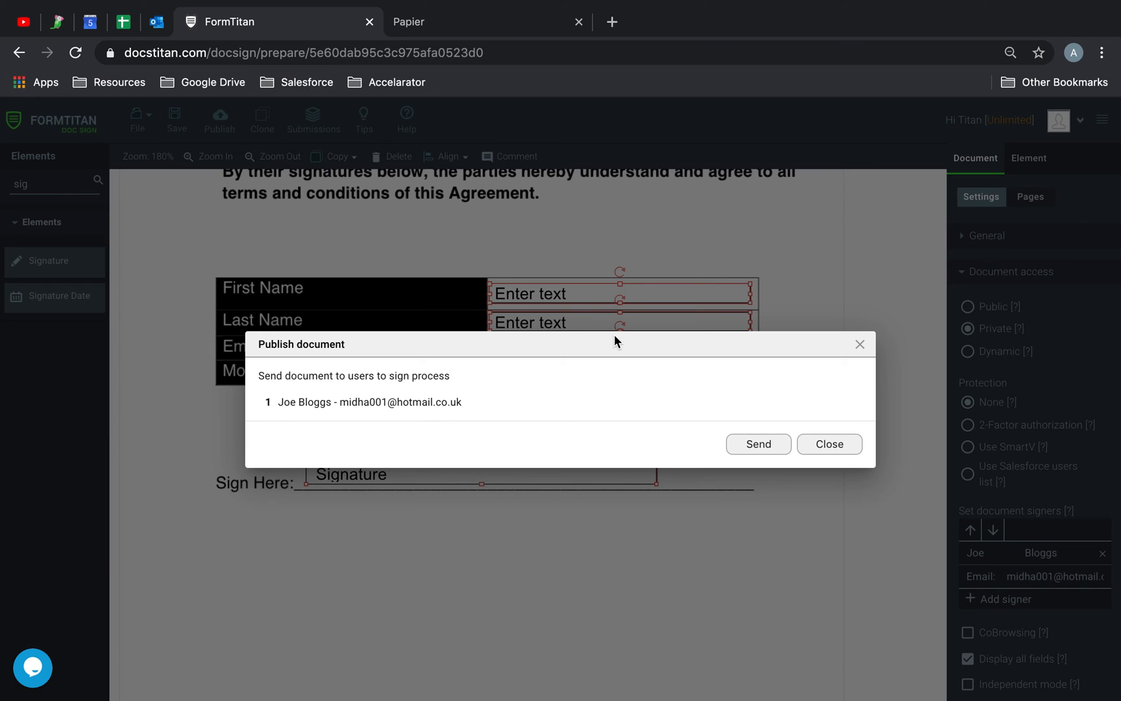
{"action": "left_click", "coordinate": [758, 443]}
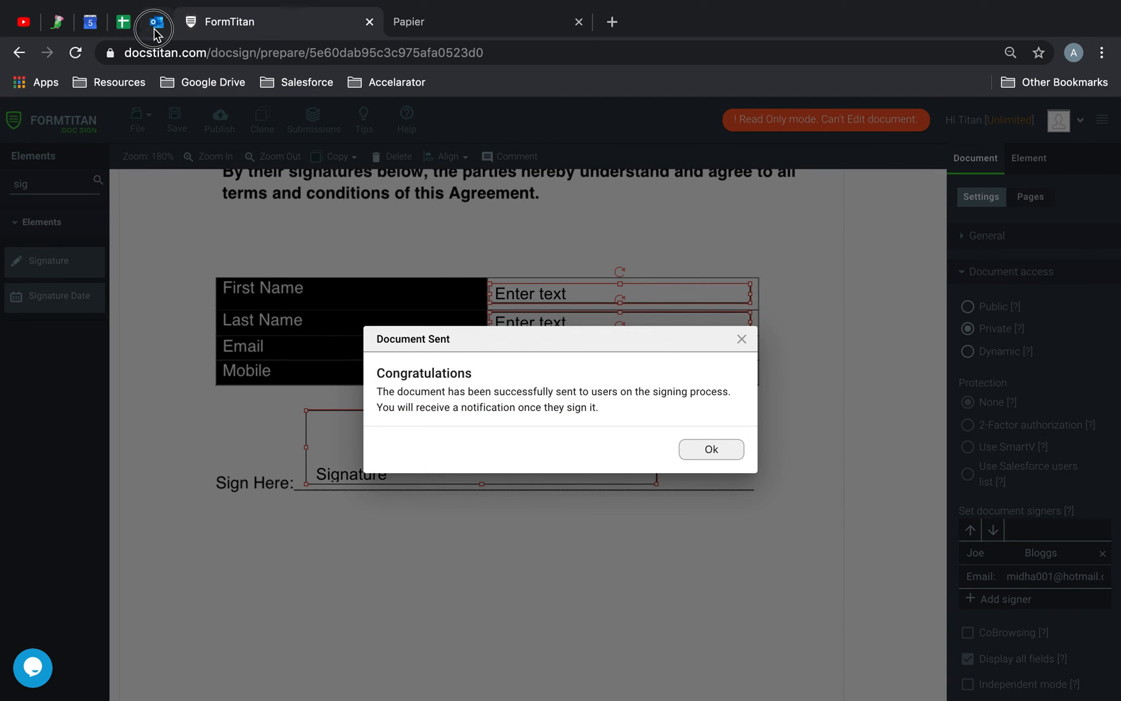
{"action": "left_click", "coordinate": [153, 21]}
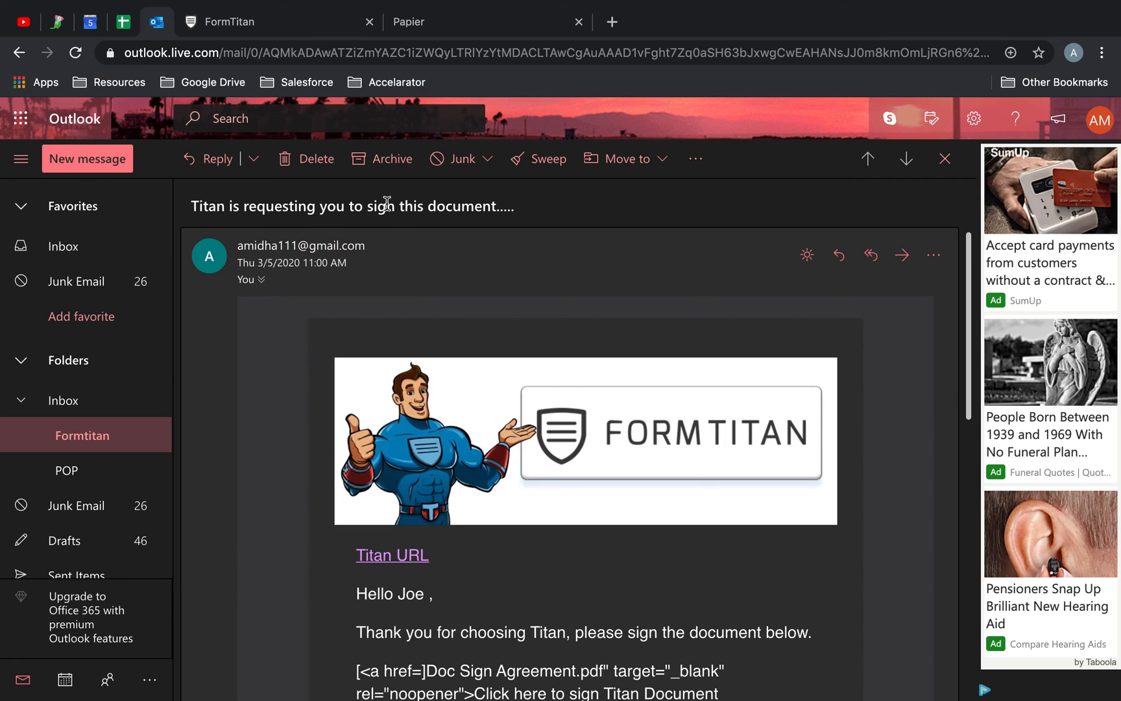
Open the agreement's signing page from the email's Titan URL link.
{"action": "scroll", "scroll_direction": "down", "scroll_amount": 3}
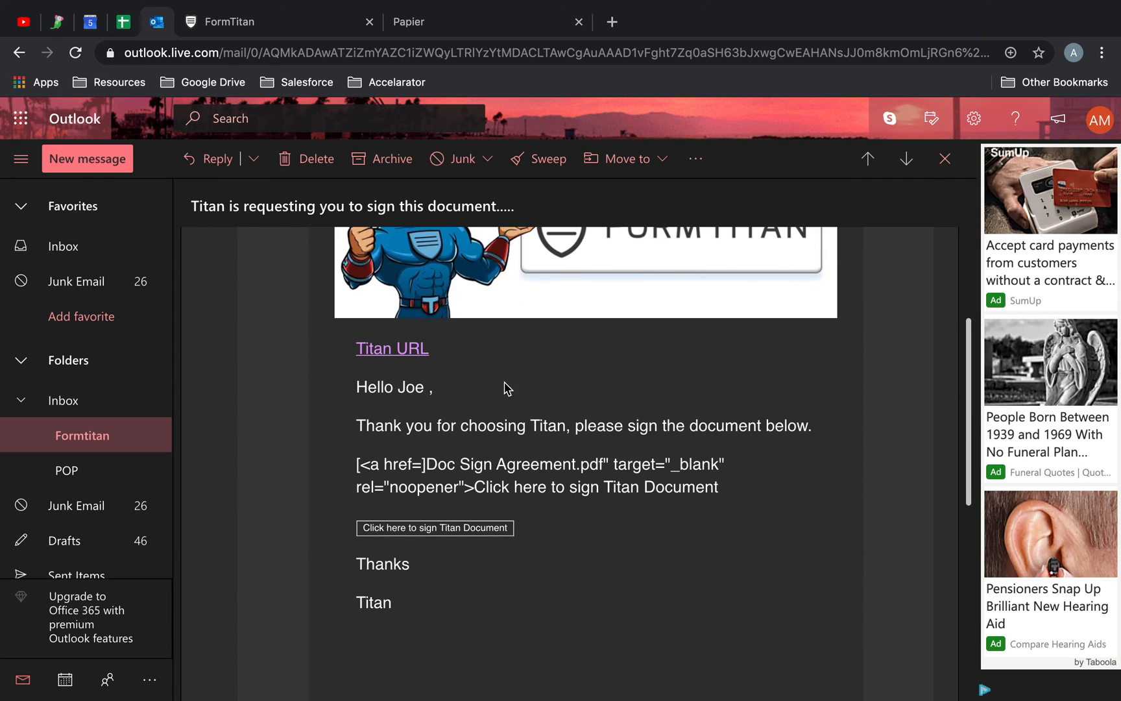
{"action": "mouse_move", "coordinate": [386, 349]}
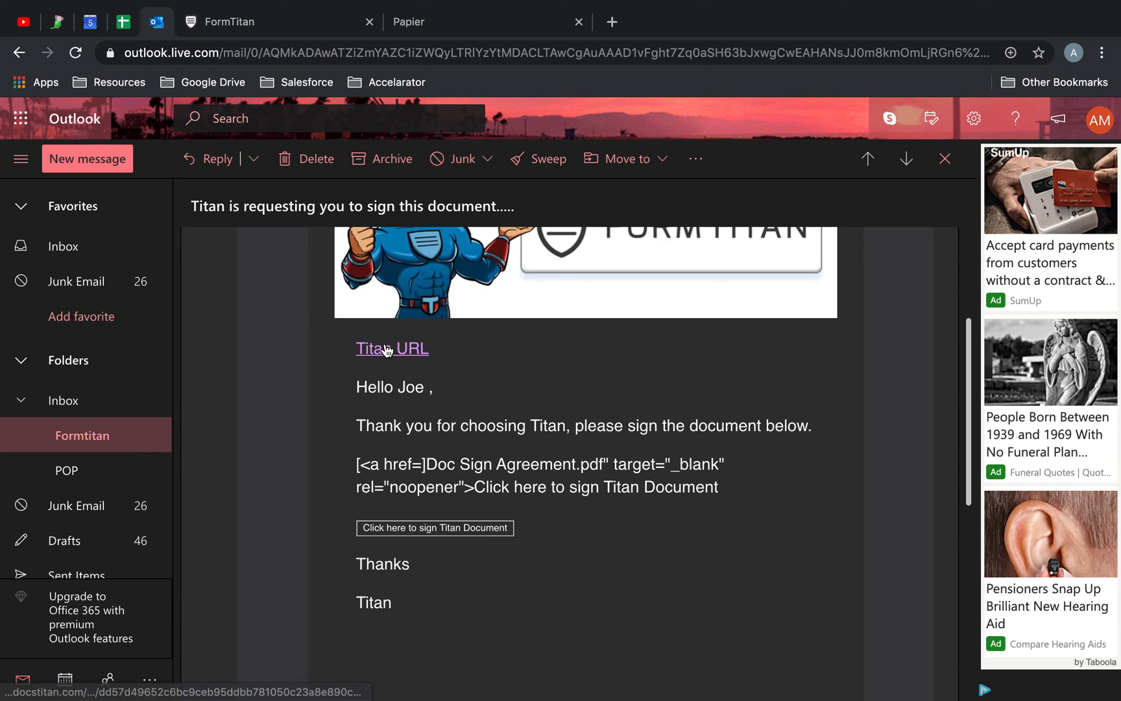
{"action": "mouse_move", "coordinate": [398, 517]}
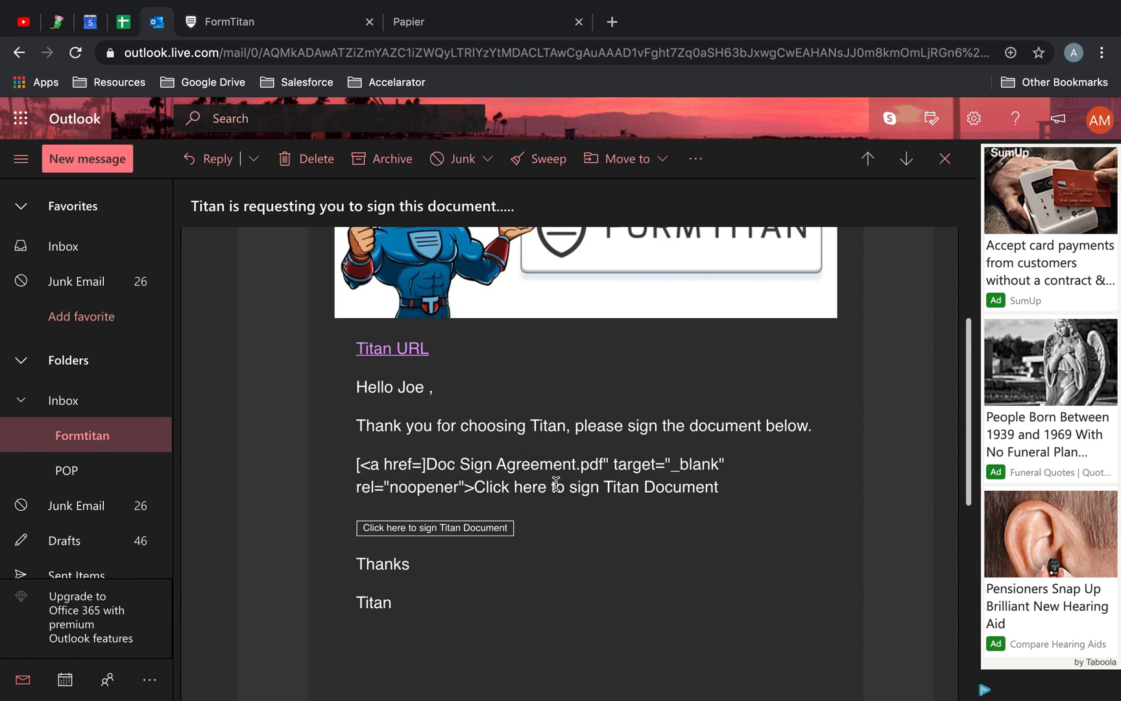
{"action": "mouse_move", "coordinate": [371, 383]}
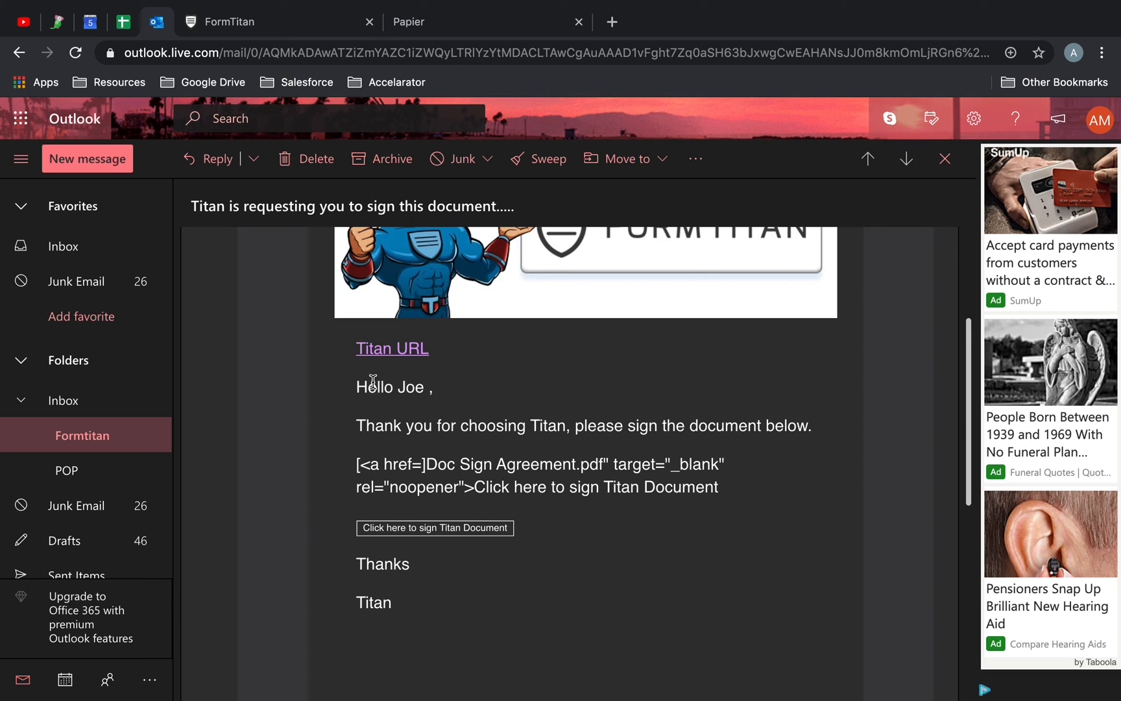
{"action": "left_click", "coordinate": [435, 528]}
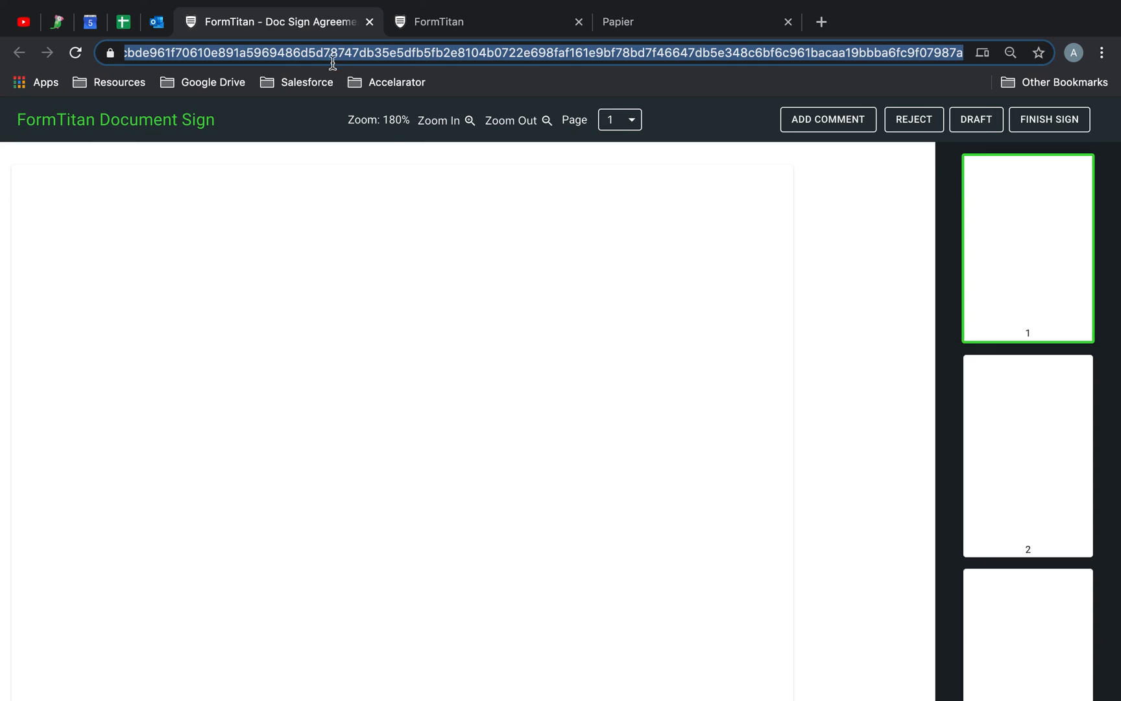
Open the agreement via the email's Click here to sign button, then cancel Sign now.
{"action": "left_click", "coordinate": [156, 22]}
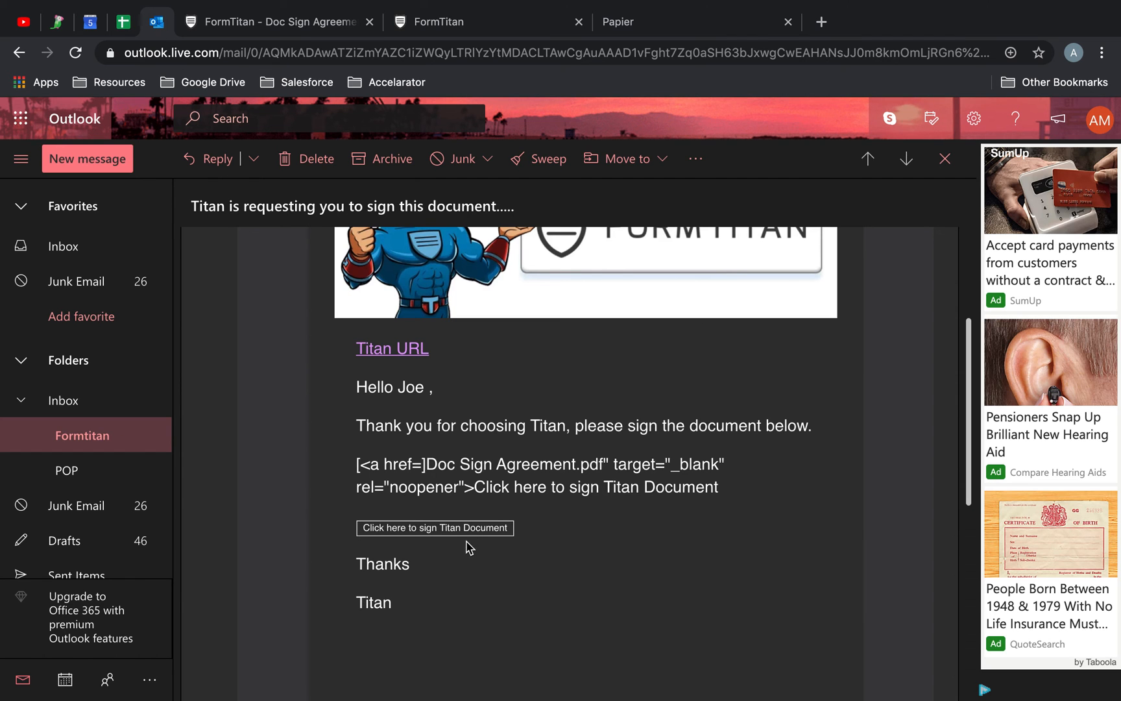
{"action": "left_click", "coordinate": [435, 528]}
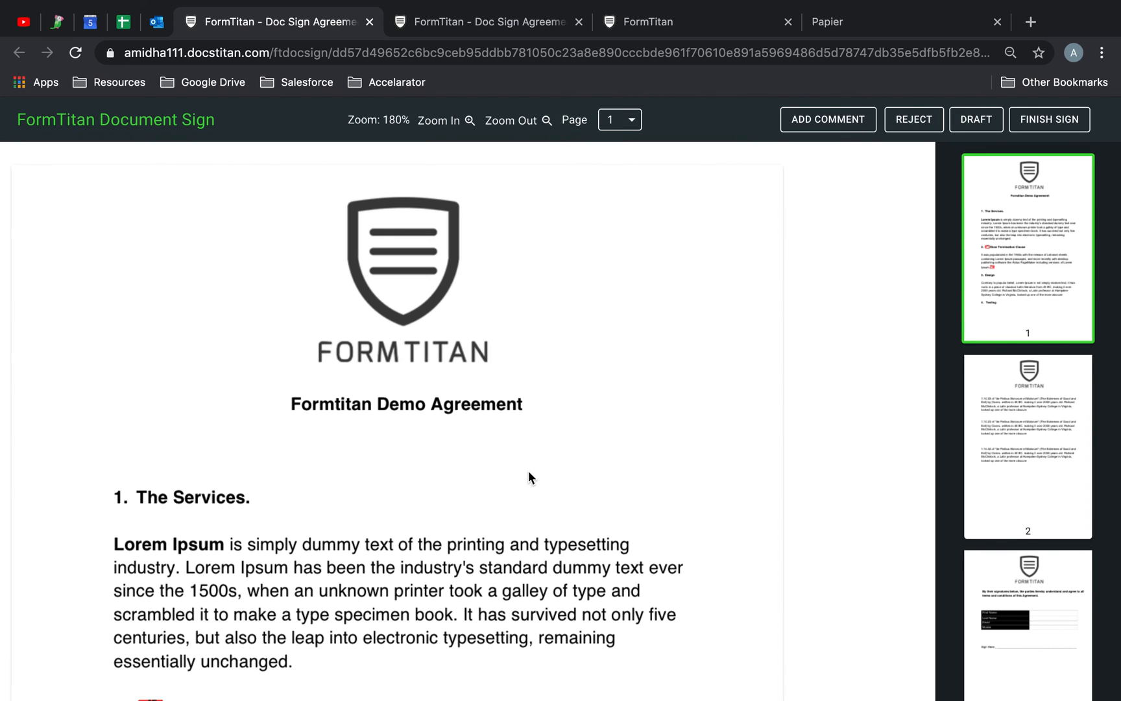
{"action": "scroll", "scroll_direction": "down", "scroll_amount": 3}
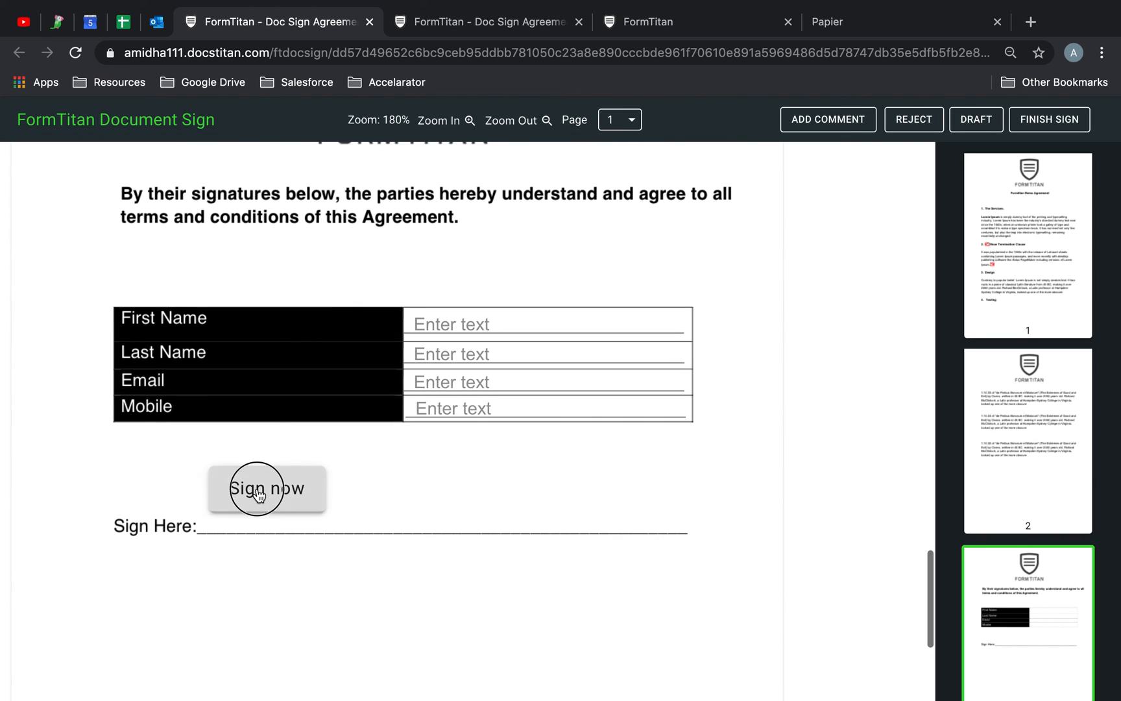
{"action": "left_click", "coordinate": [266, 488]}
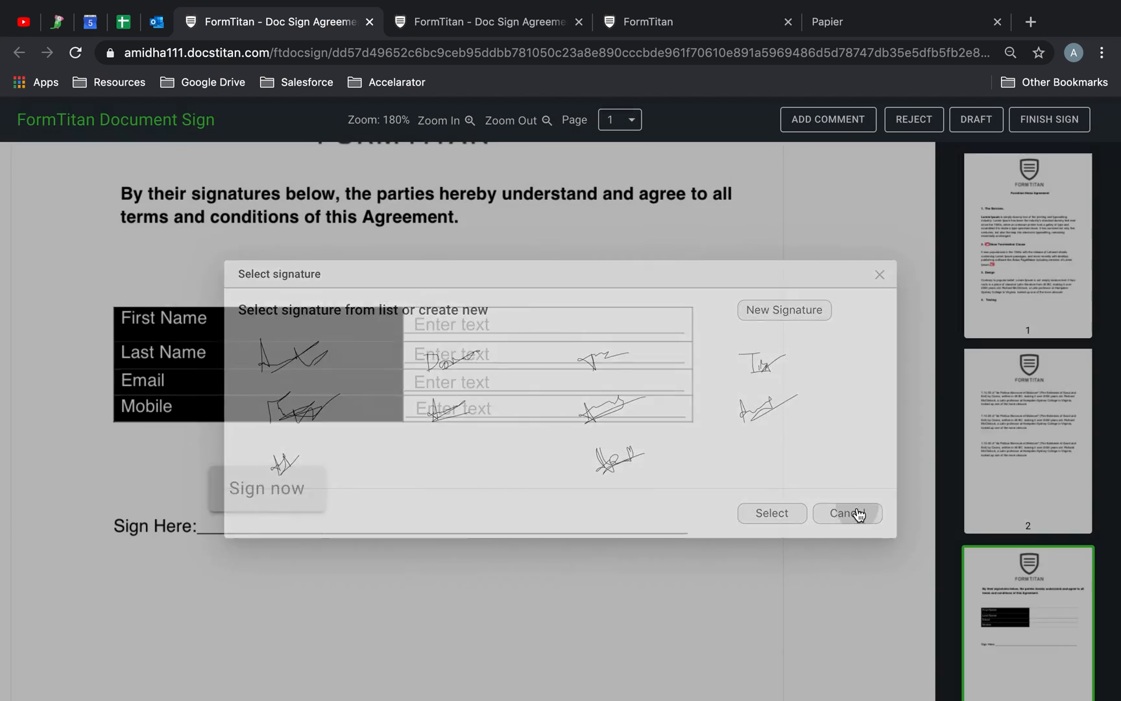
{"action": "left_click", "coordinate": [156, 21]}
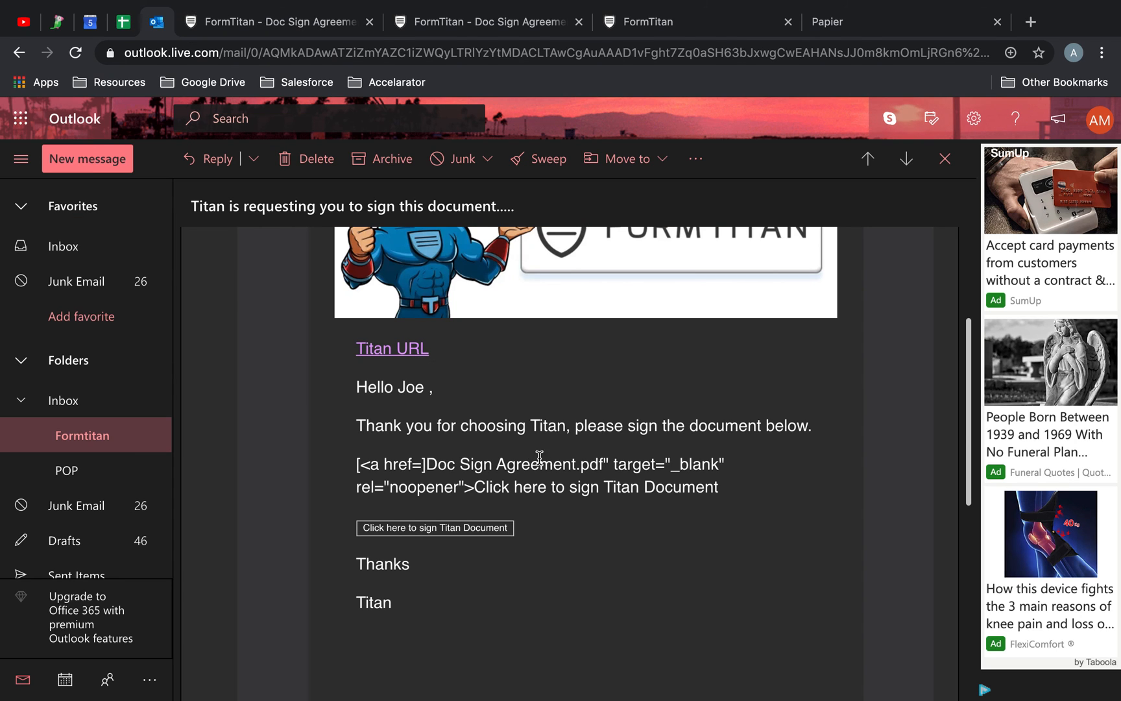
{"action": "mouse_move", "coordinate": [421, 369]}
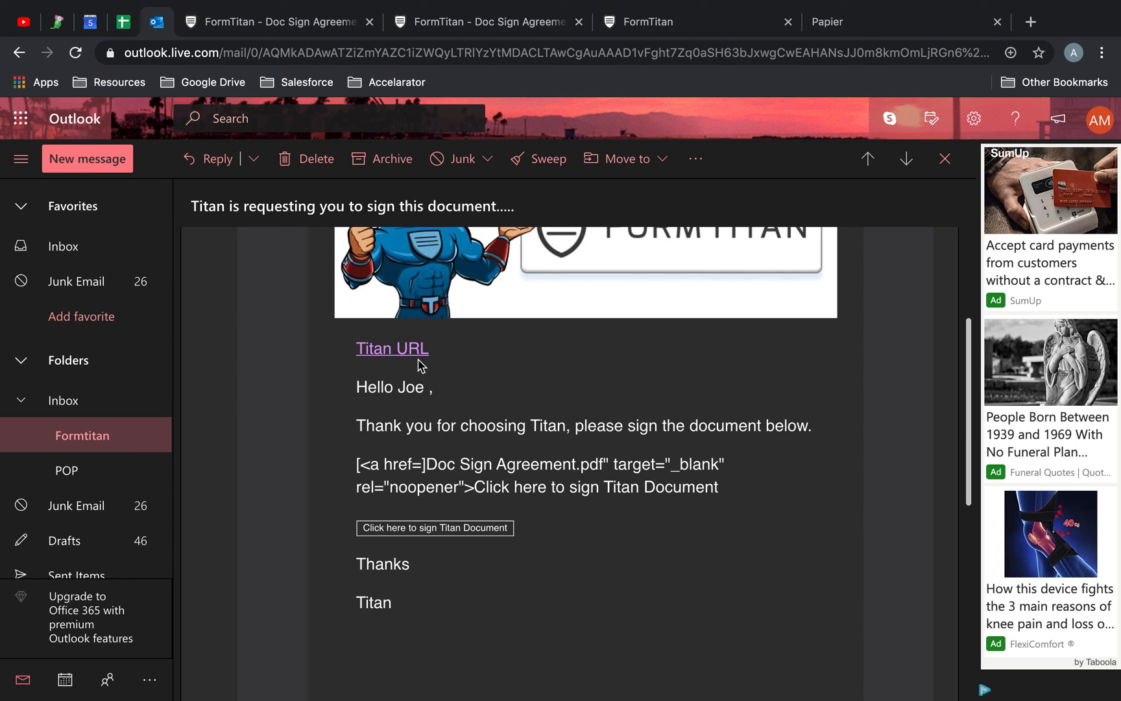
{"action": "mouse_move", "coordinate": [429, 386]}
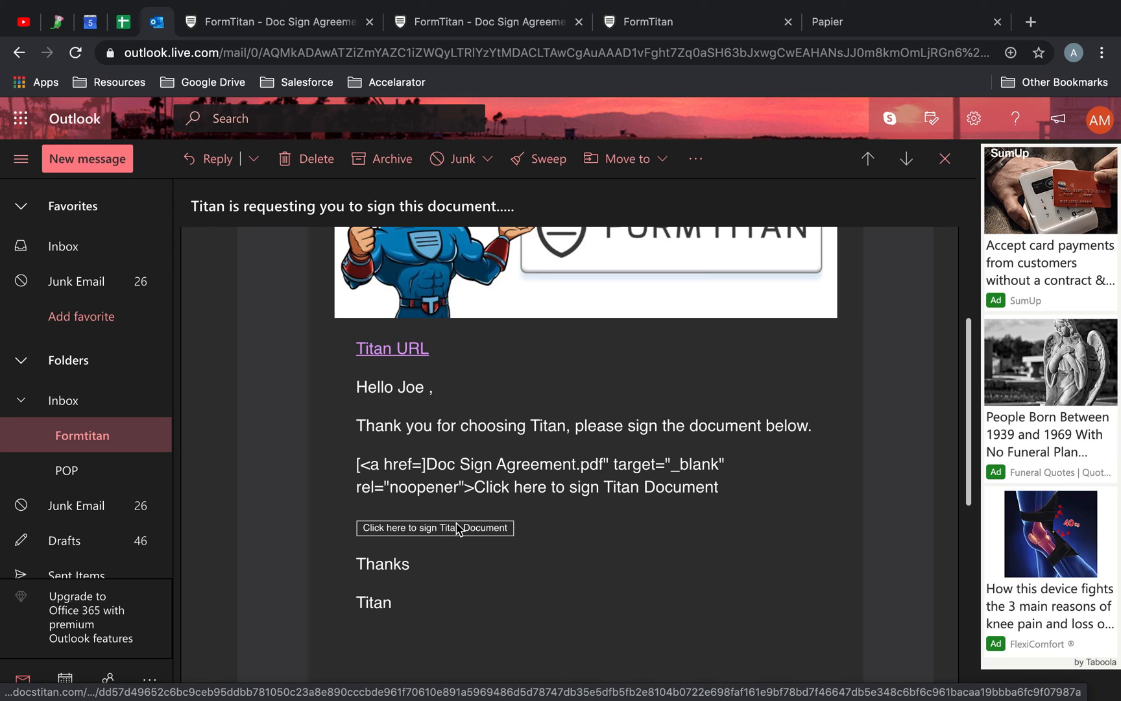
Reopen the signing page from the email button, then dismiss the editor's Document Sent dialog.
{"action": "left_click", "coordinate": [434, 527]}
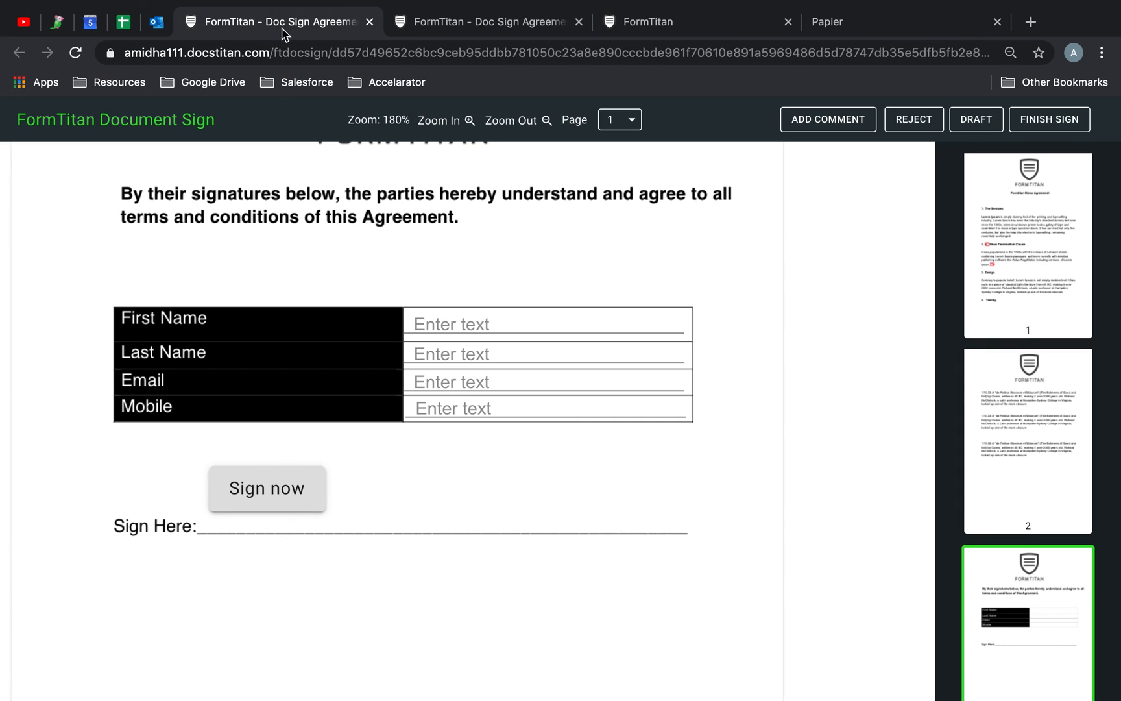
{"action": "left_click", "coordinate": [154, 21]}
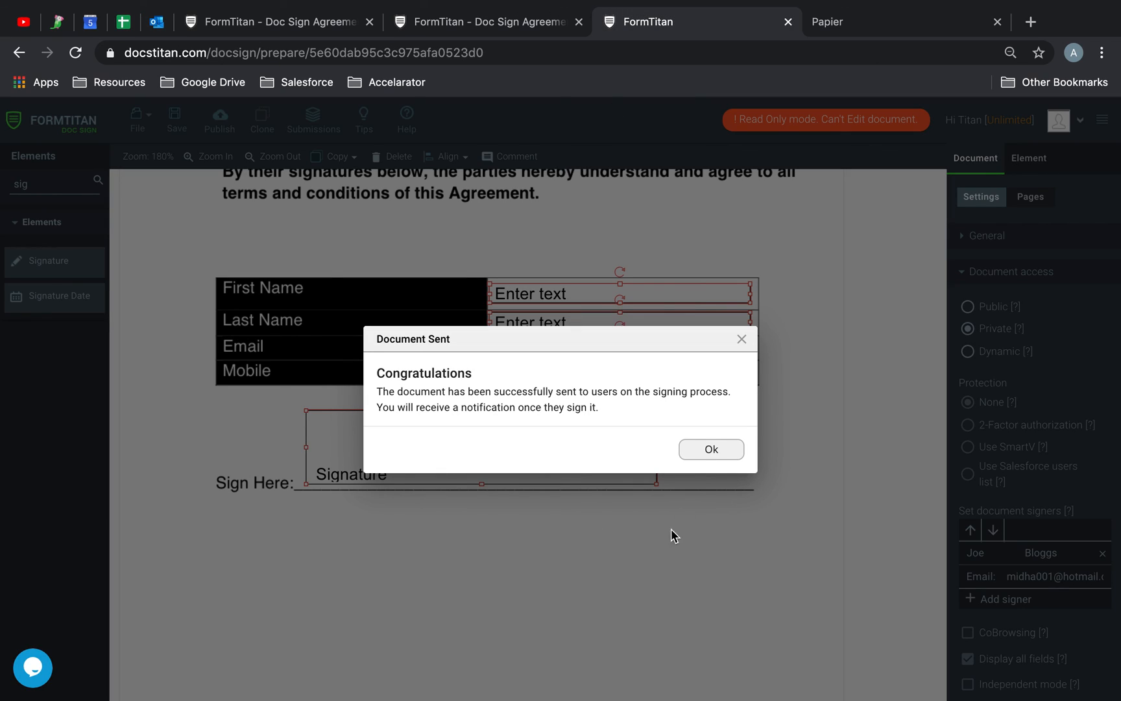
{"action": "left_click", "coordinate": [711, 449]}
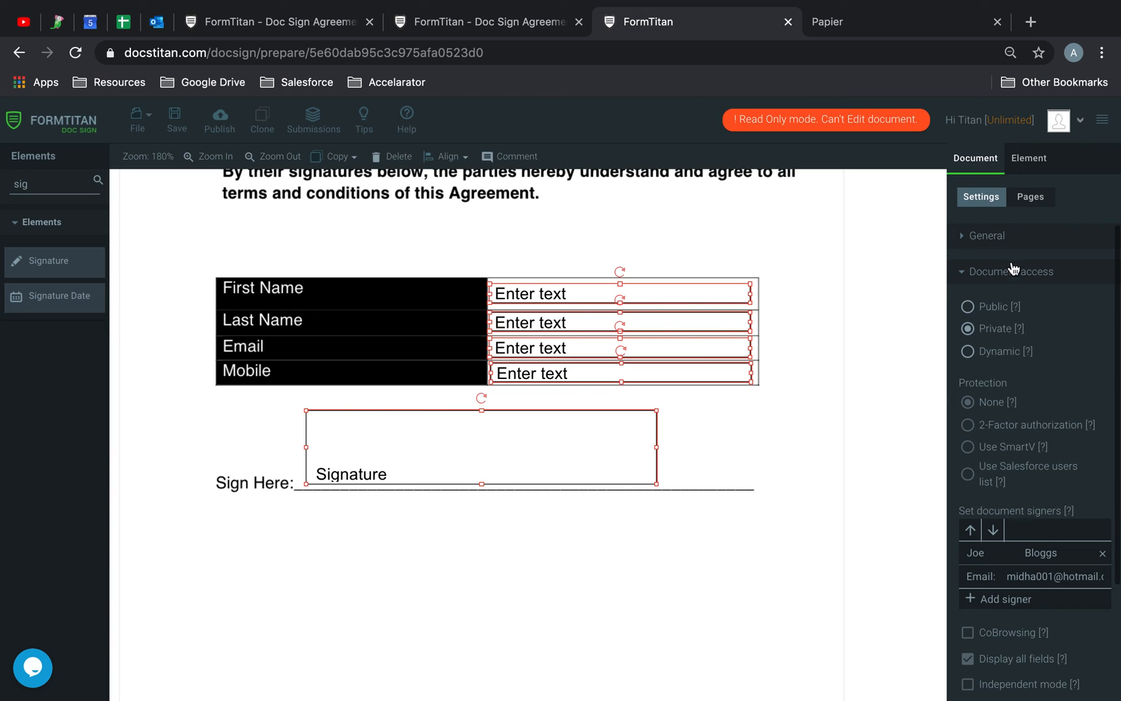
{"action": "mouse_move", "coordinate": [666, 267]}
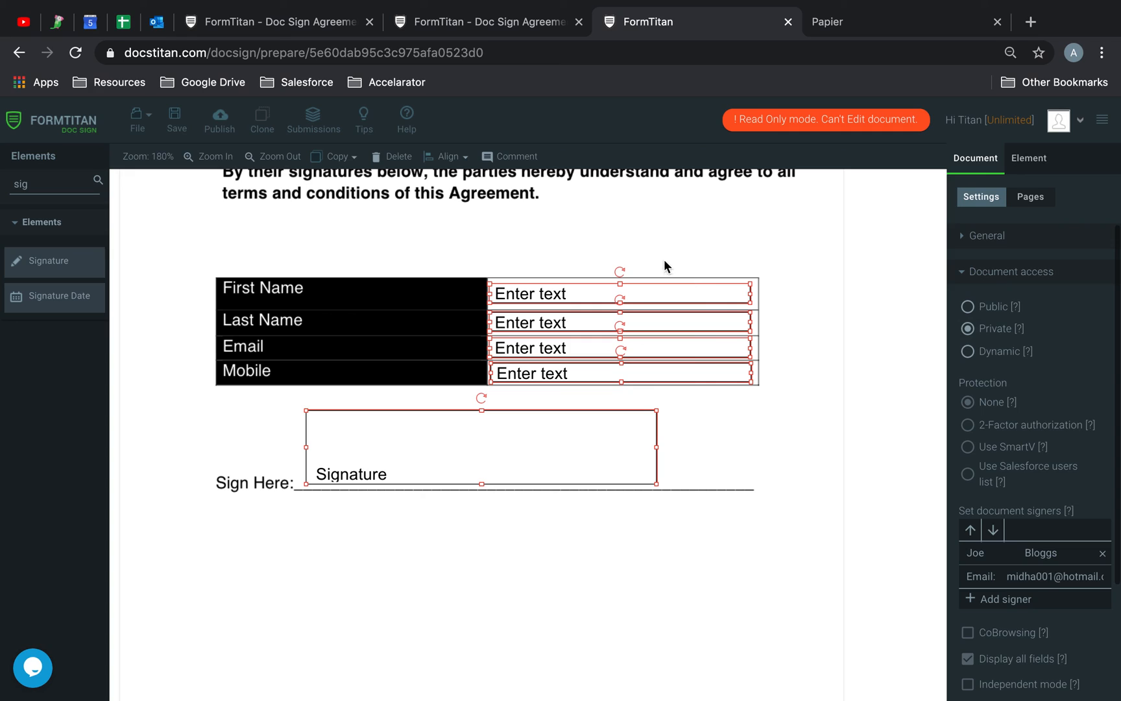